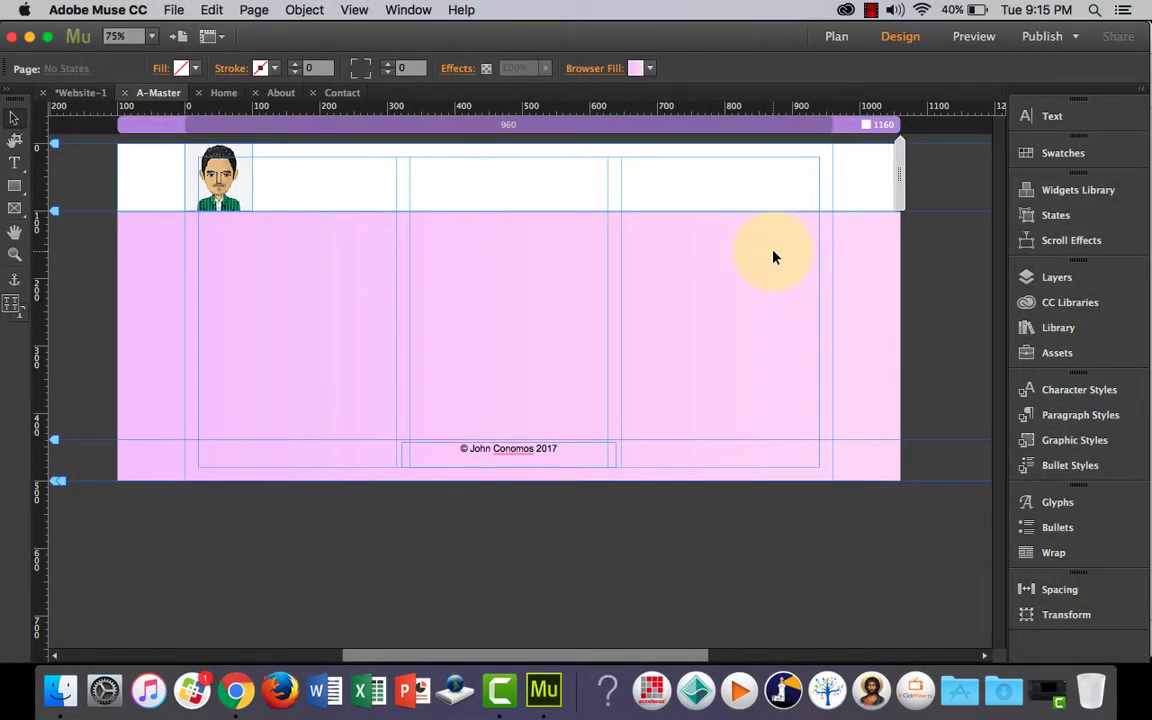
mouse_move(700, 345)
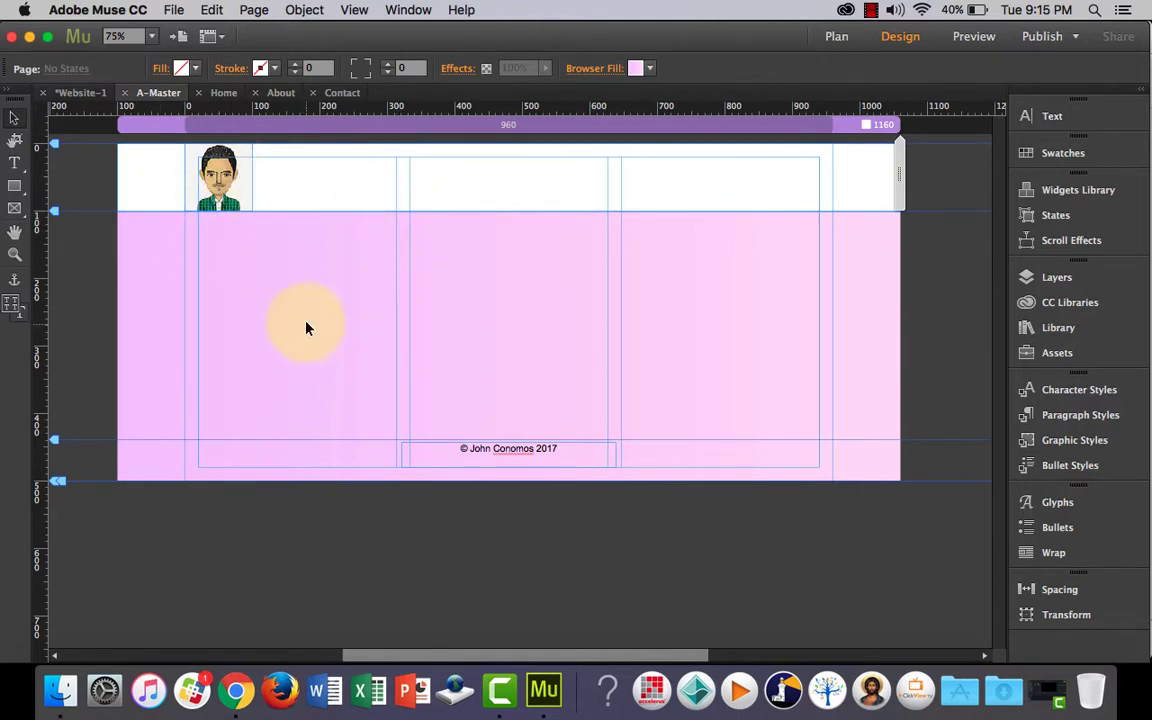
mouse_move(260, 188)
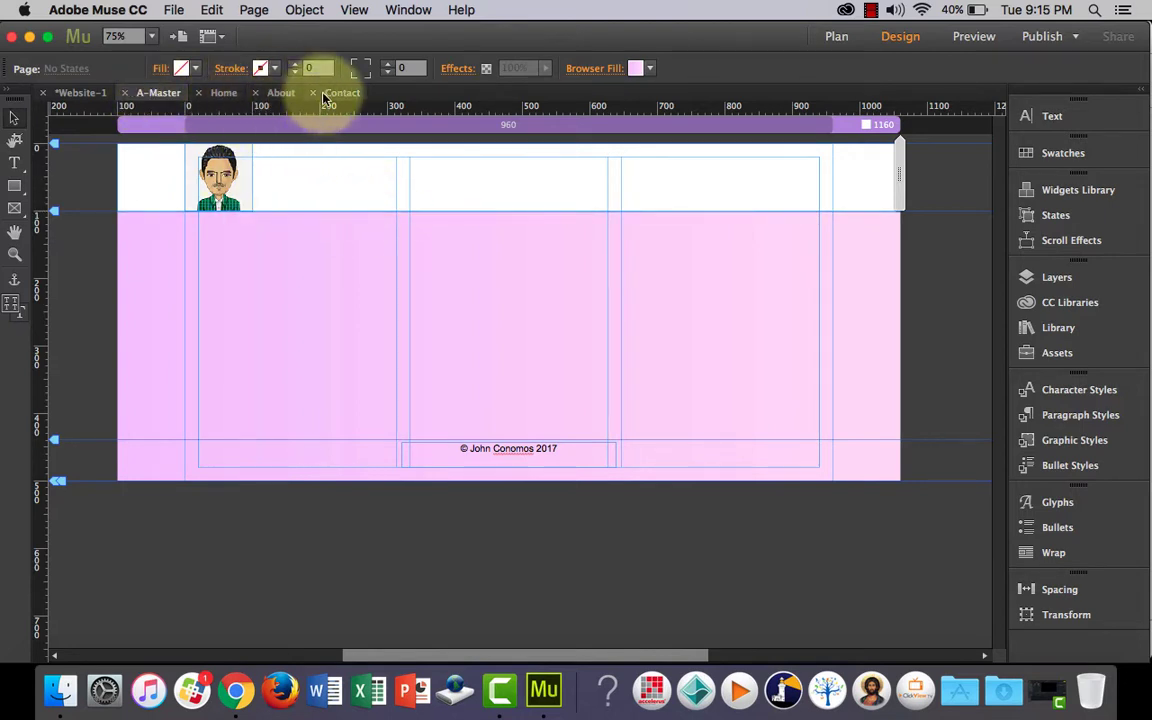
mouse_move(335, 157)
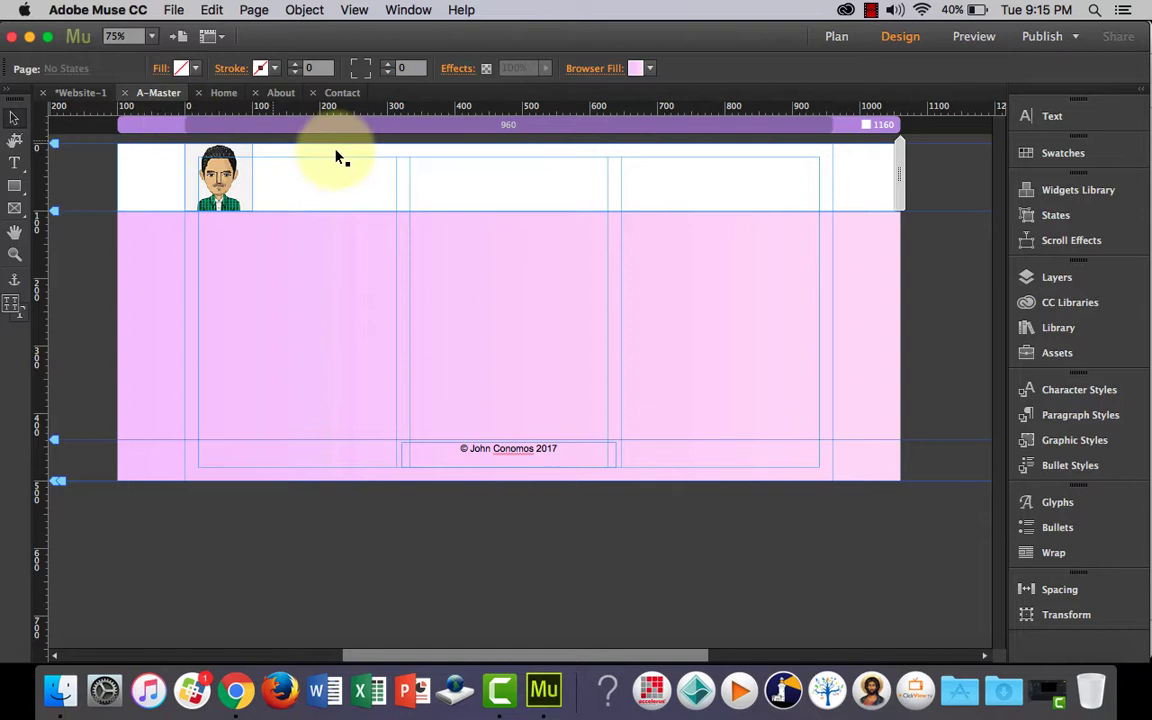
mouse_move(855, 166)
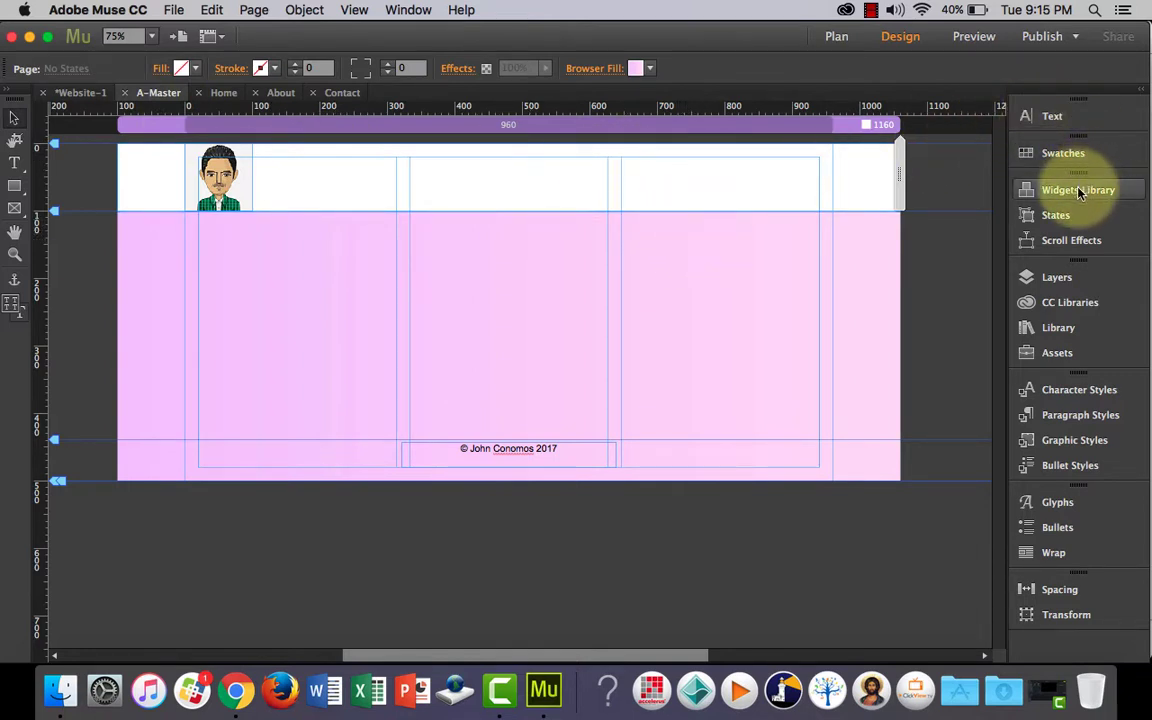
Place a Horizontal menu widget with Home, About and Contact items on the A-Master page
click(1077, 190)
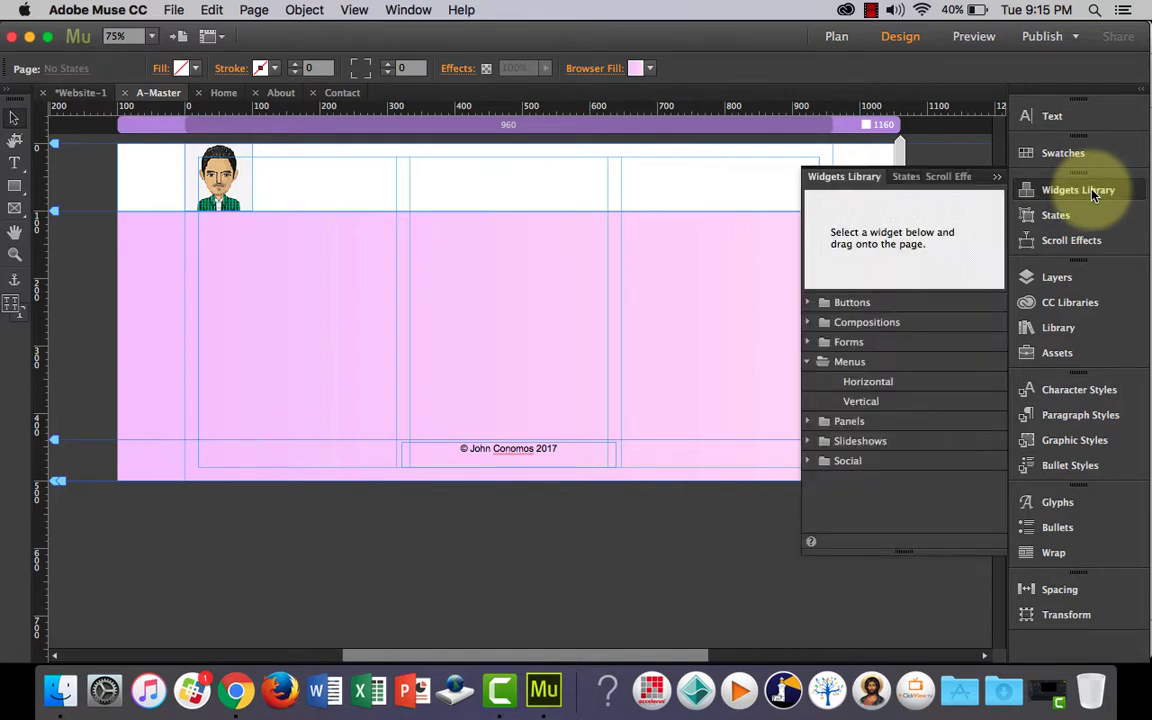
click(808, 361)
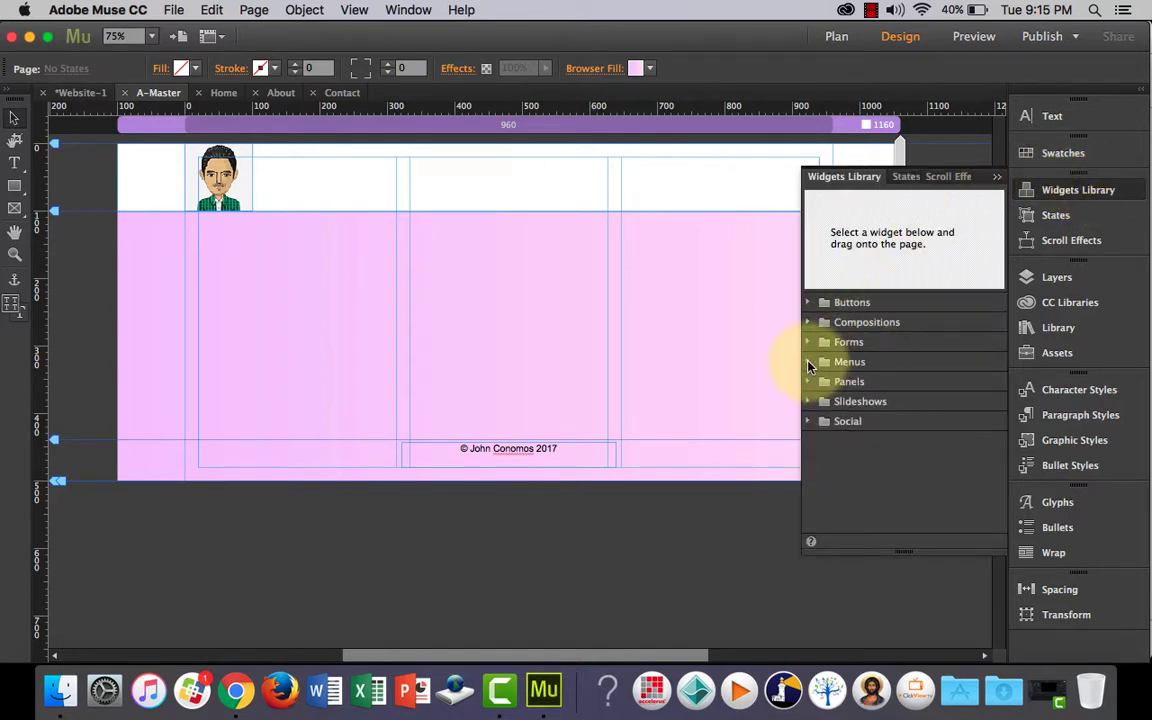
click(849, 361)
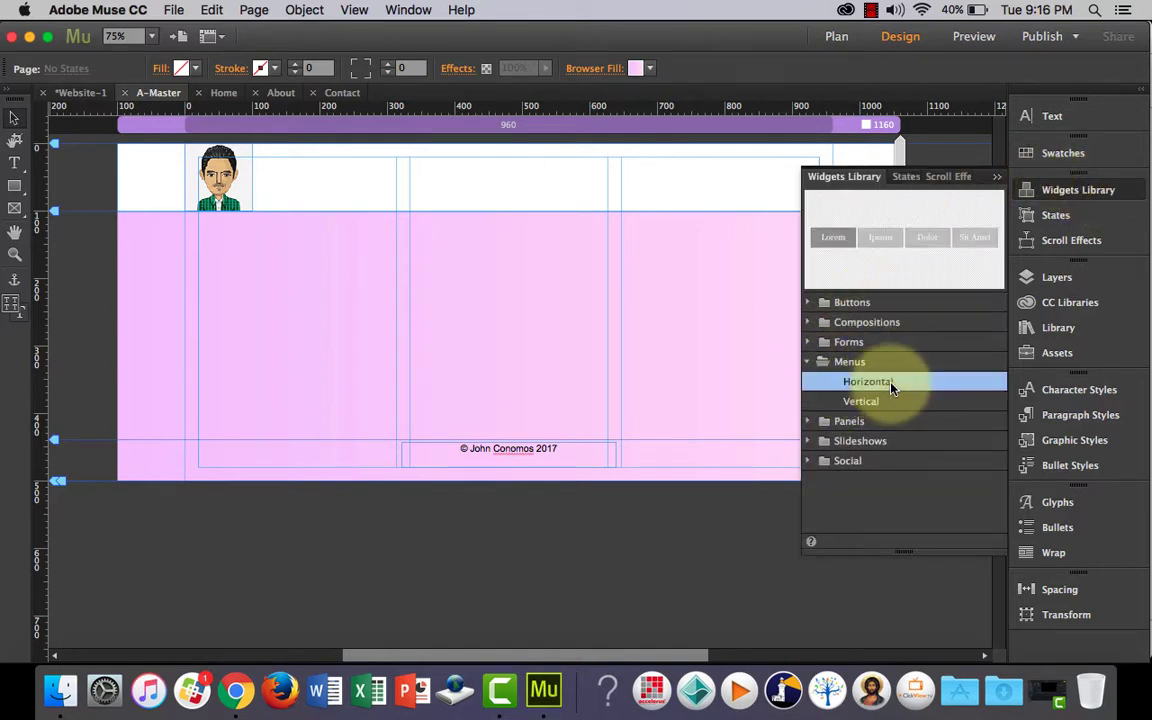
mouse_move(928, 385)
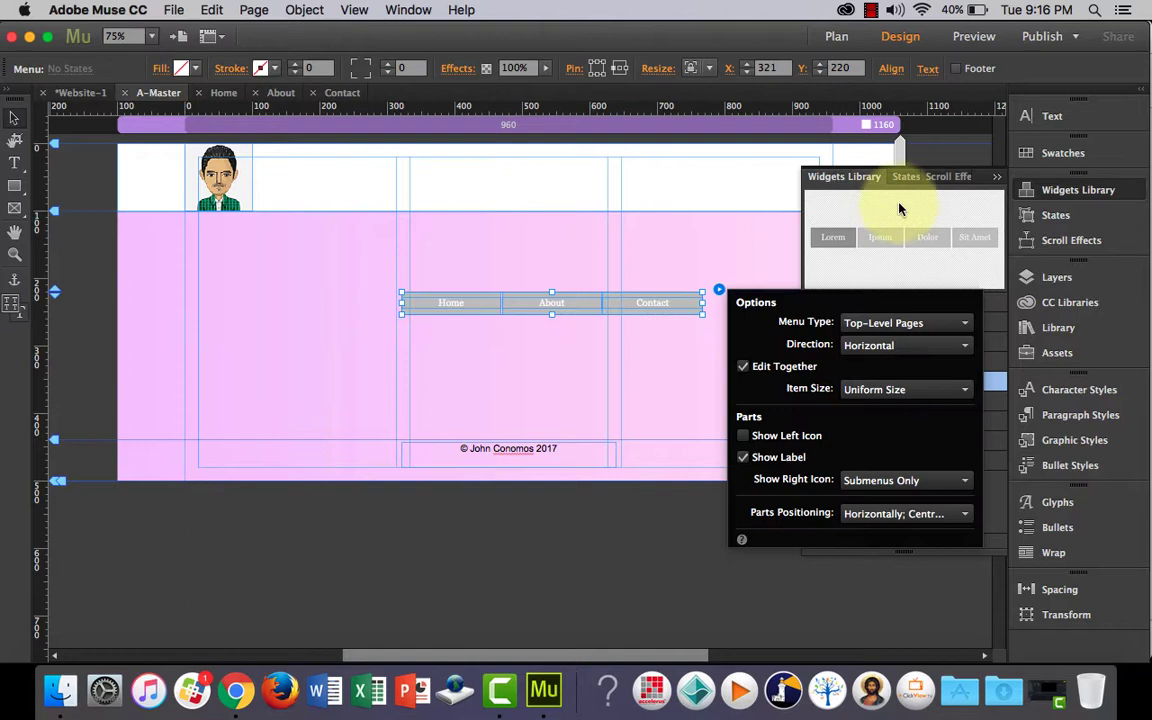
mouse_move(997, 178)
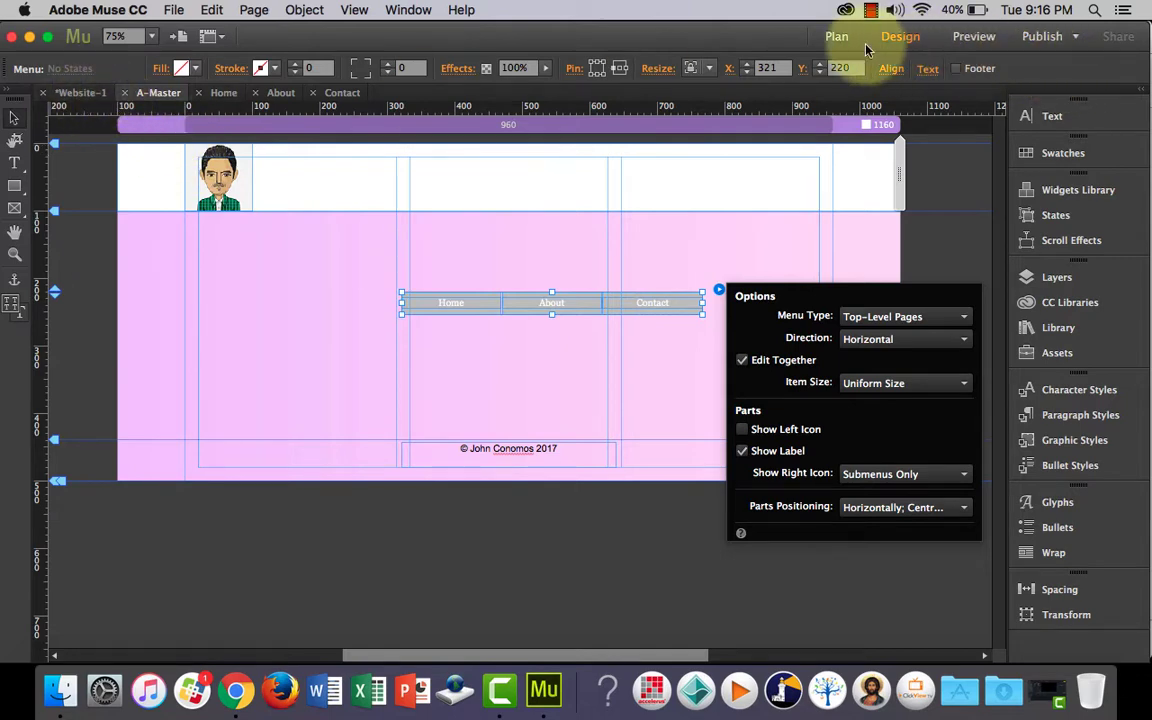
click(836, 36)
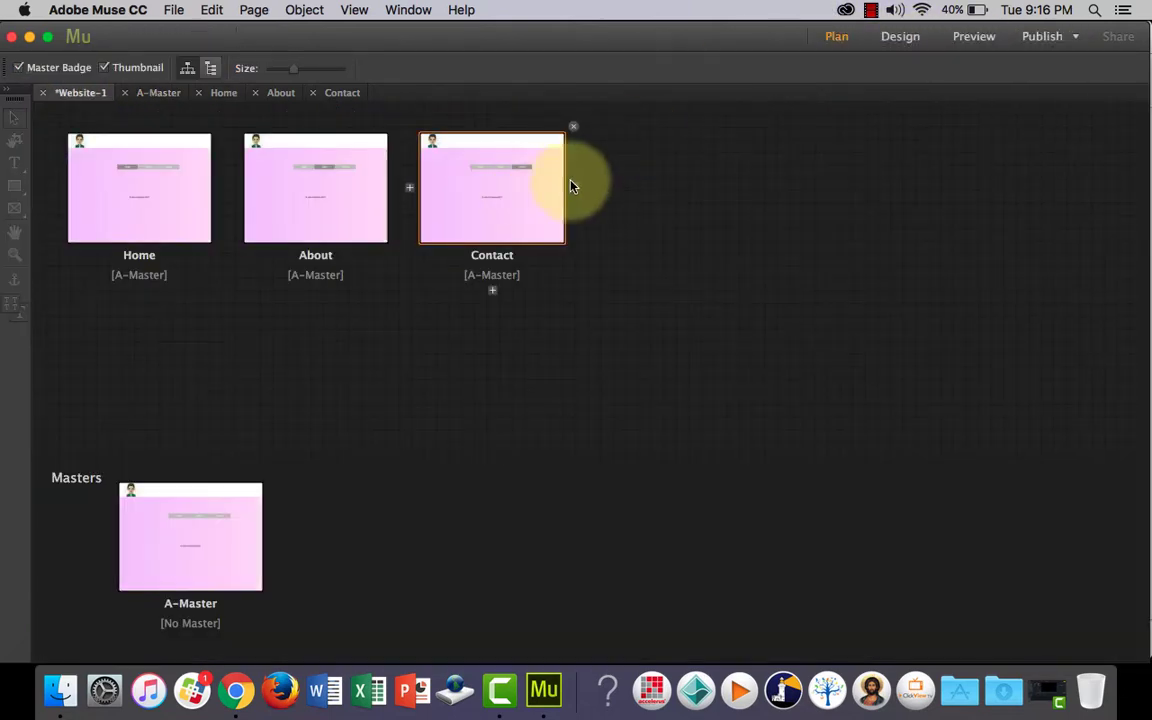
mouse_move(515, 205)
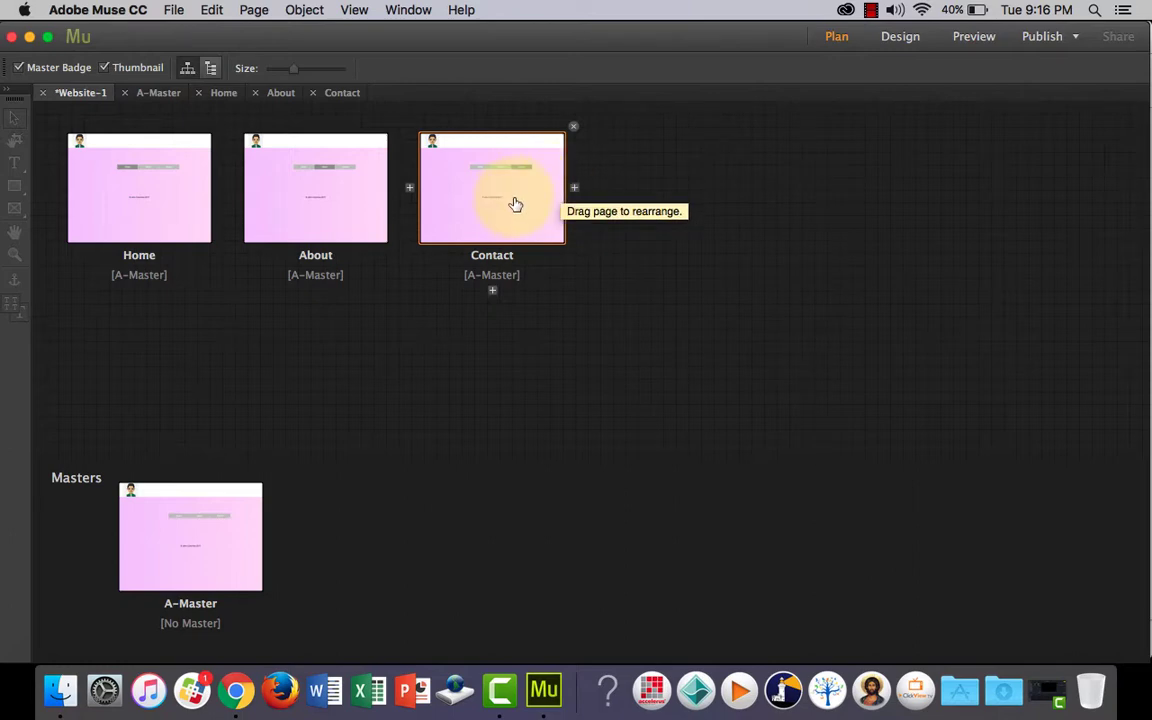
double_click(190, 536)
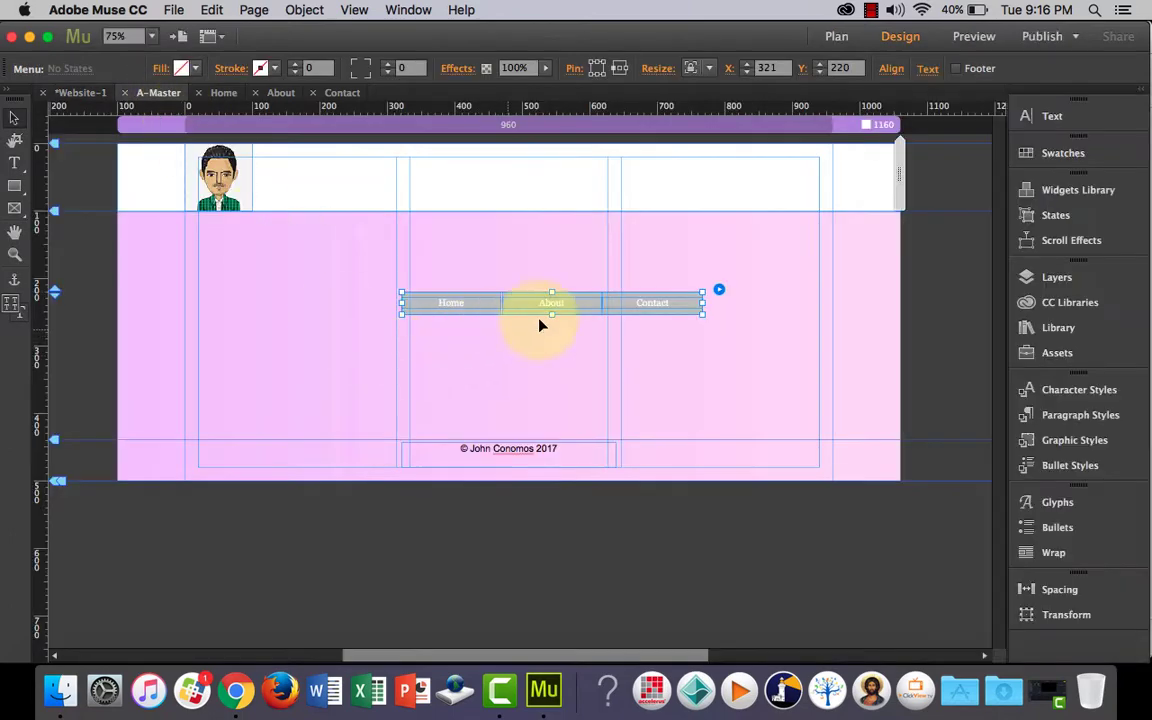
mouse_move(723, 310)
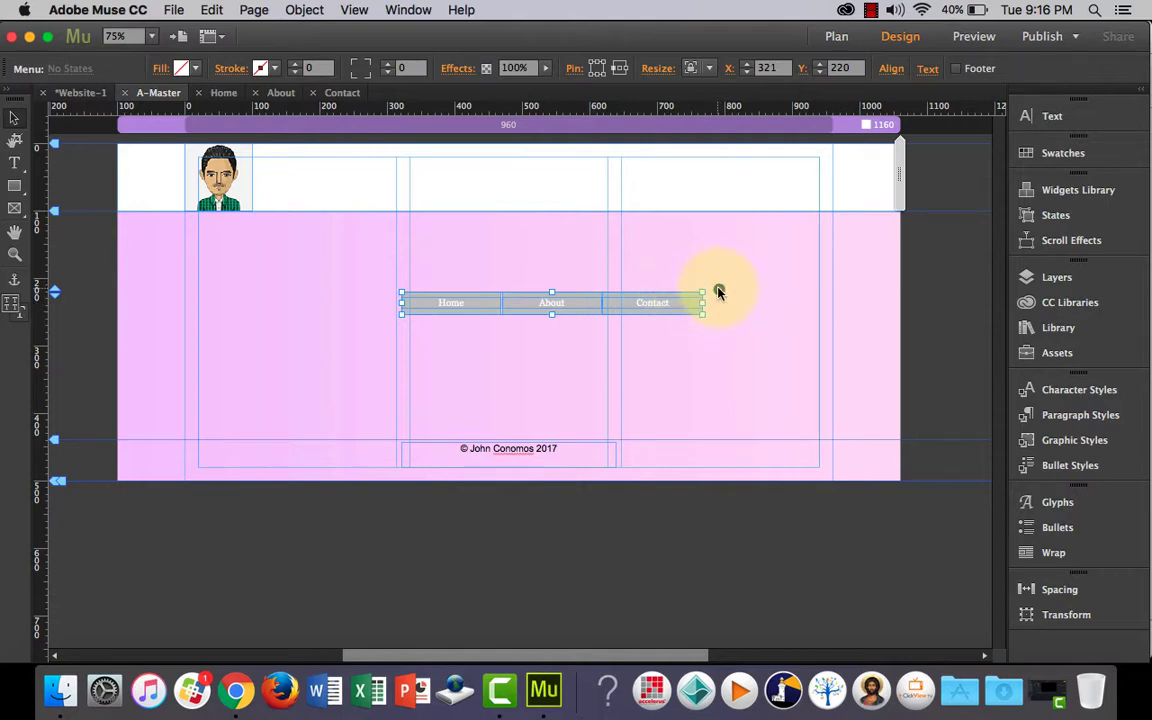
click(718, 290)
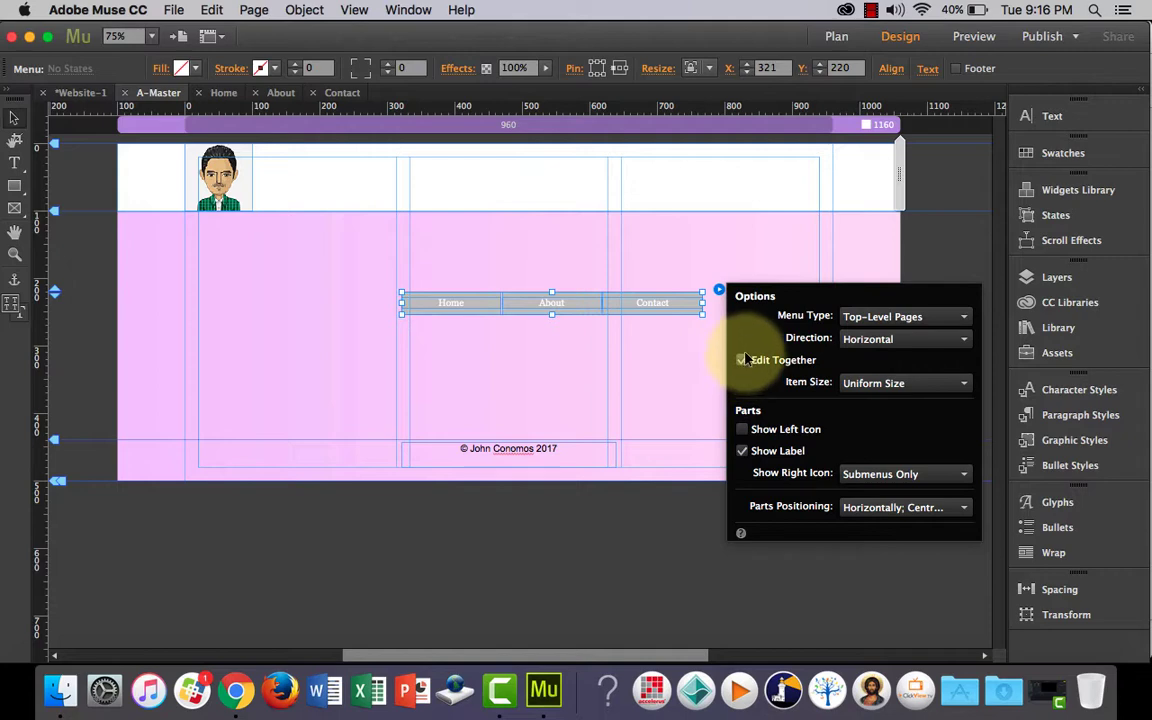
click(741, 359)
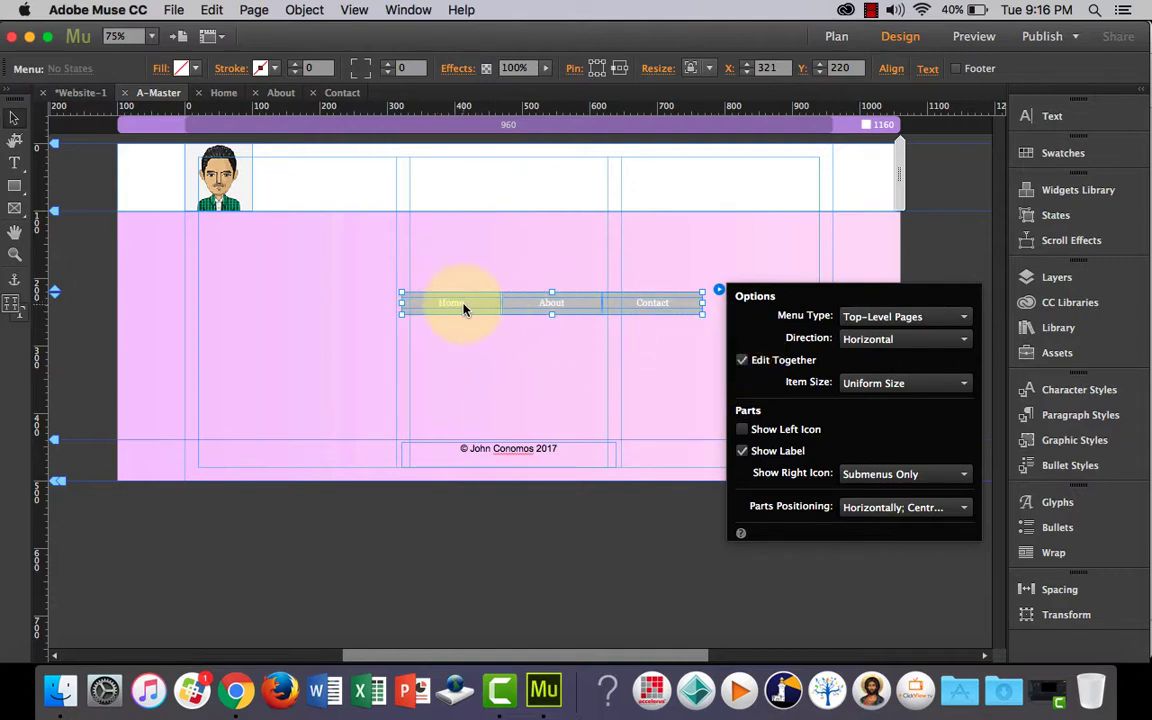
mouse_move(632, 315)
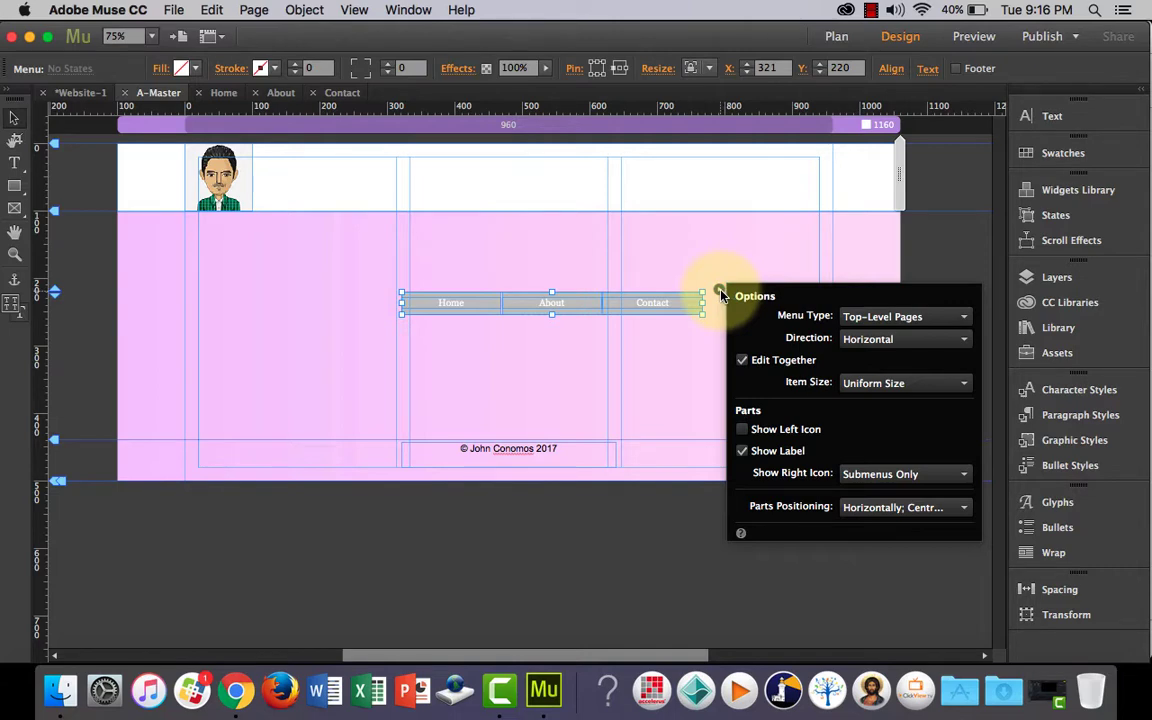
click(652, 302)
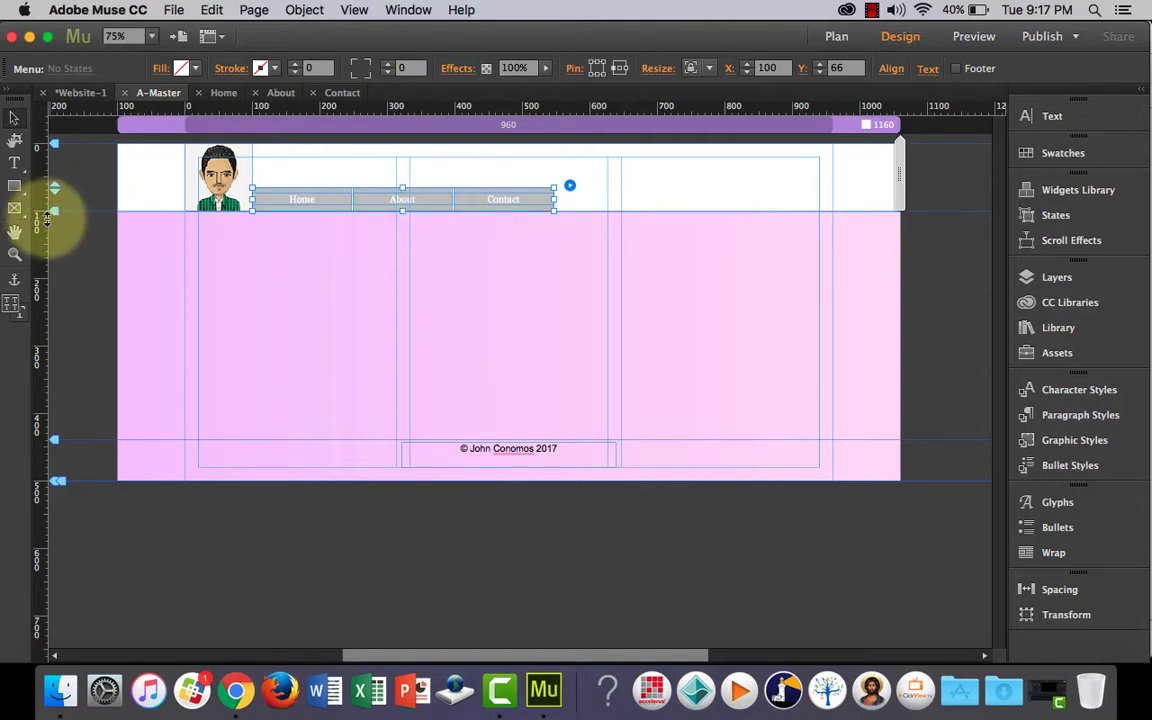
mouse_move(54, 210)
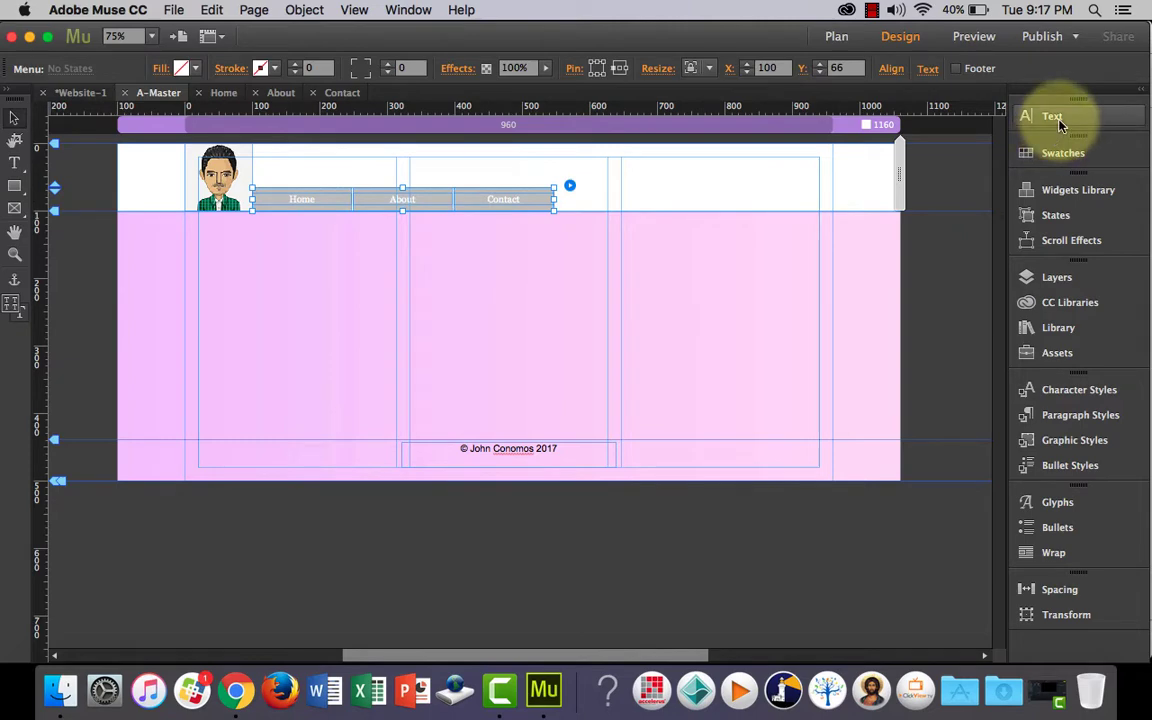
Style the Georgia menu labels at size 21, black, with tracking 3
click(1052, 116)
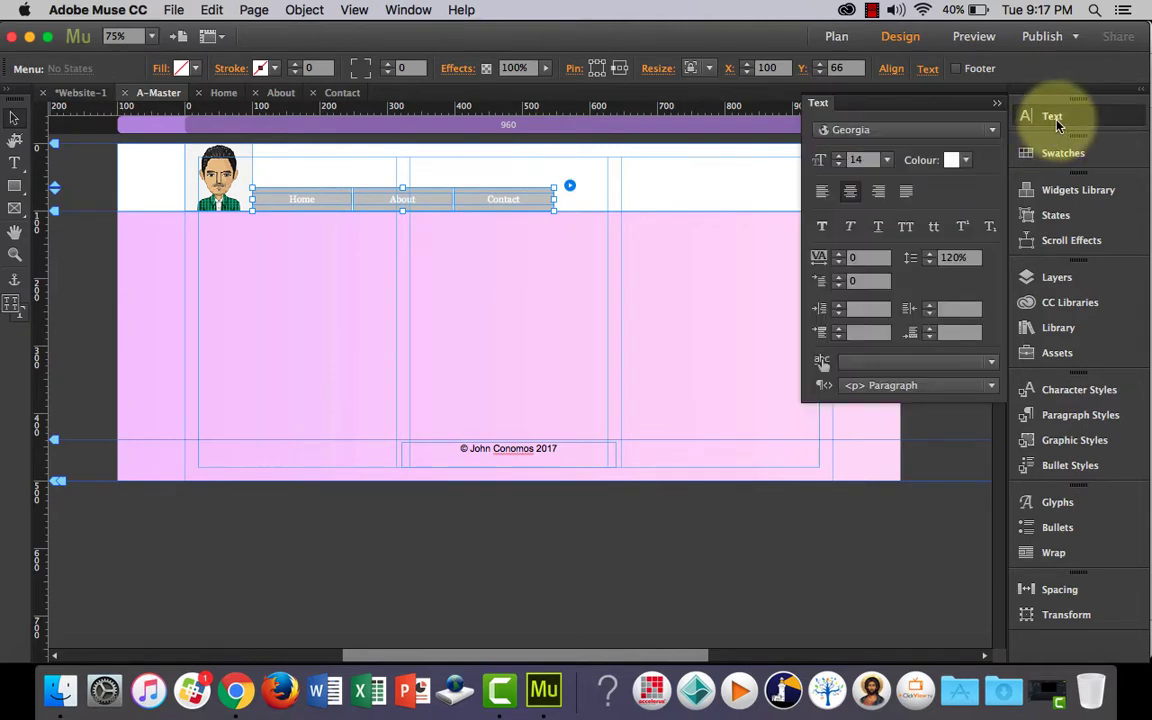
click(958, 160)
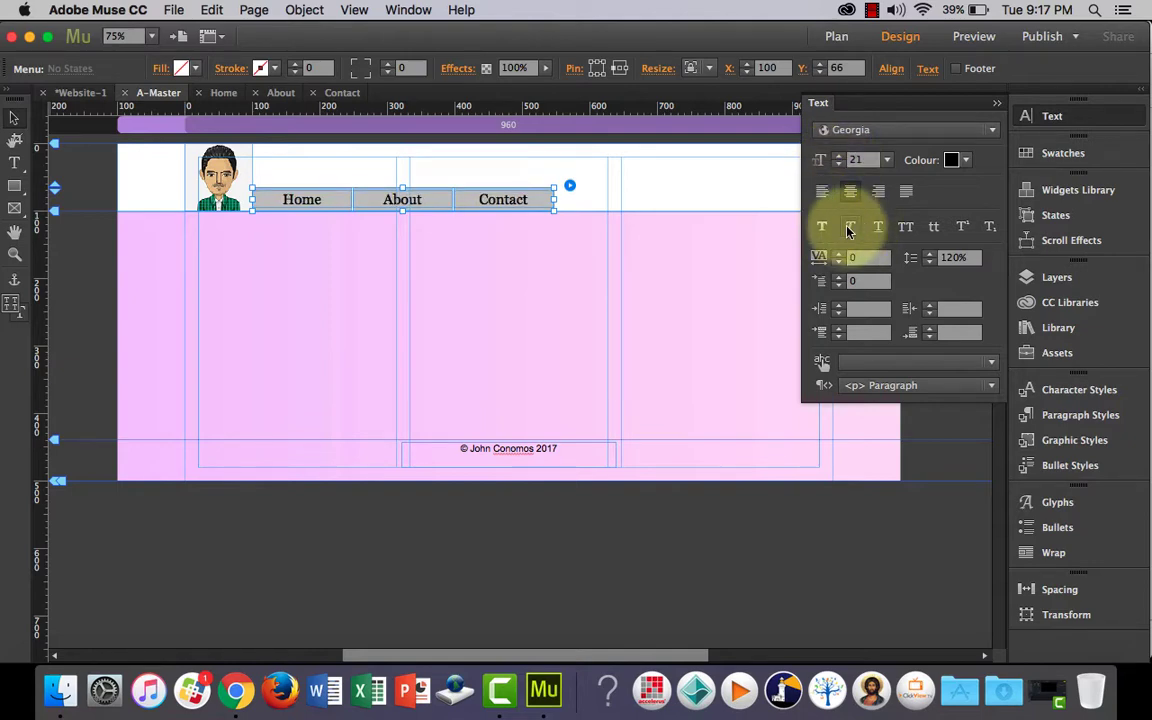
mouse_move(849, 226)
text(3)
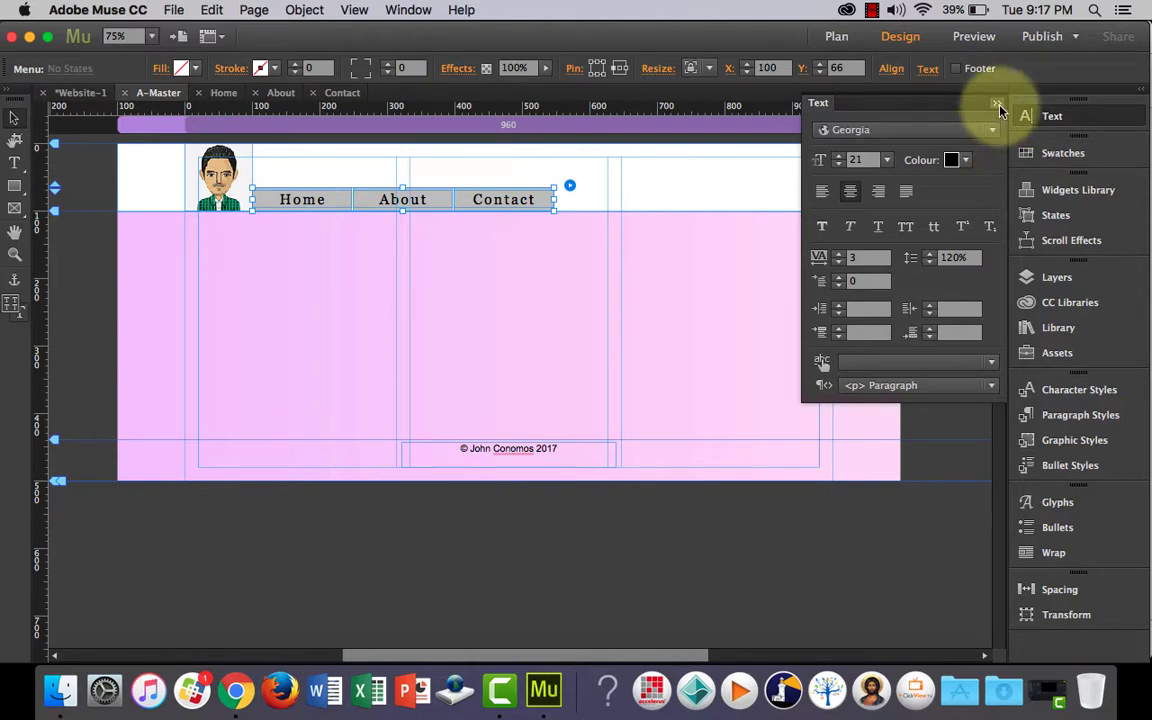
click(996, 103)
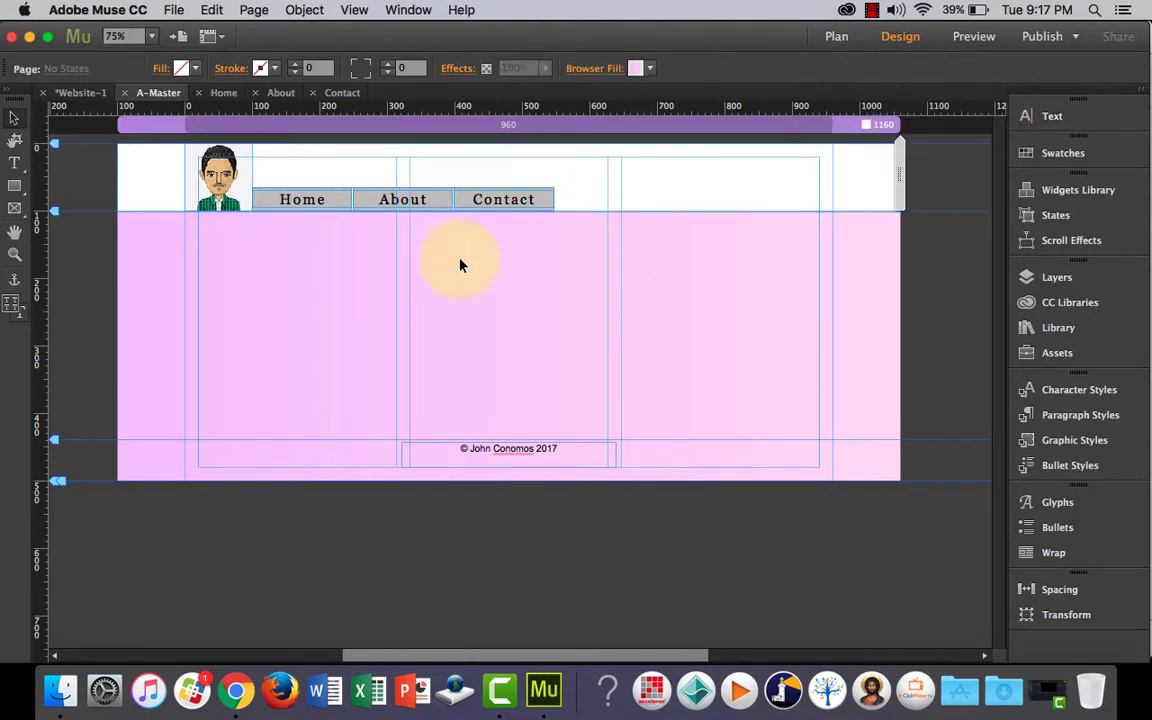
mouse_move(355, 150)
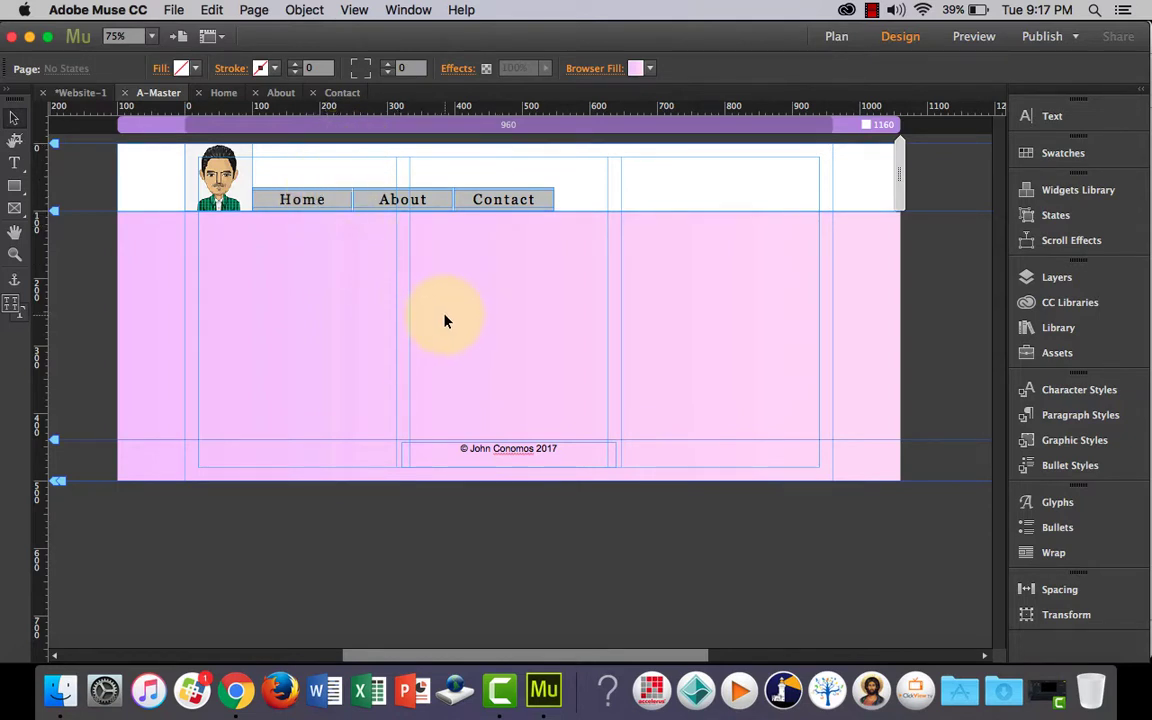
Preview the site in Chrome, following the Home, About and Contact menu links
click(235, 690)
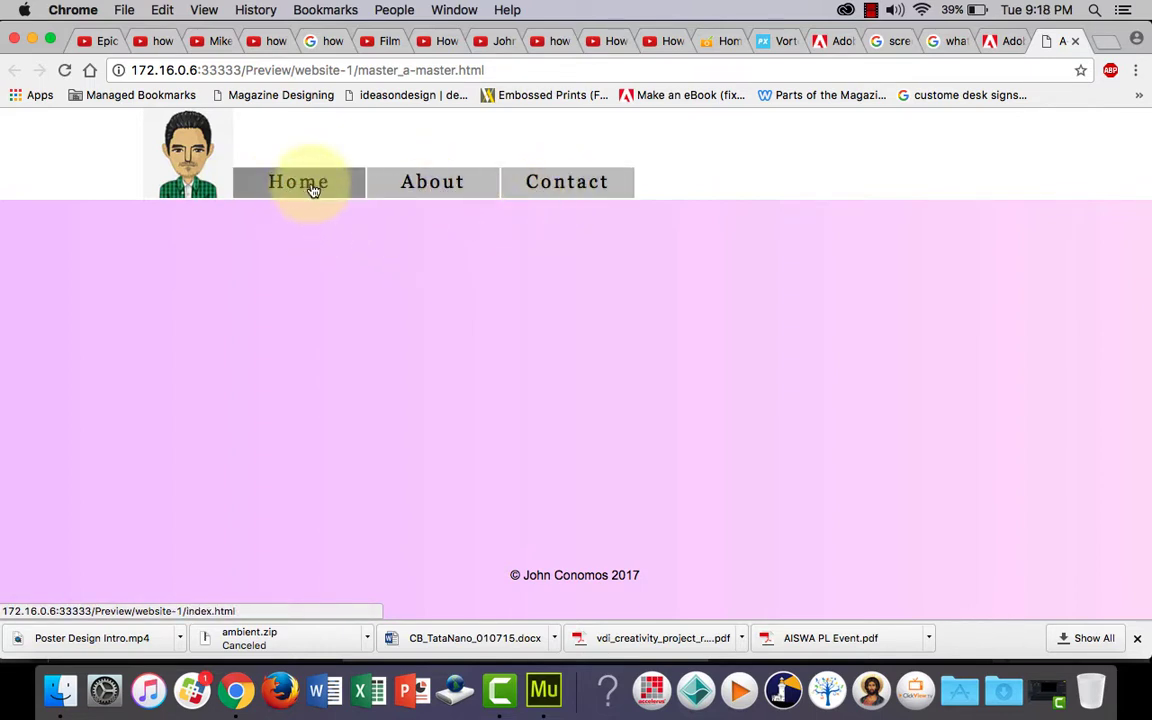
click(298, 182)
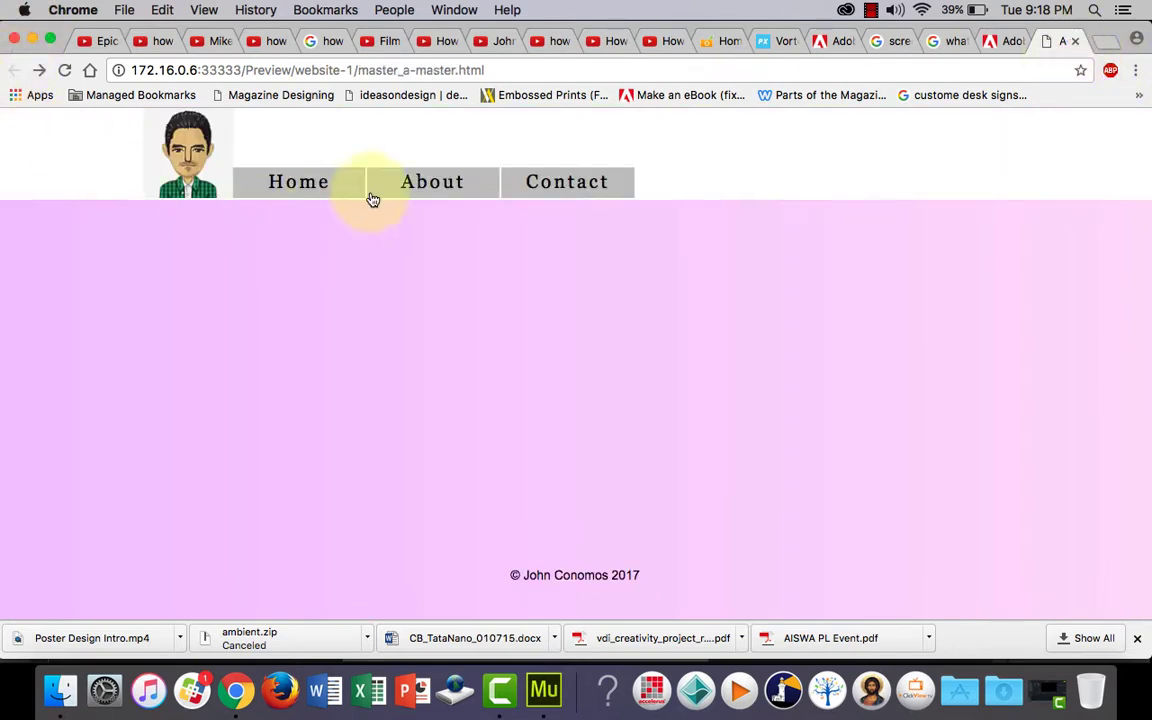
click(432, 181)
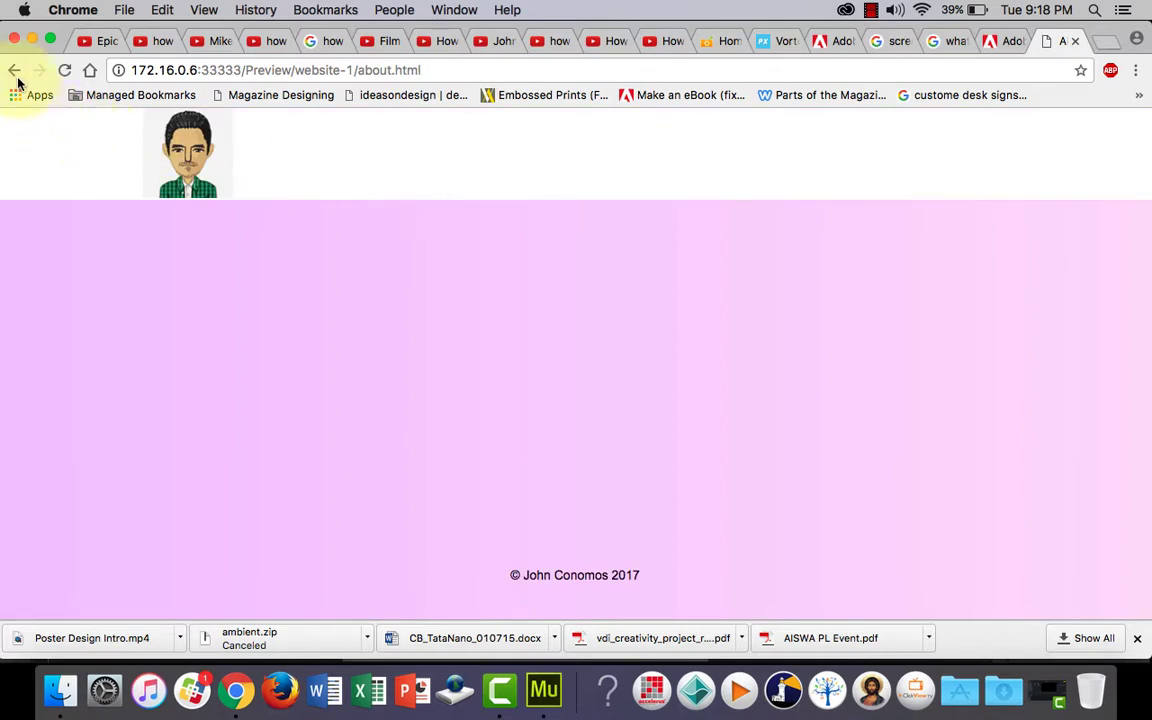
mouse_move(16, 70)
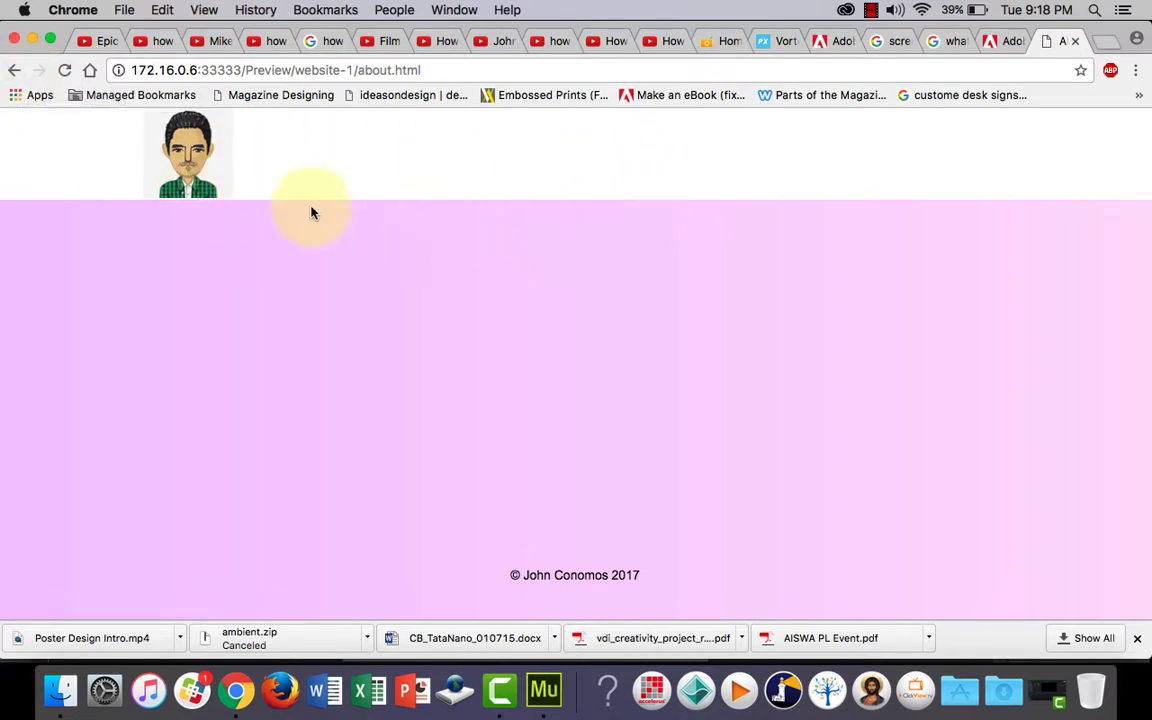
mouse_move(16, 70)
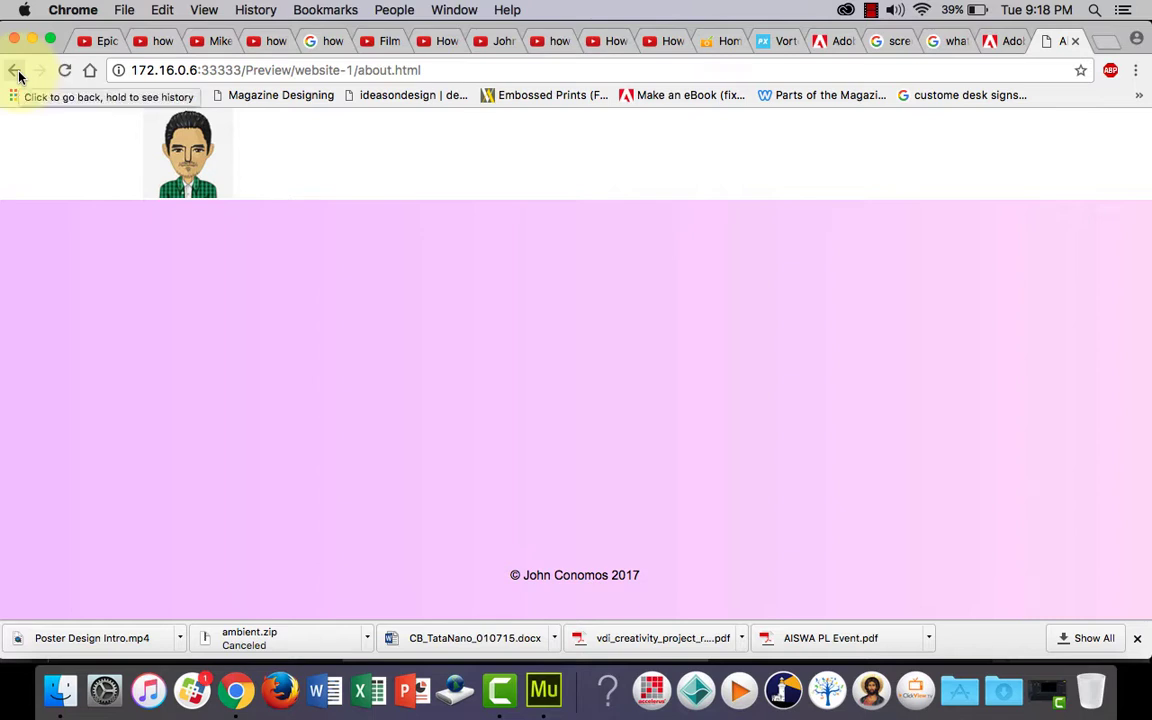
click(16, 70)
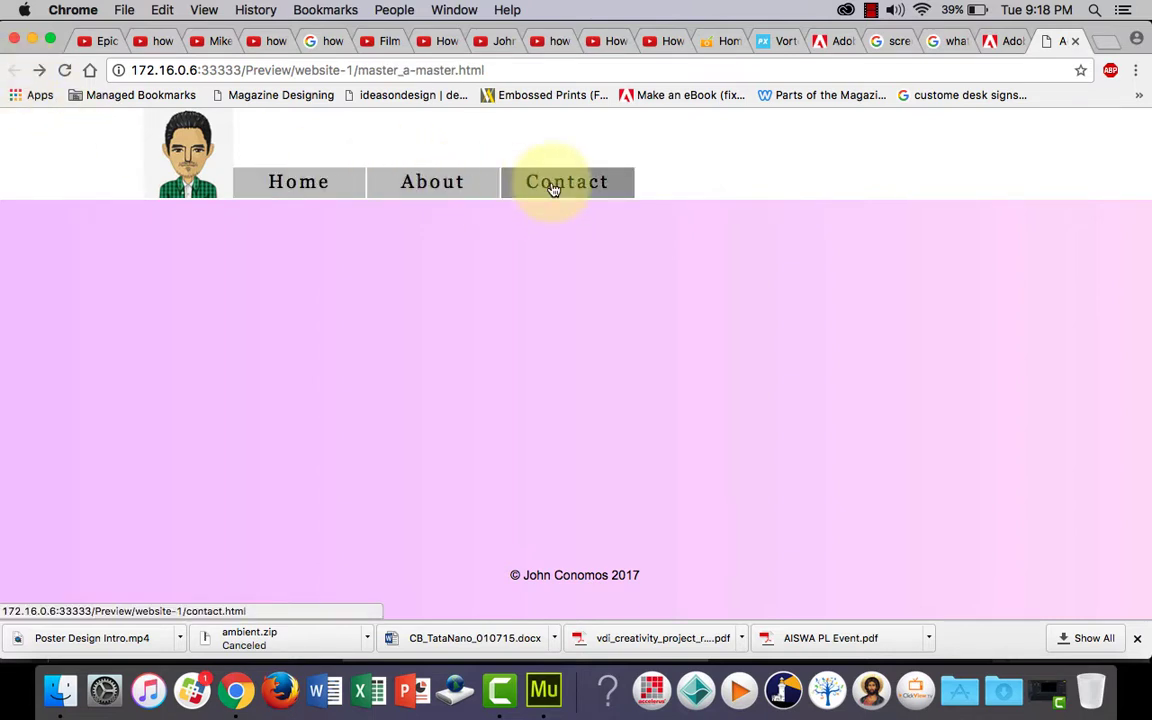
click(567, 182)
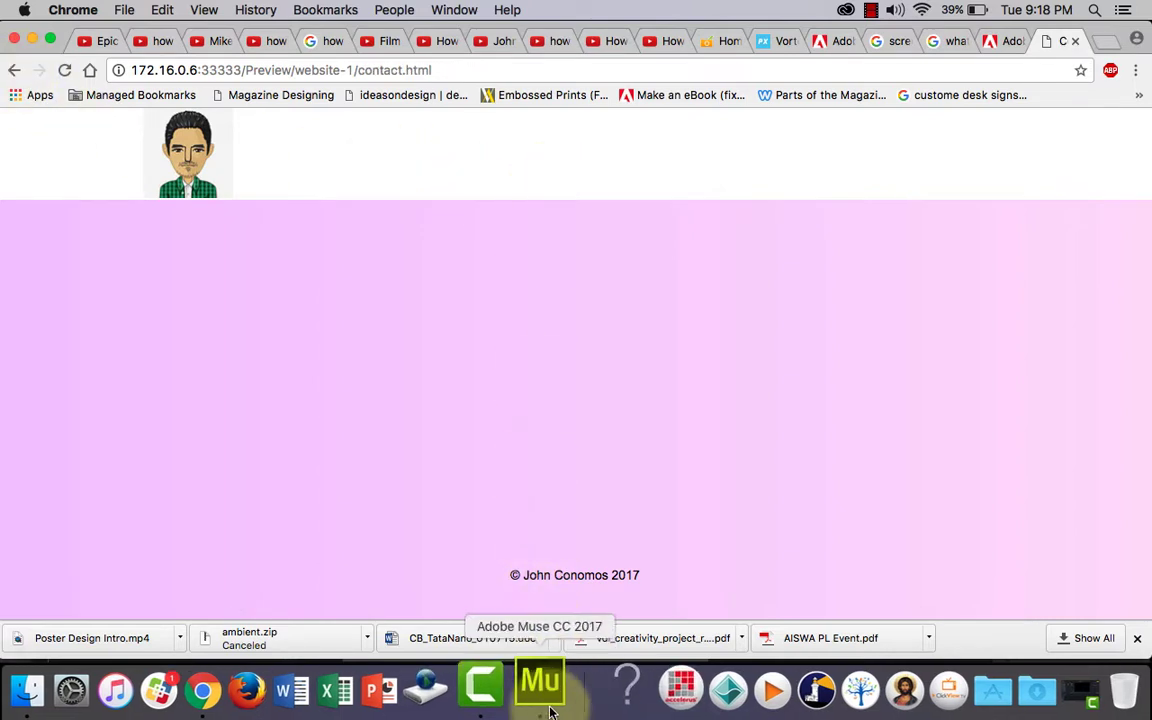
Close the Contact preview and preview the Home page in Chrome from Muse
click(539, 685)
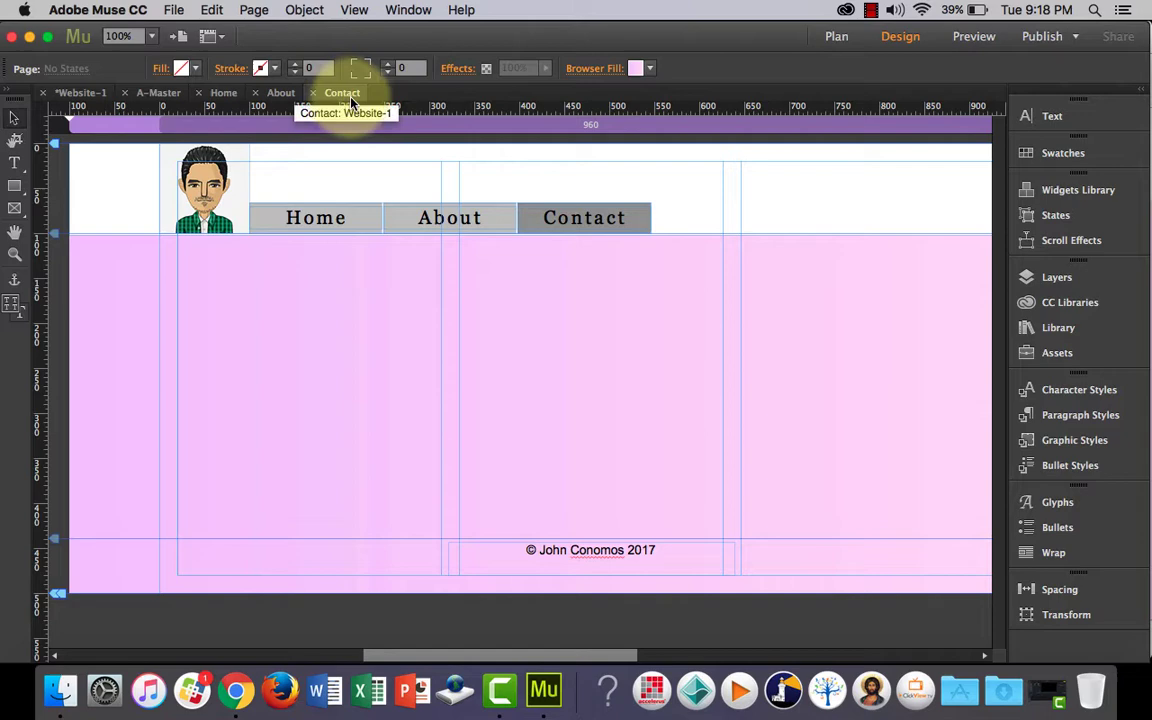
click(972, 36)
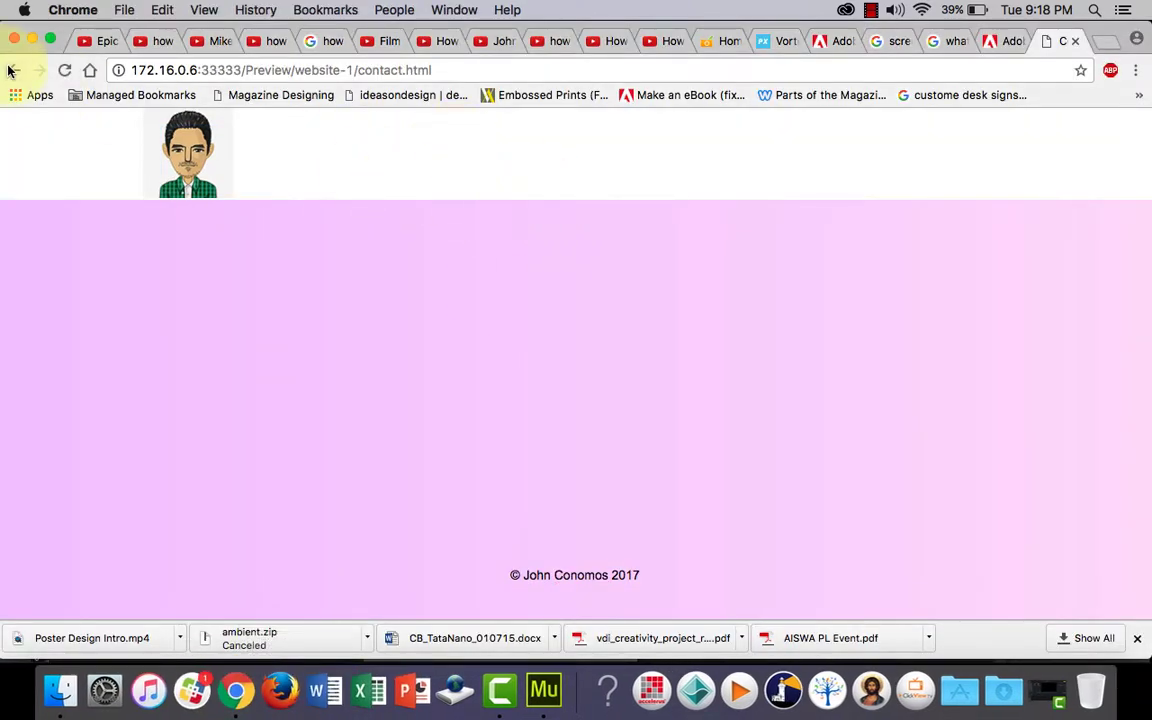
mouse_move(13, 70)
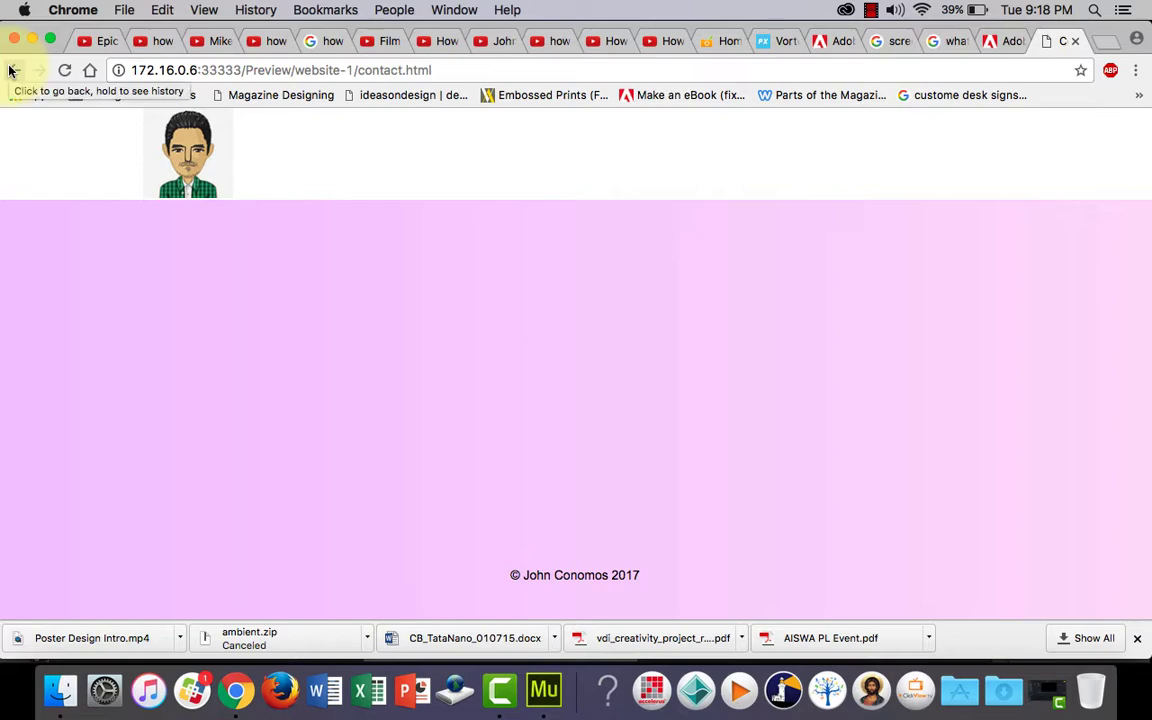
click(1060, 41)
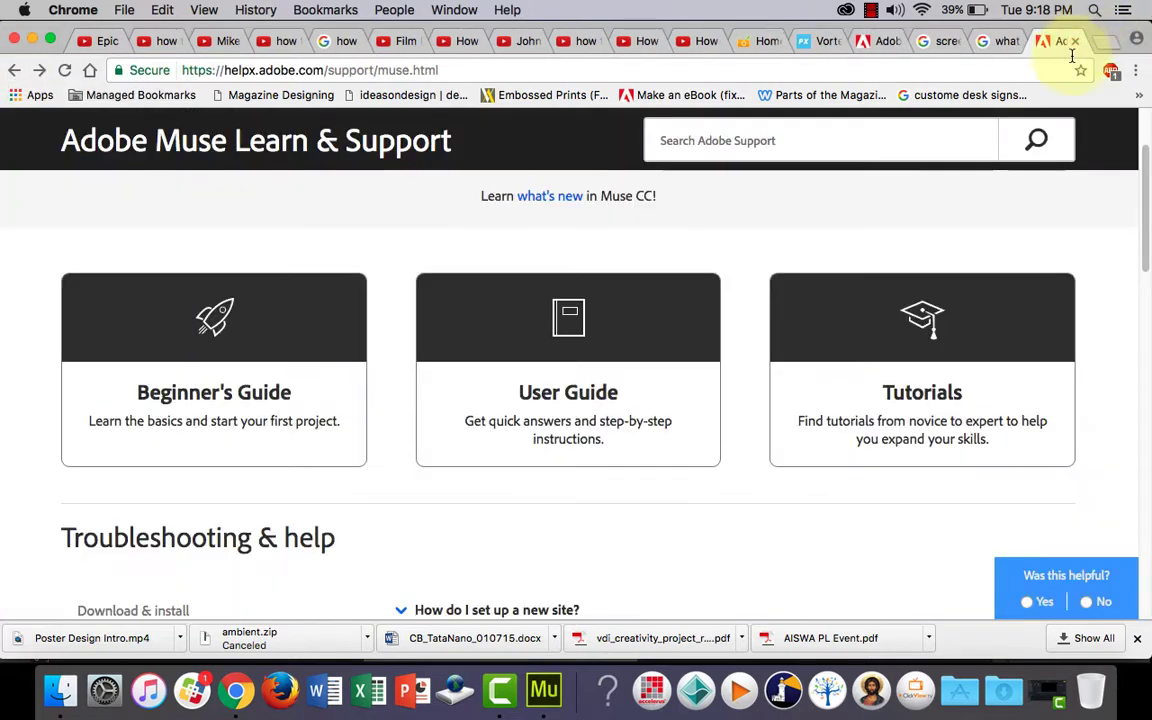
click(543, 690)
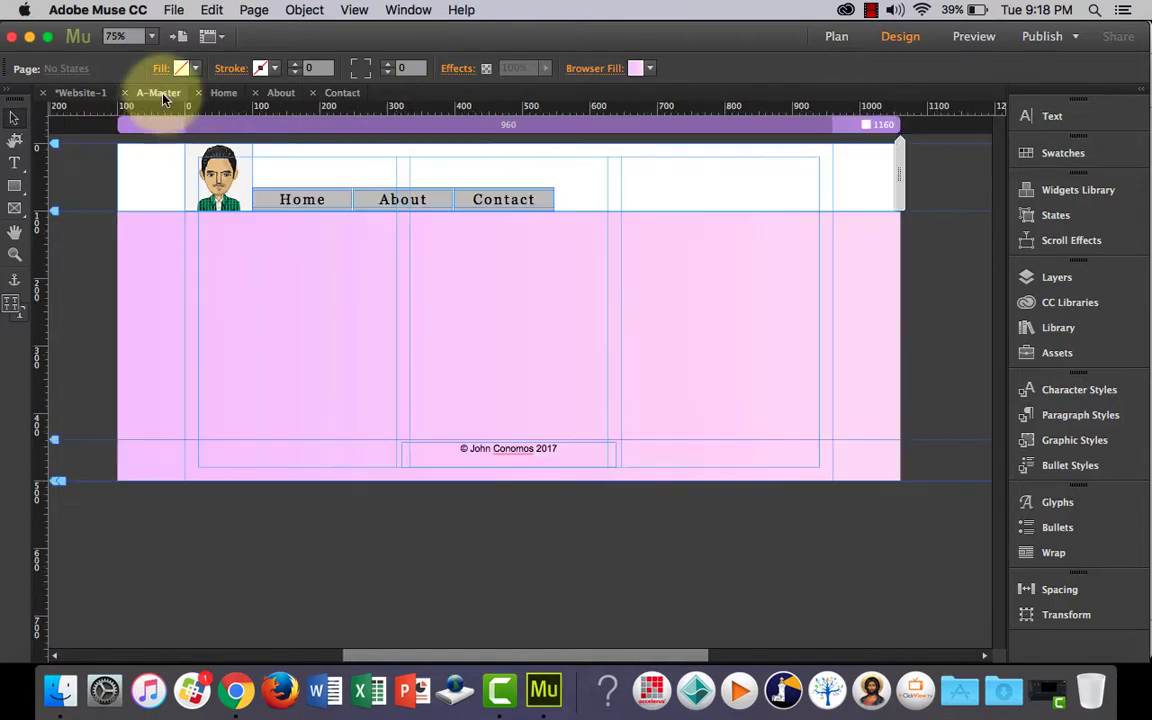
click(223, 92)
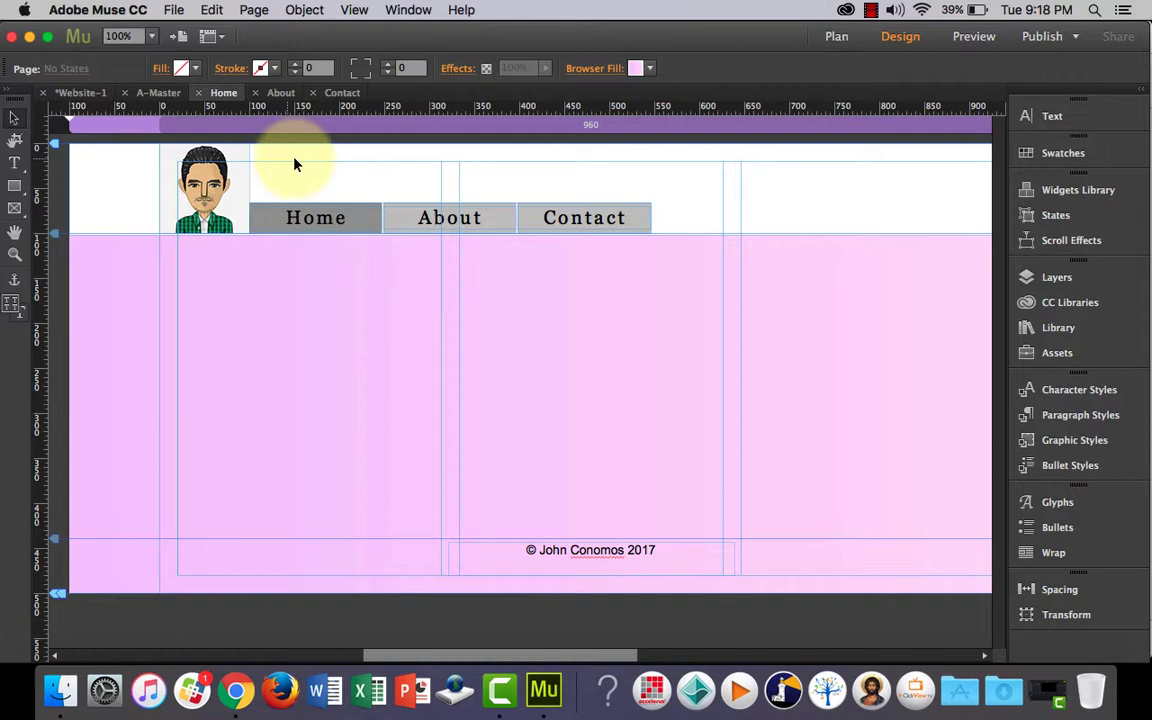
click(973, 36)
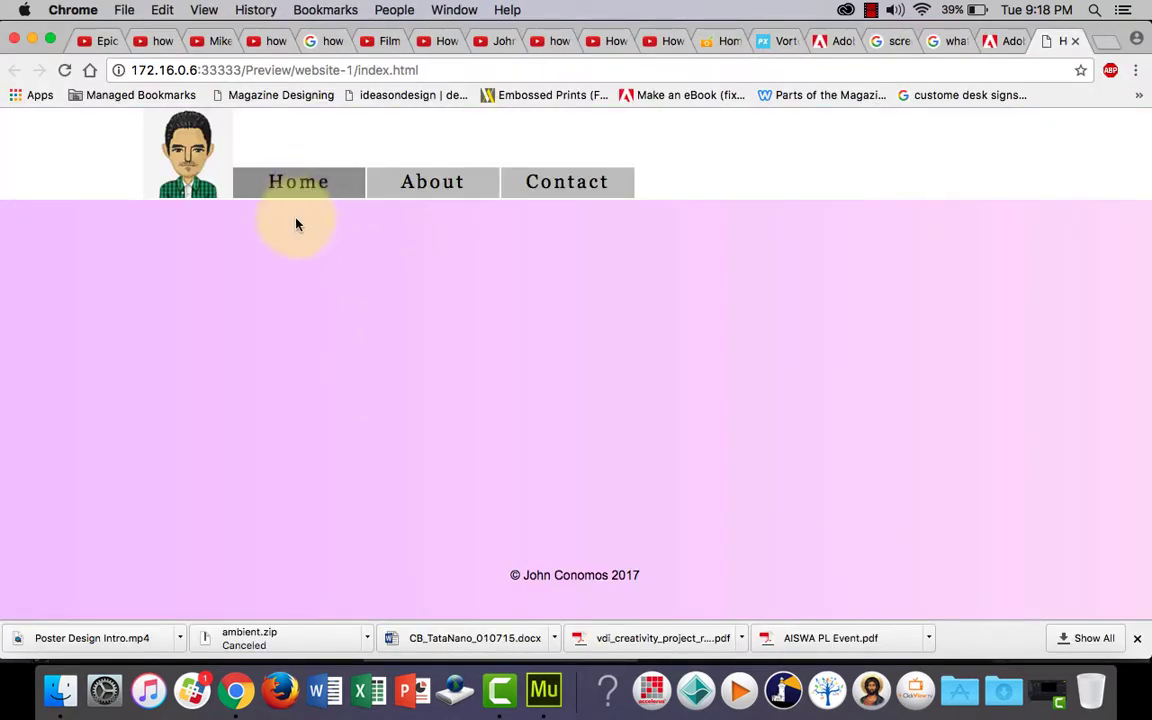
Visit About, then Contact, in the Chrome preview and check each item's active shading
click(432, 181)
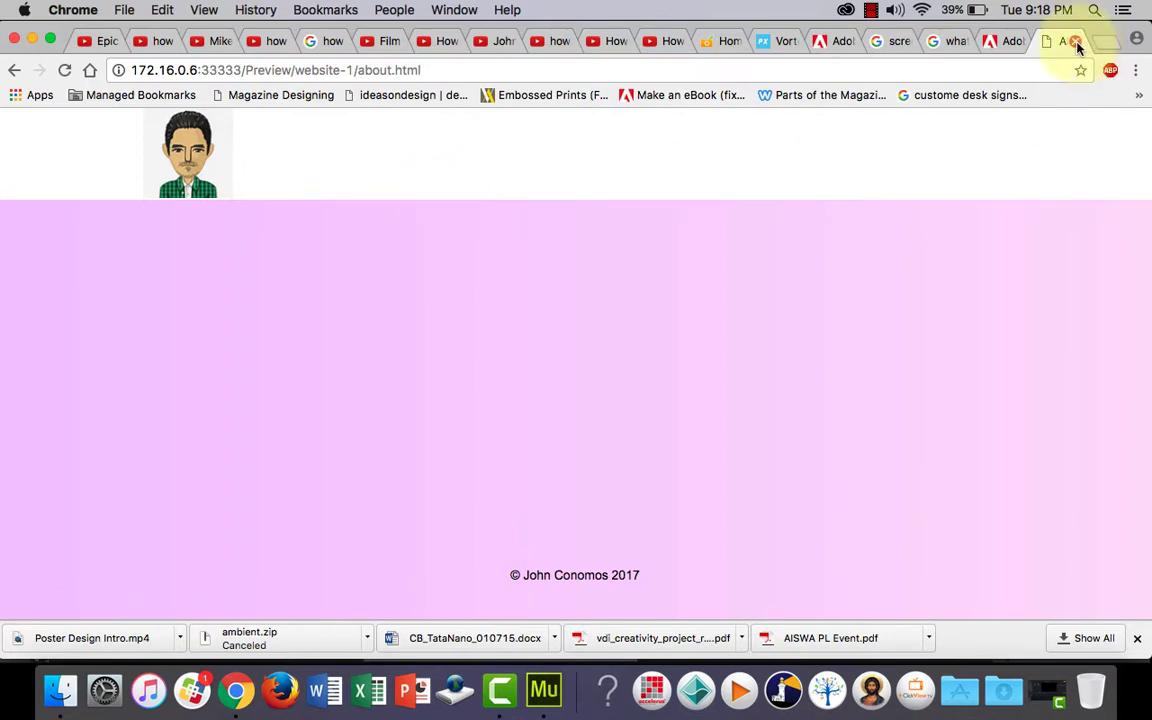
click(544, 689)
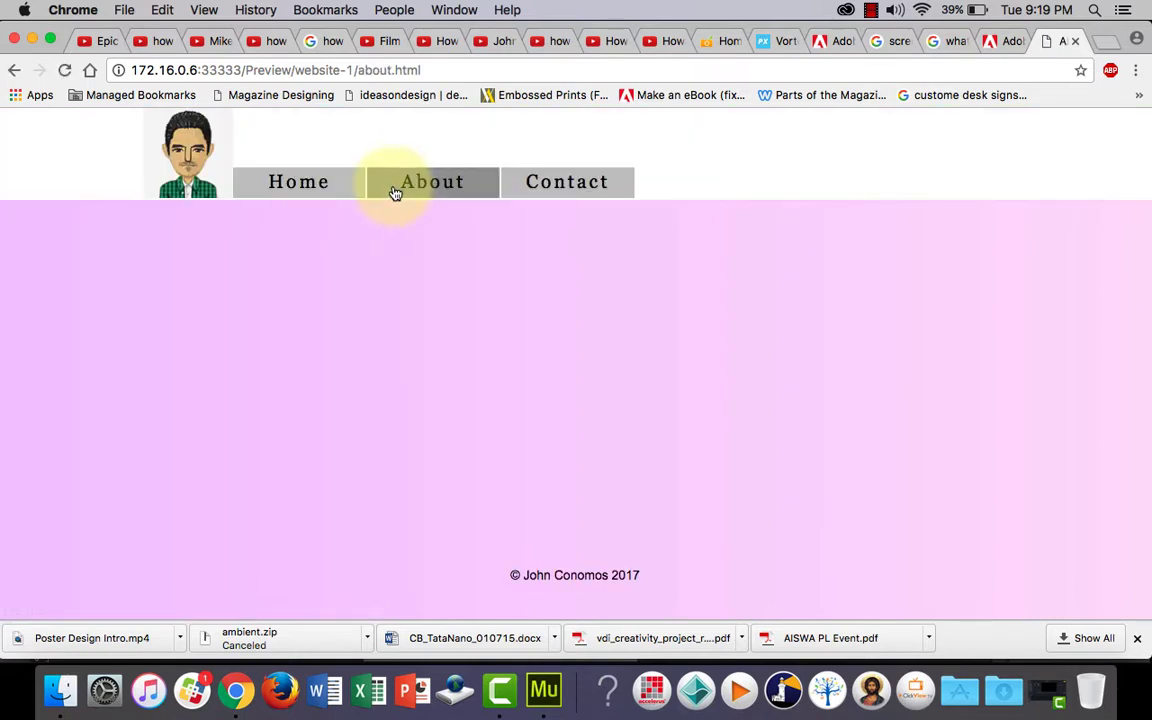
mouse_move(395, 228)
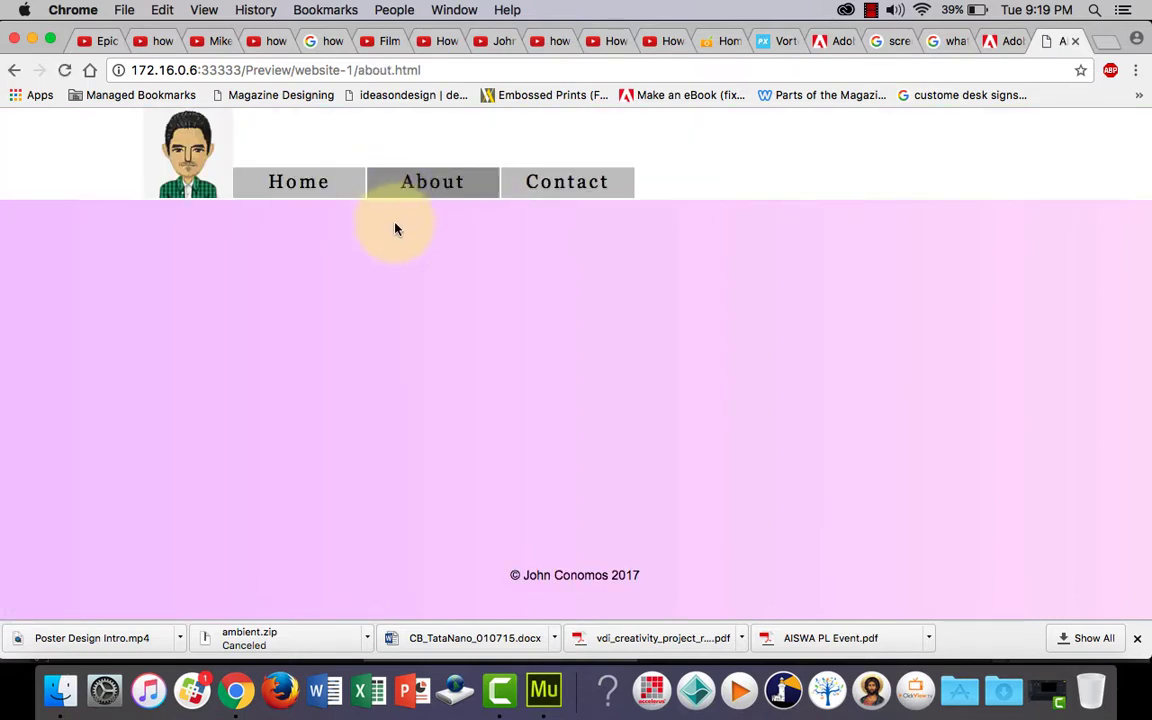
mouse_move(549, 688)
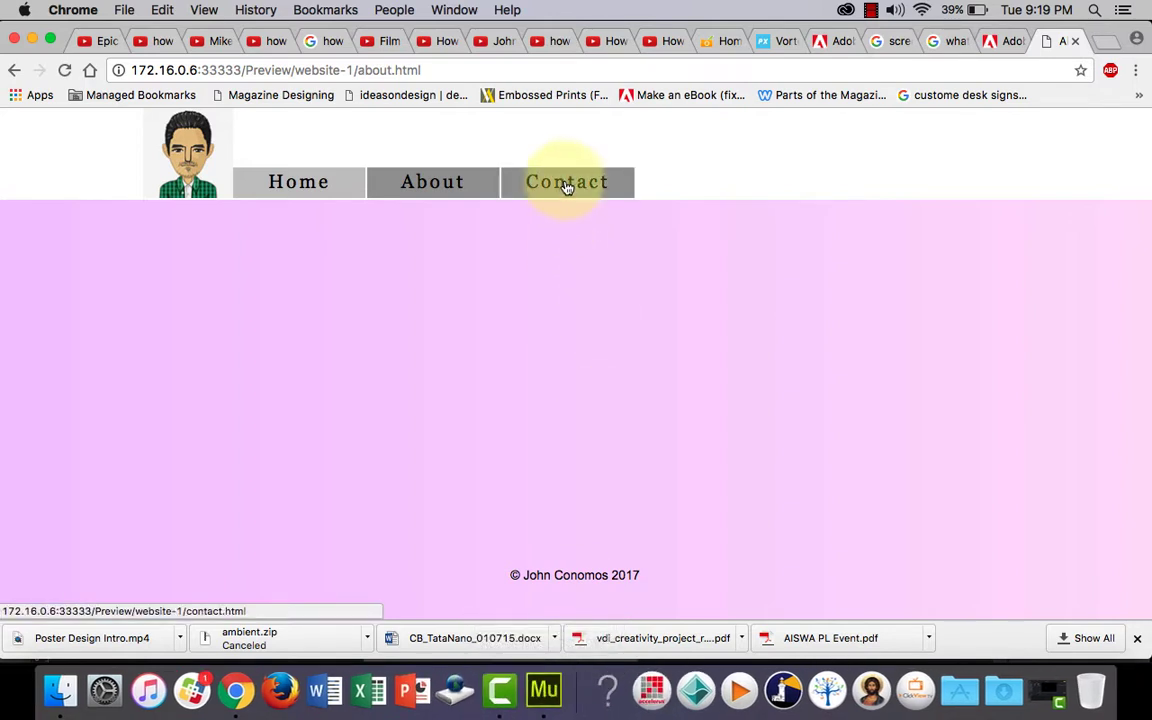
click(567, 182)
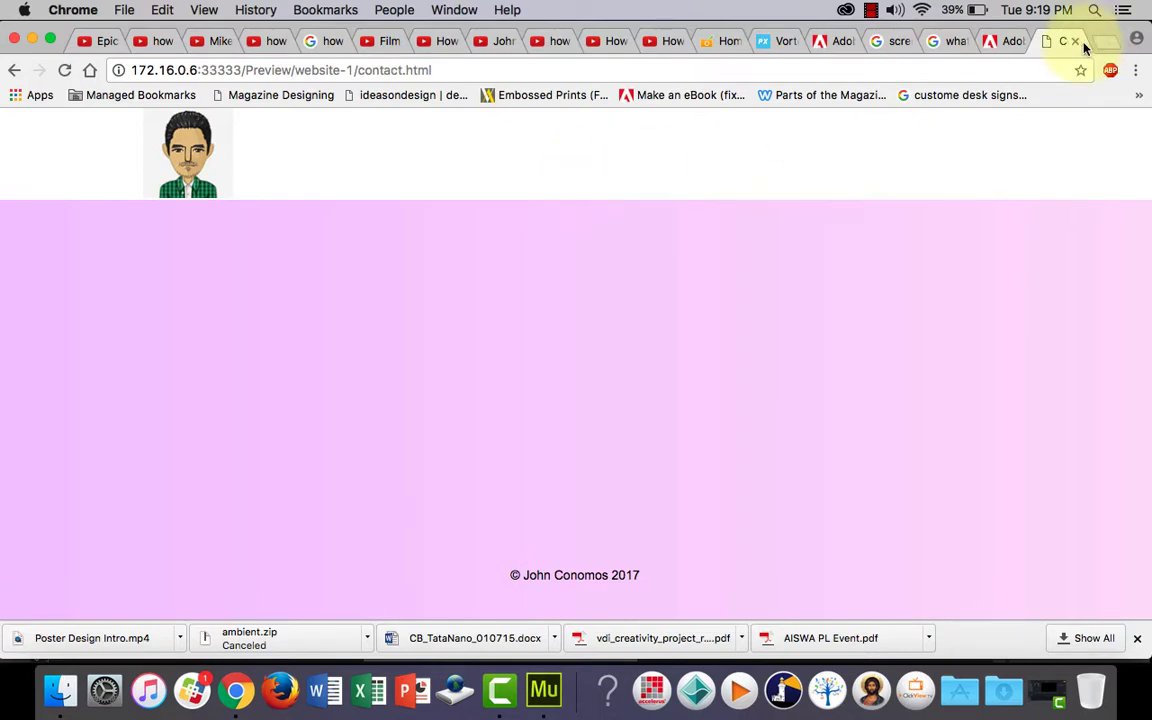
click(543, 689)
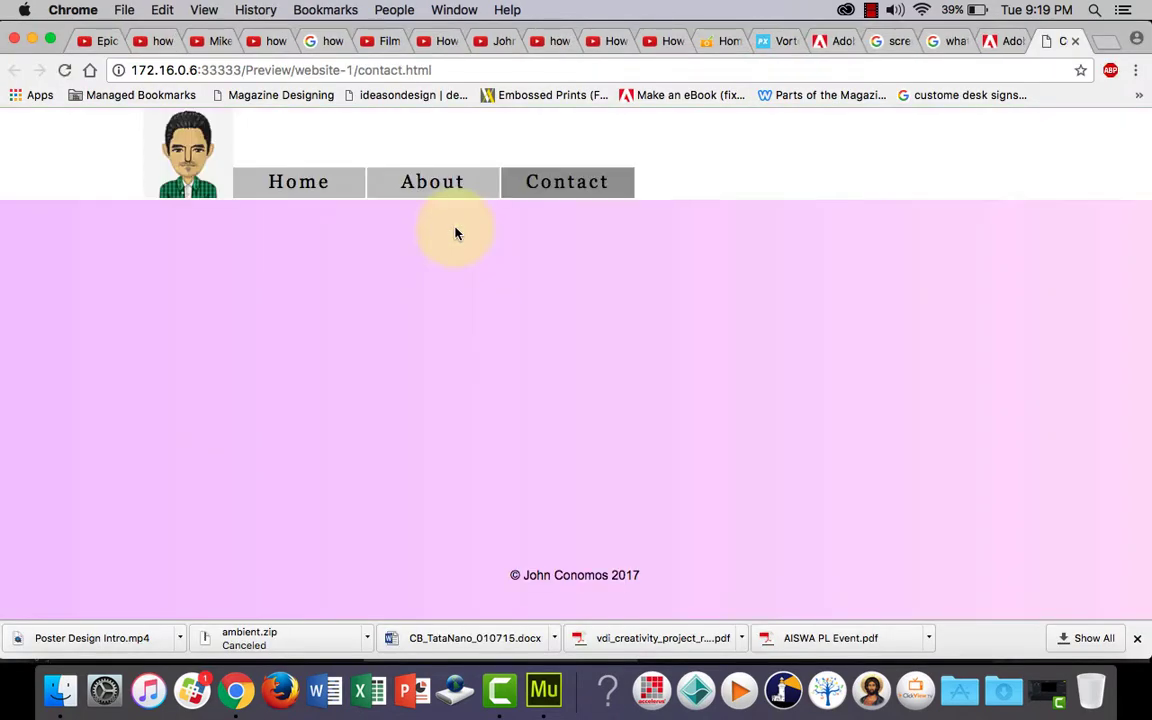
mouse_move(620, 268)
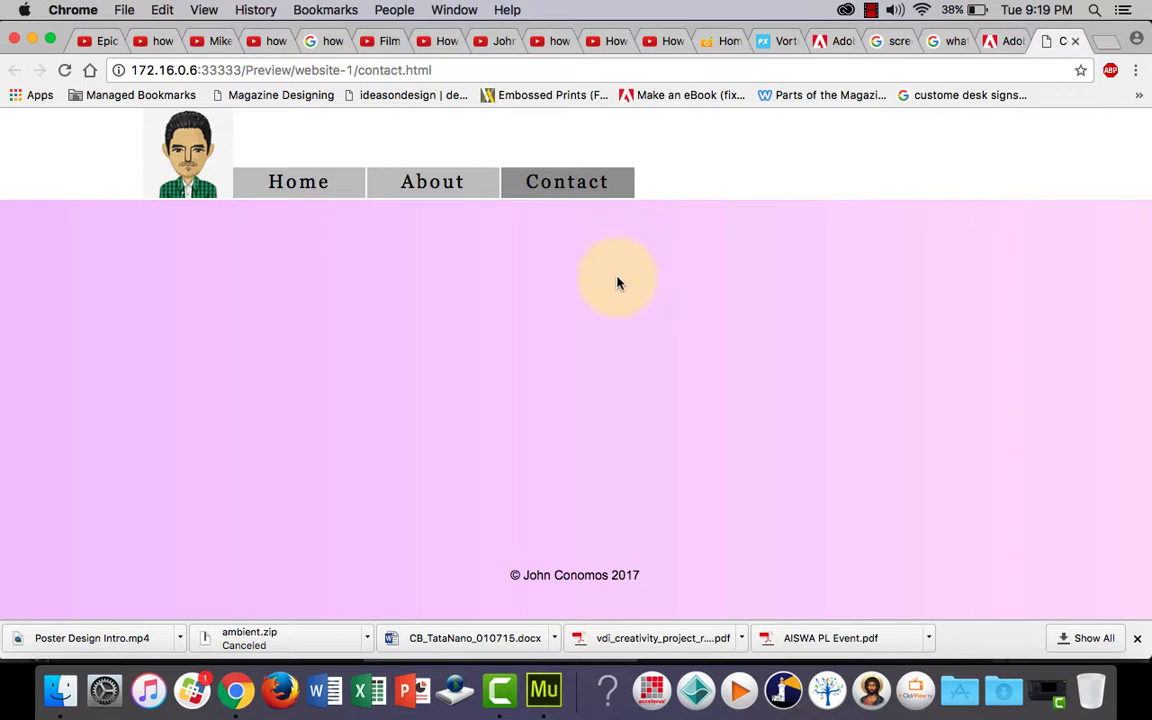
mouse_move(658, 246)
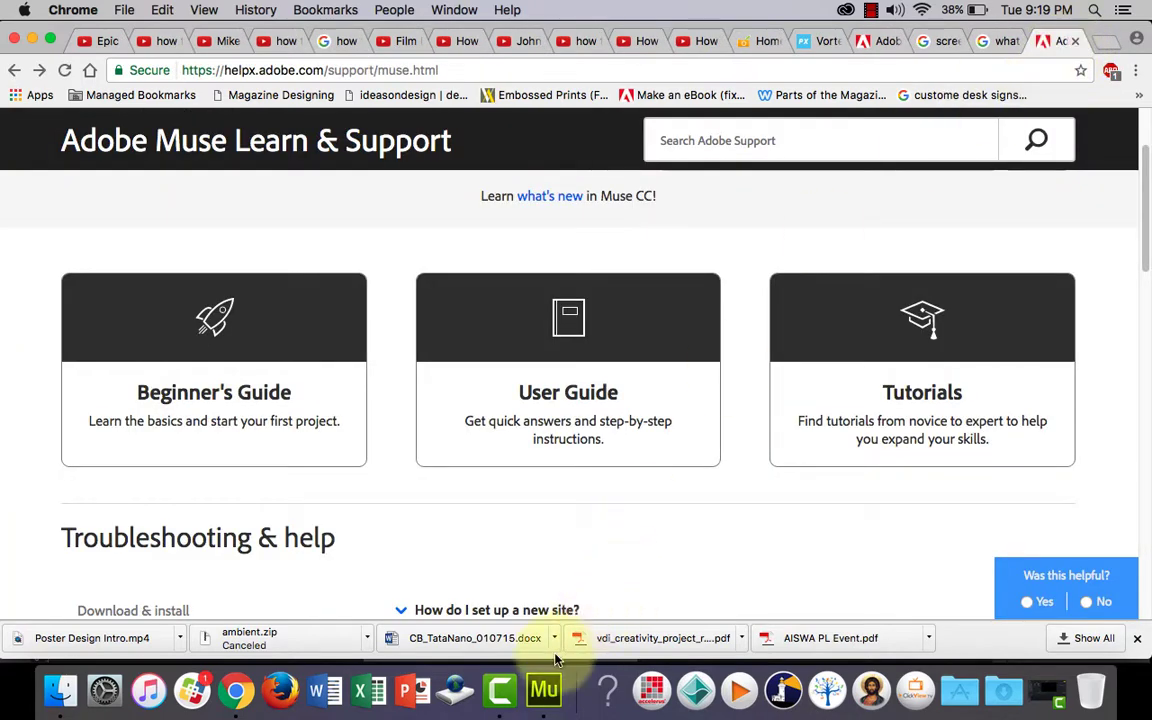
On A-Master, select the Home menu item and show its grey C4C4C4 fill settings
click(543, 689)
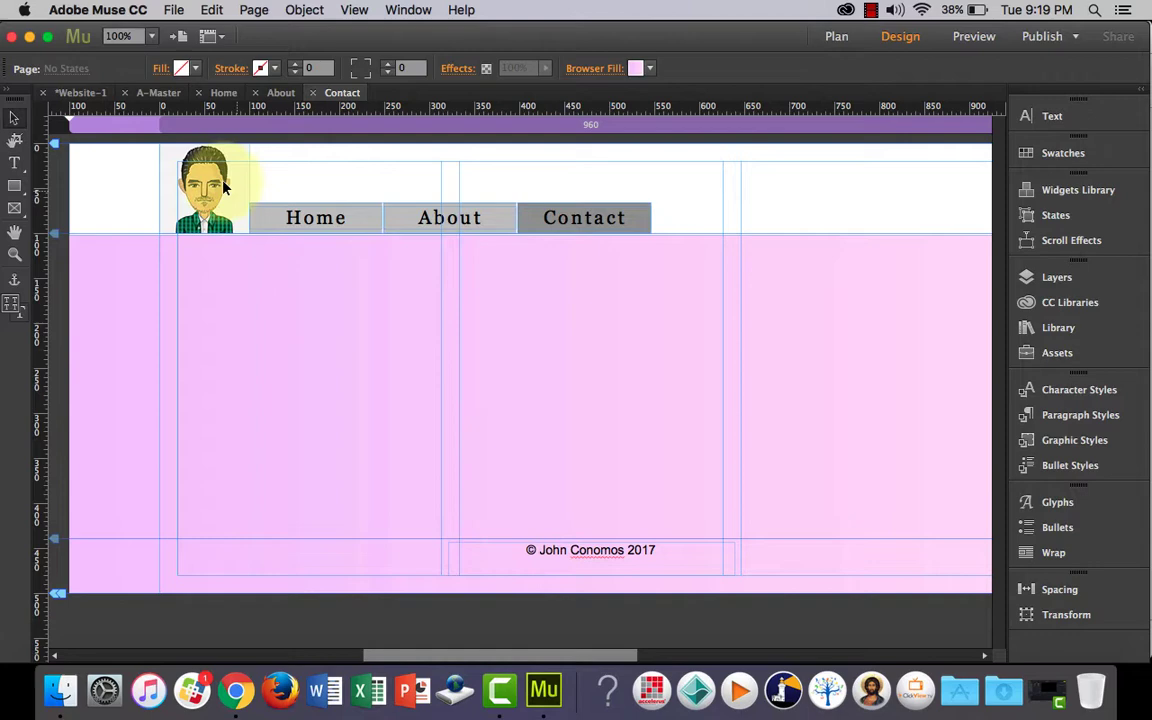
click(158, 92)
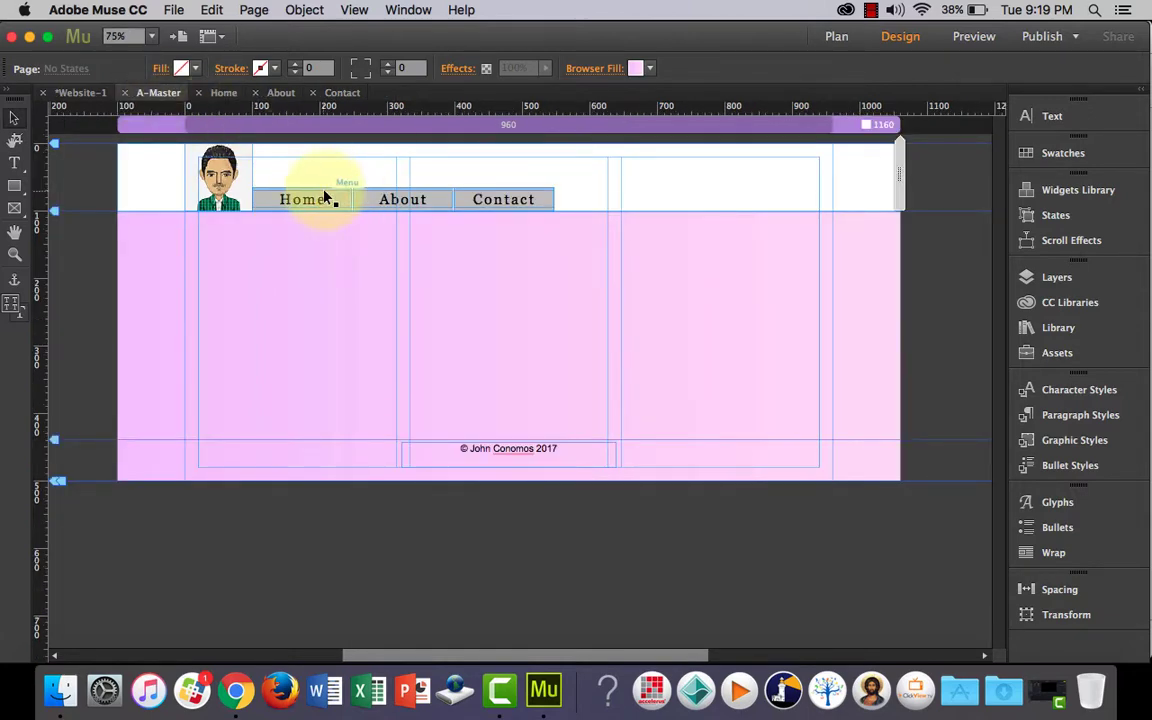
click(303, 199)
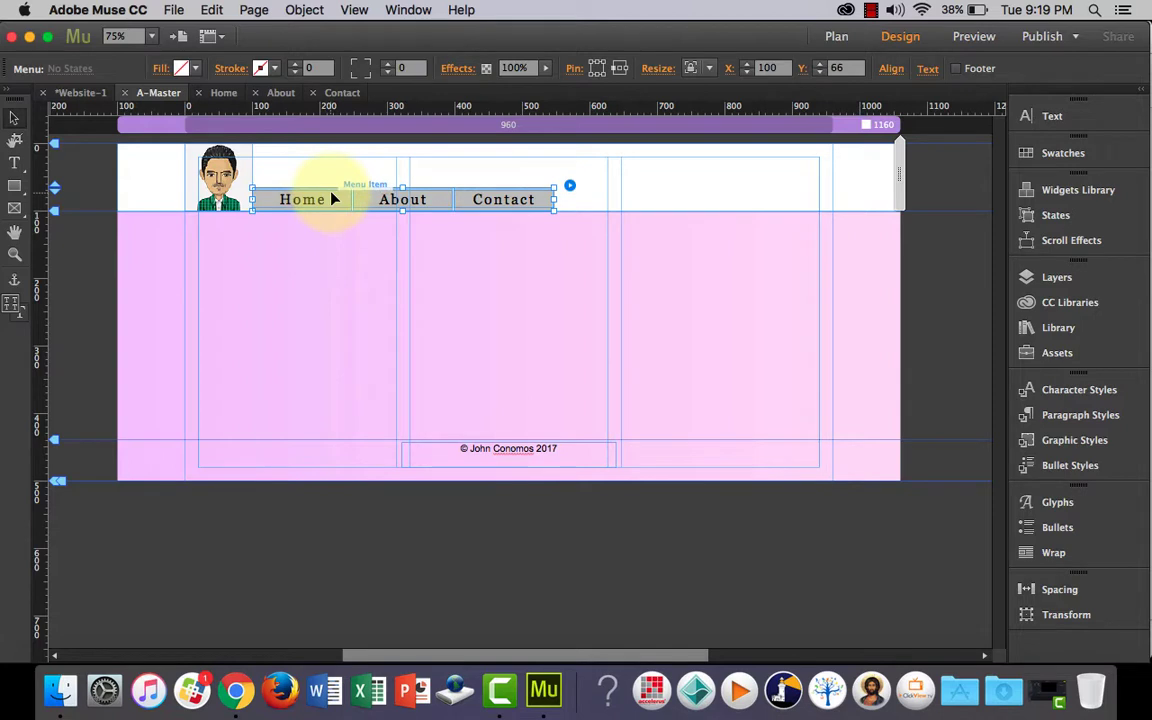
click(302, 199)
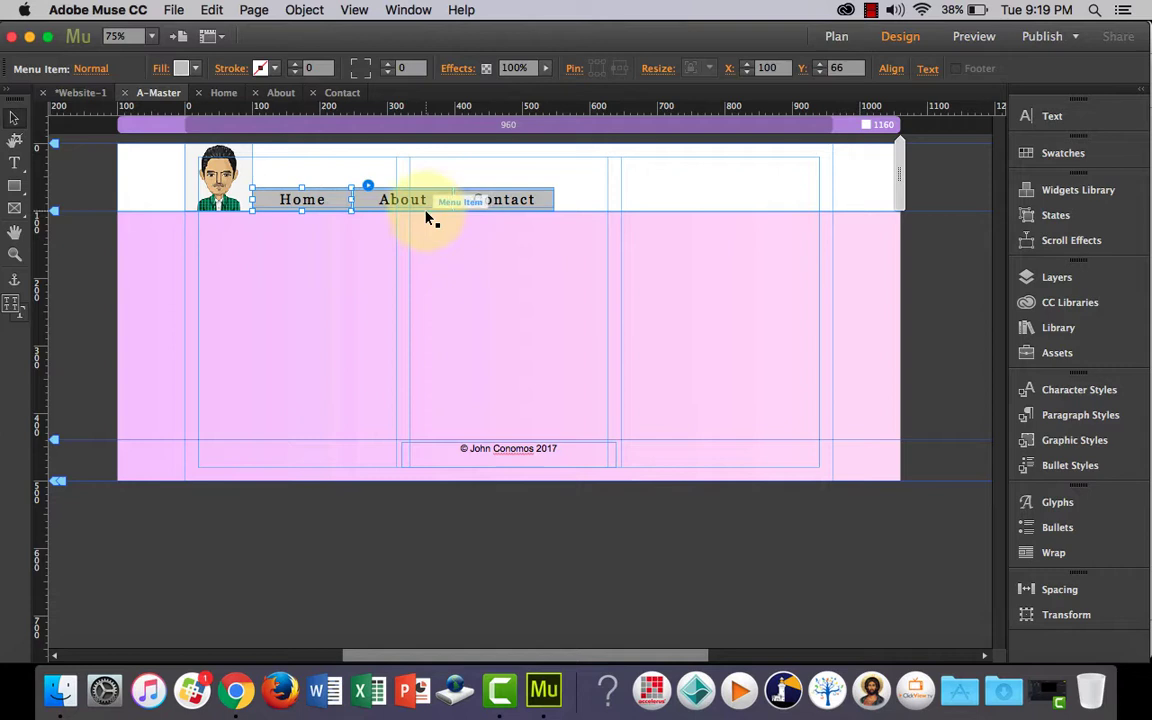
click(196, 68)
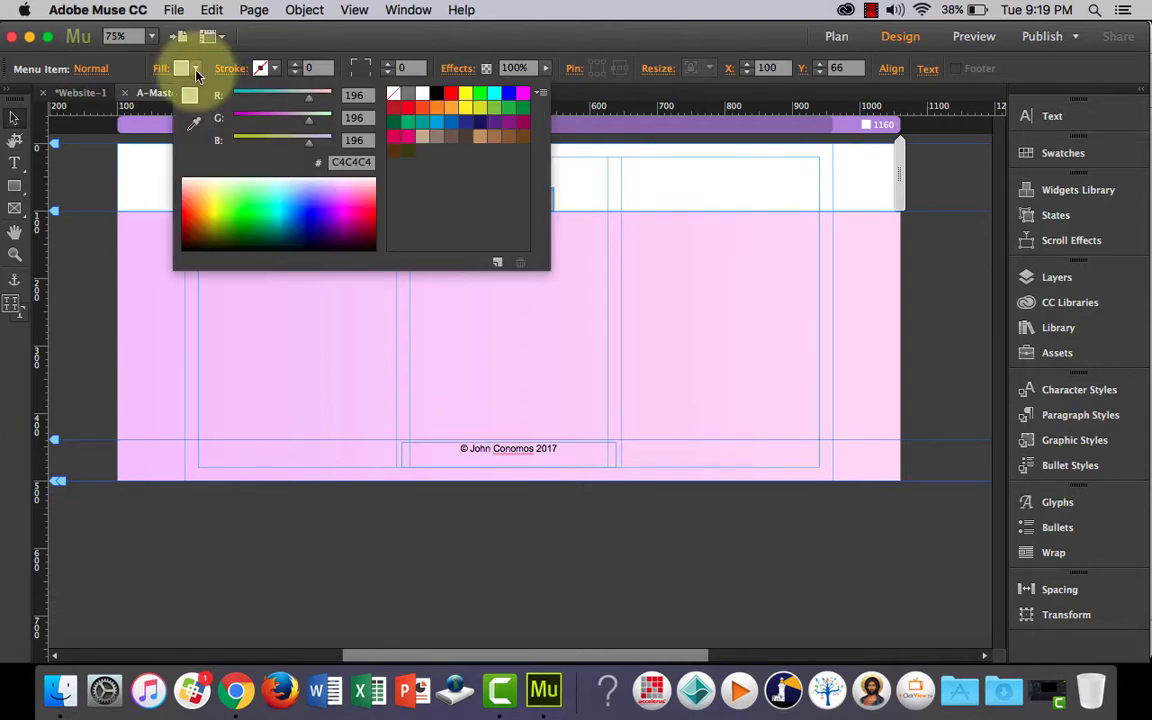
mouse_move(421, 93)
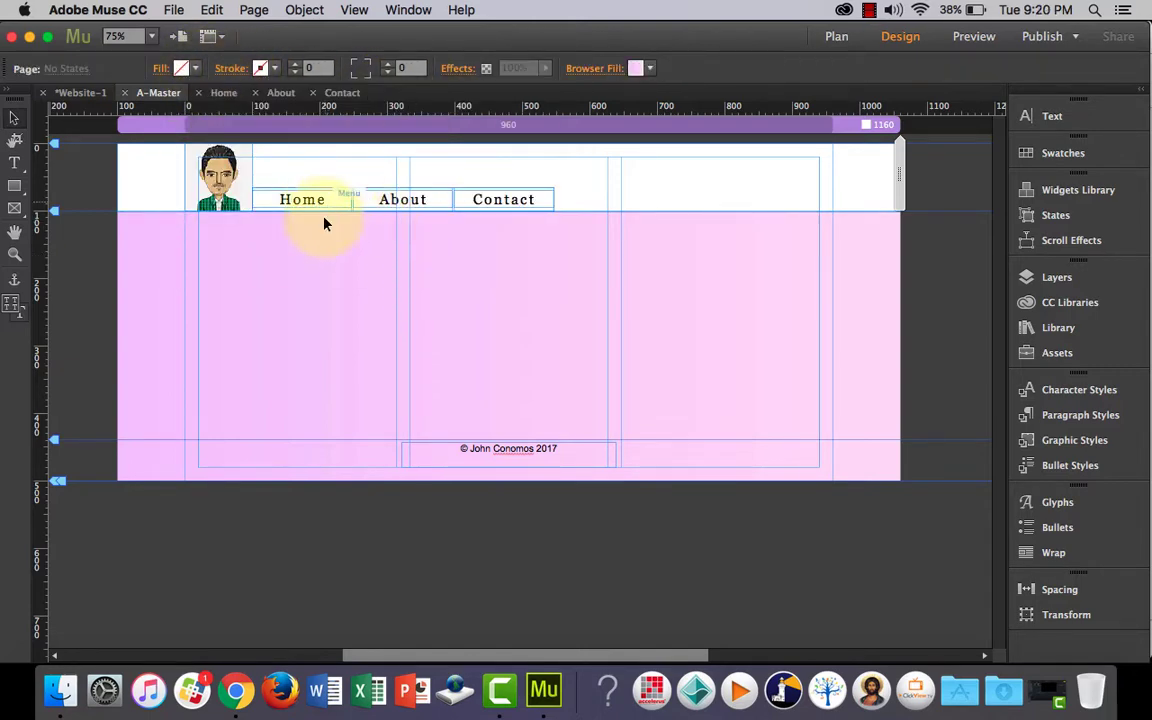
mouse_move(443, 243)
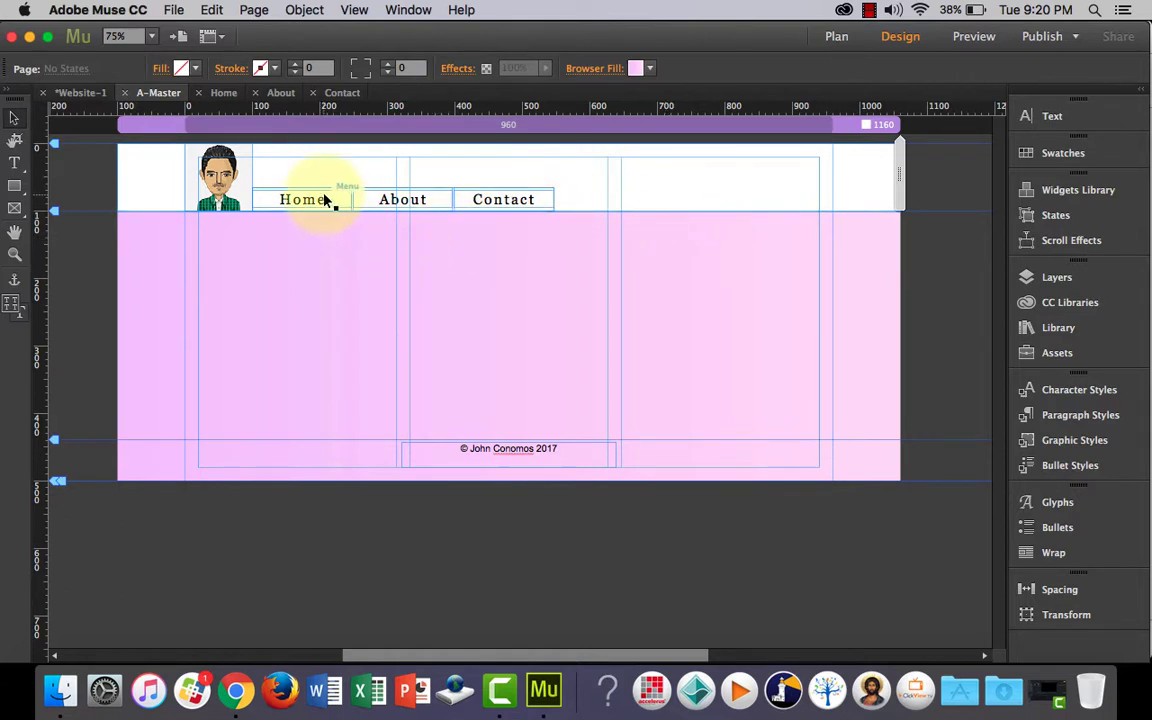
Set the menu items' fill to None and bring up the Home item's state list
click(301, 199)
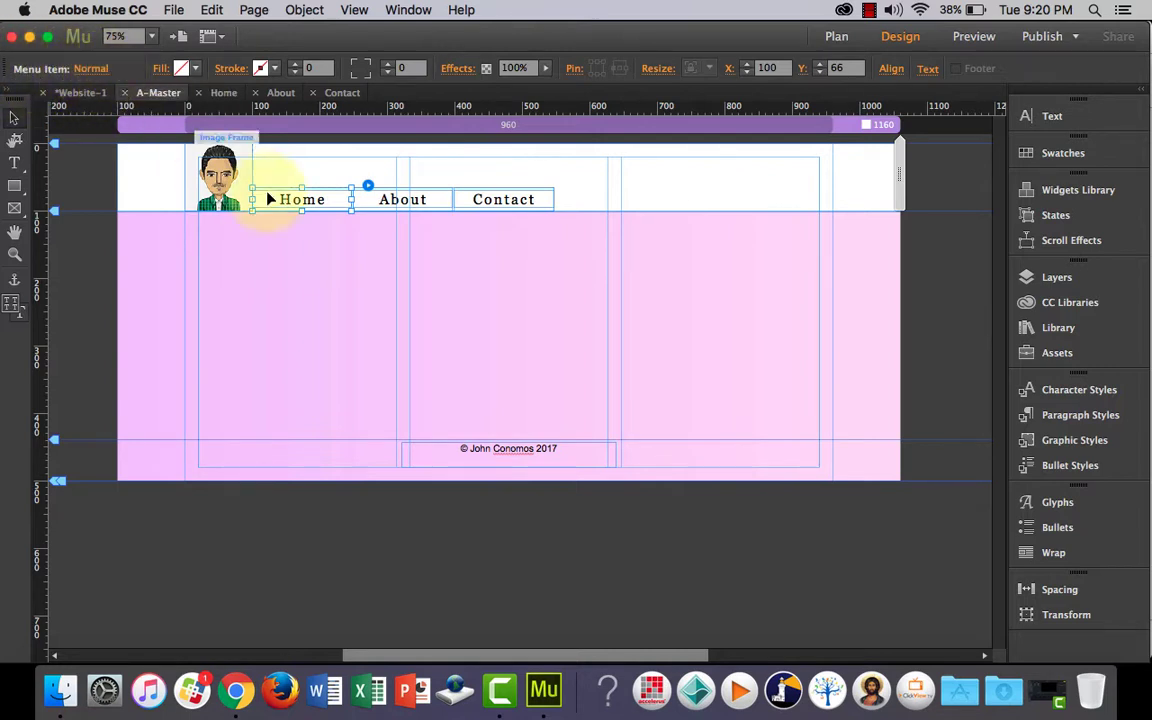
double_click(503, 199)
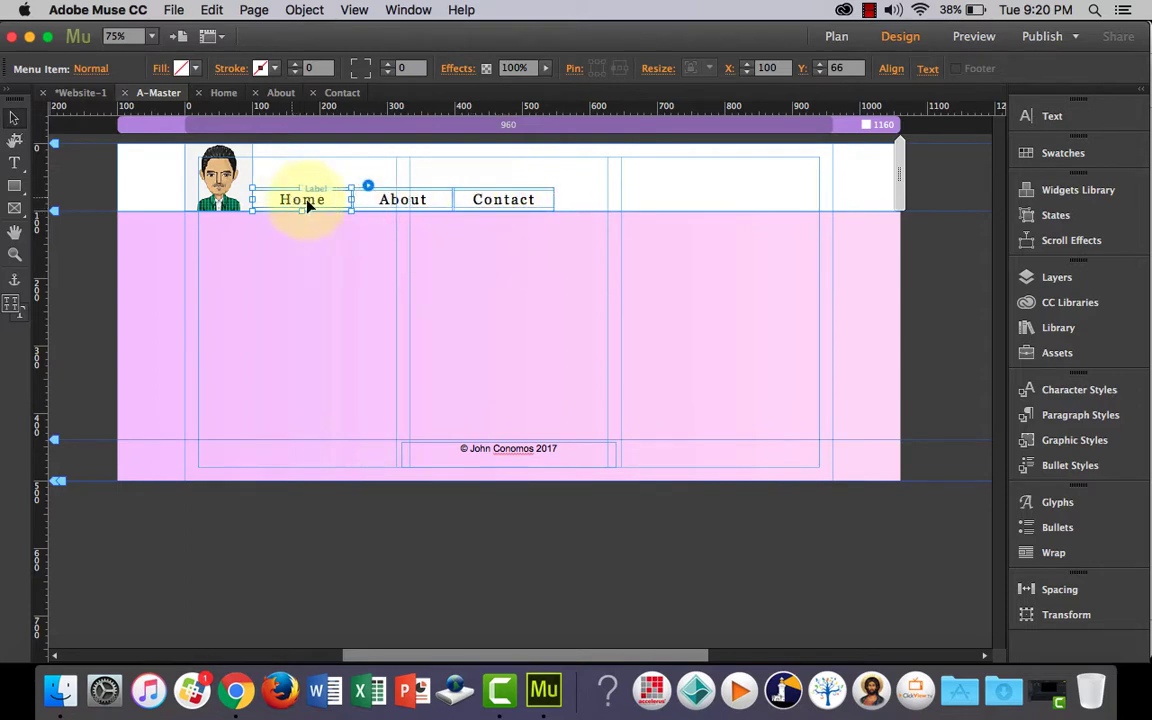
click(91, 68)
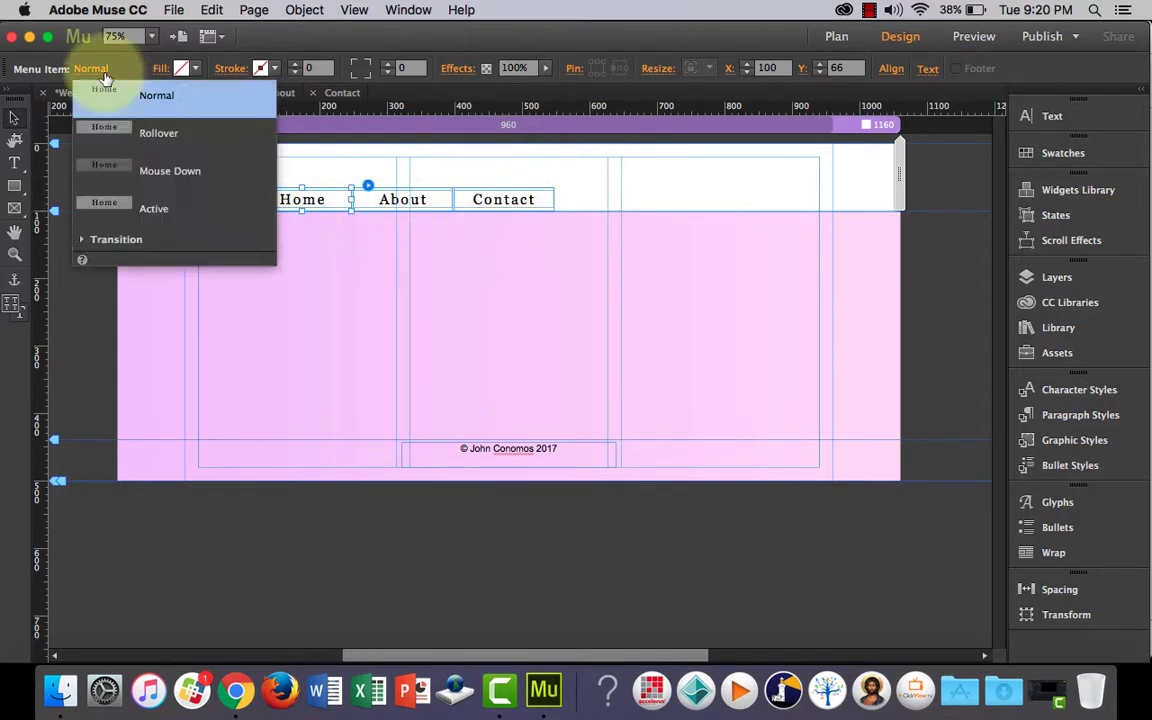
mouse_move(158, 133)
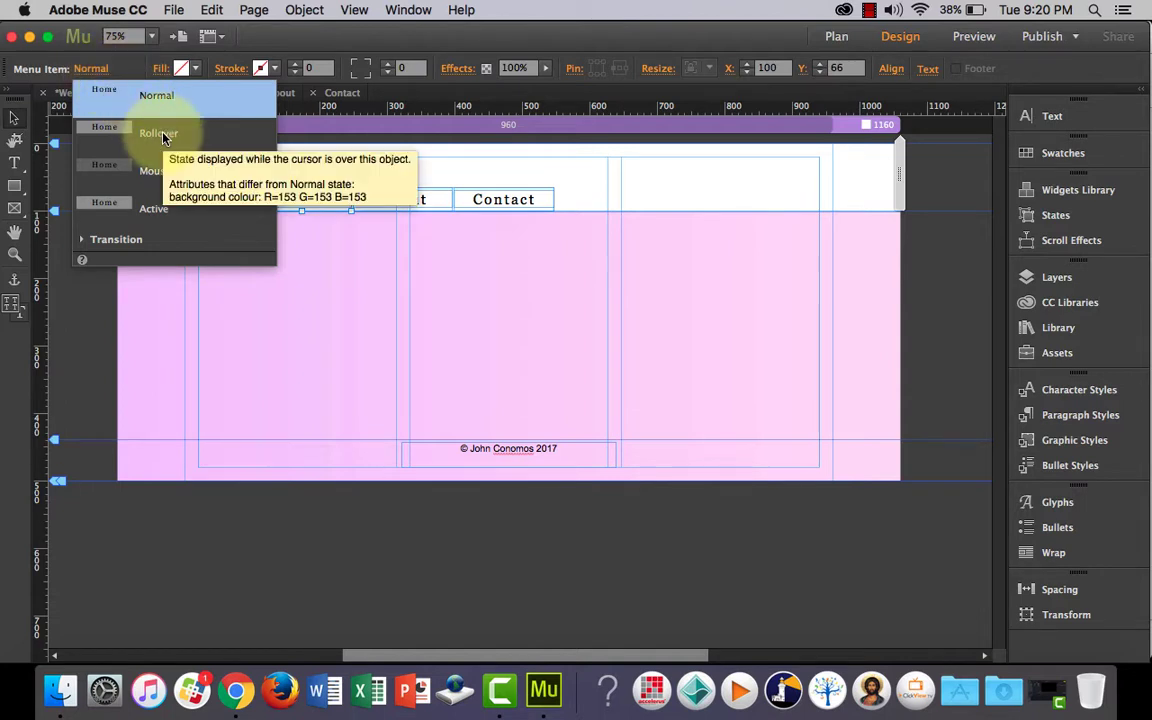
Switch the Home item to its Rollover state and bring up its fill colour
click(158, 133)
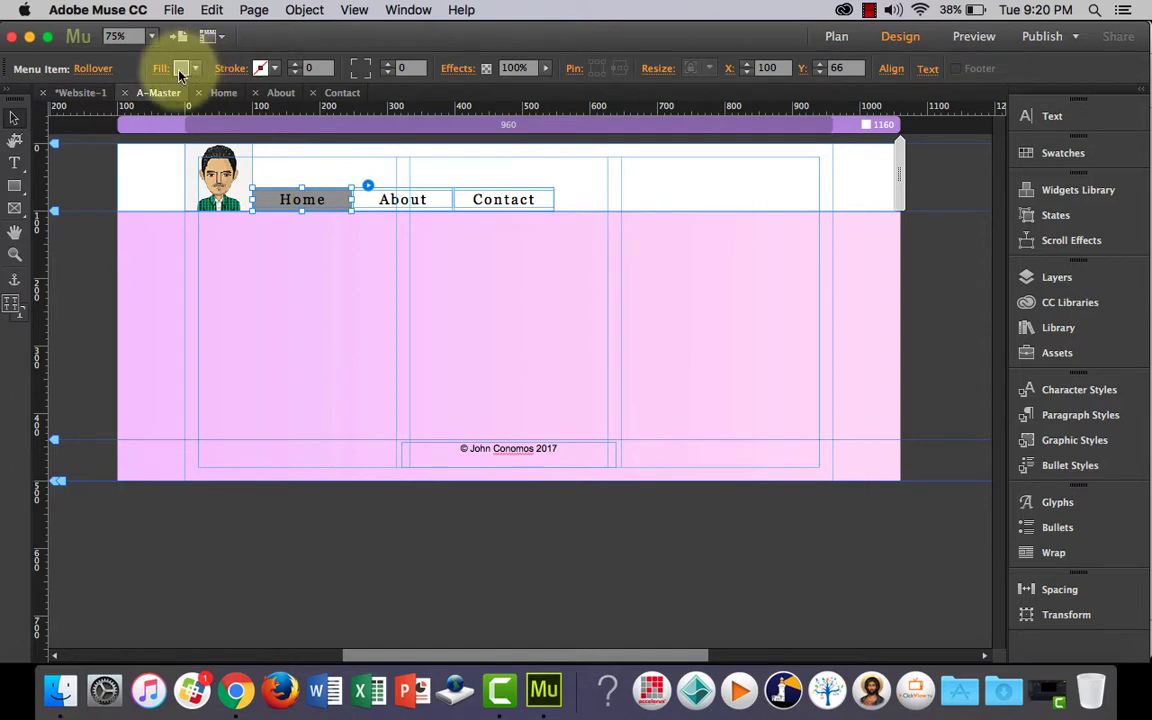
click(93, 68)
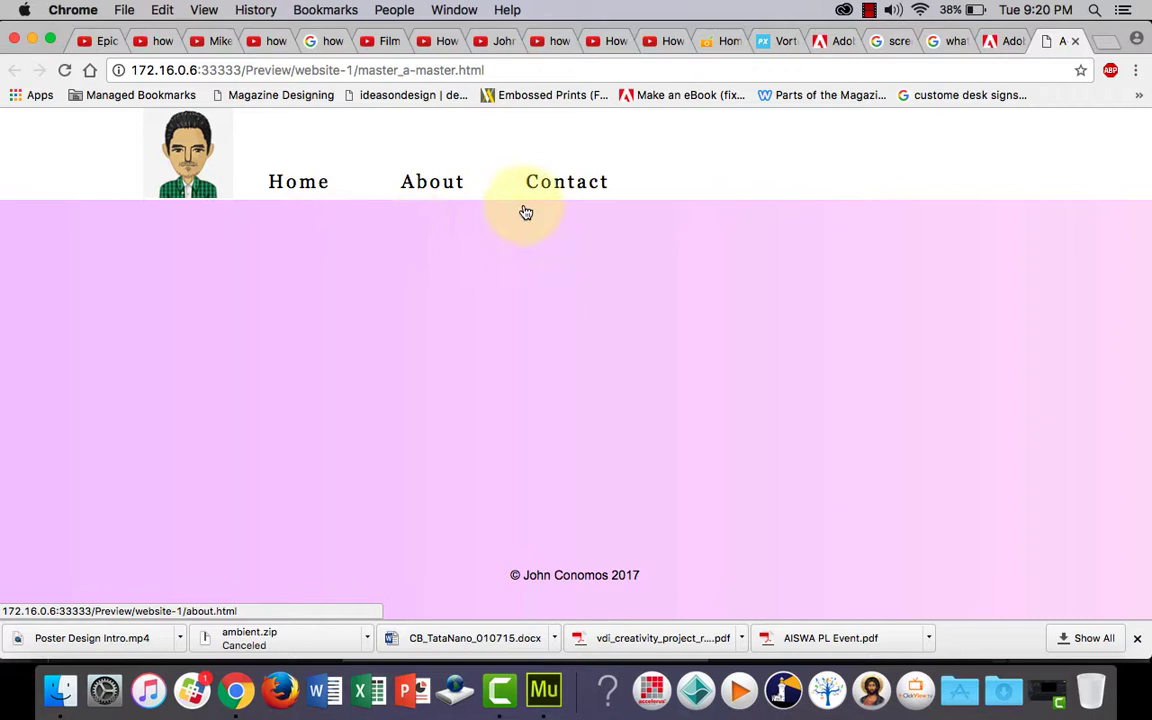
mouse_move(548, 168)
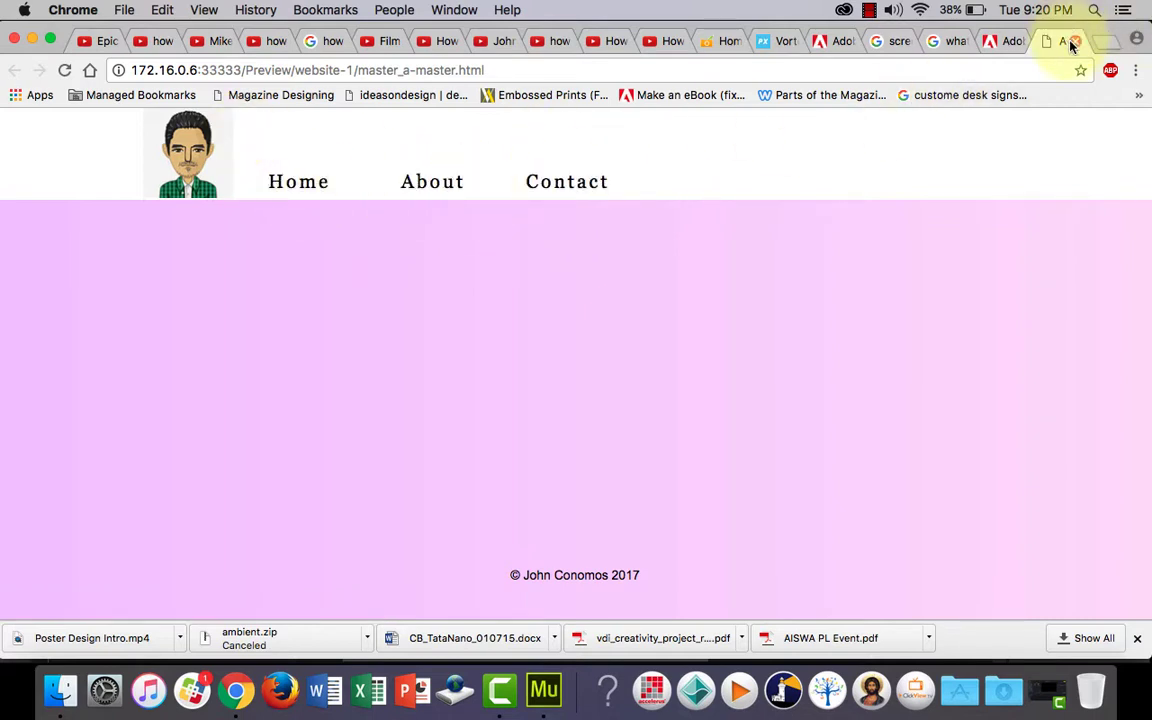
Return from the Chrome preview to the master page menu in Muse
click(543, 689)
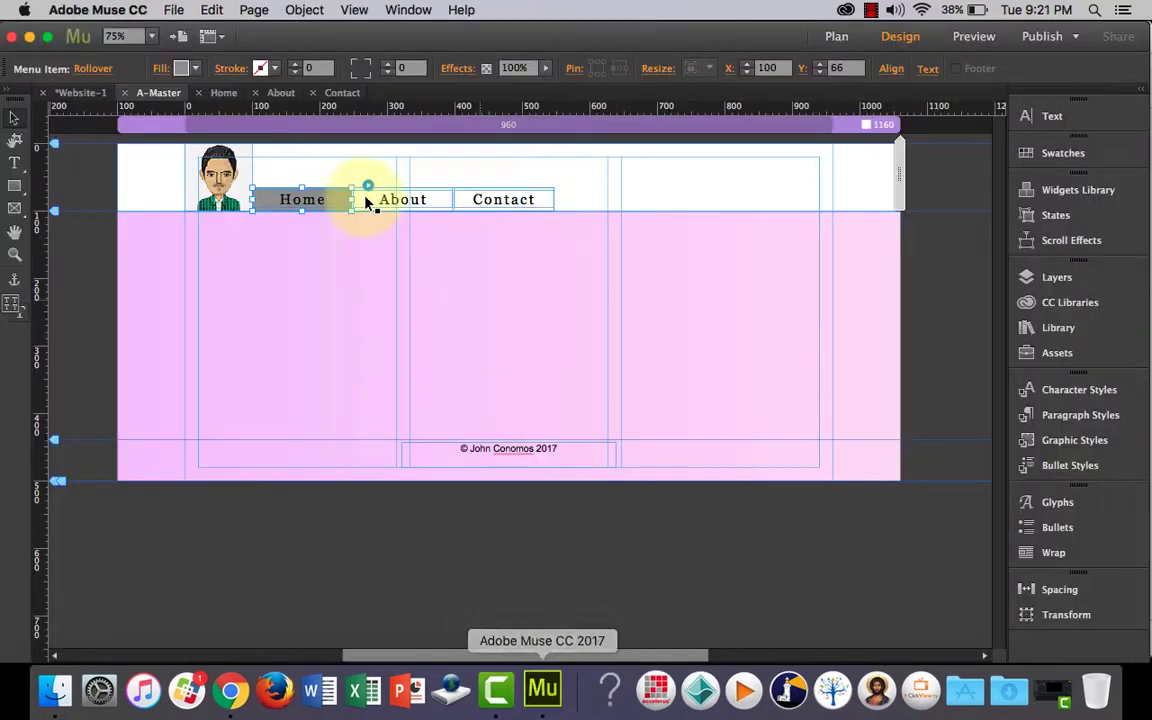
Give the Rollover state a gray fill at 40% opacity and check it in a Chrome preview
click(181, 68)
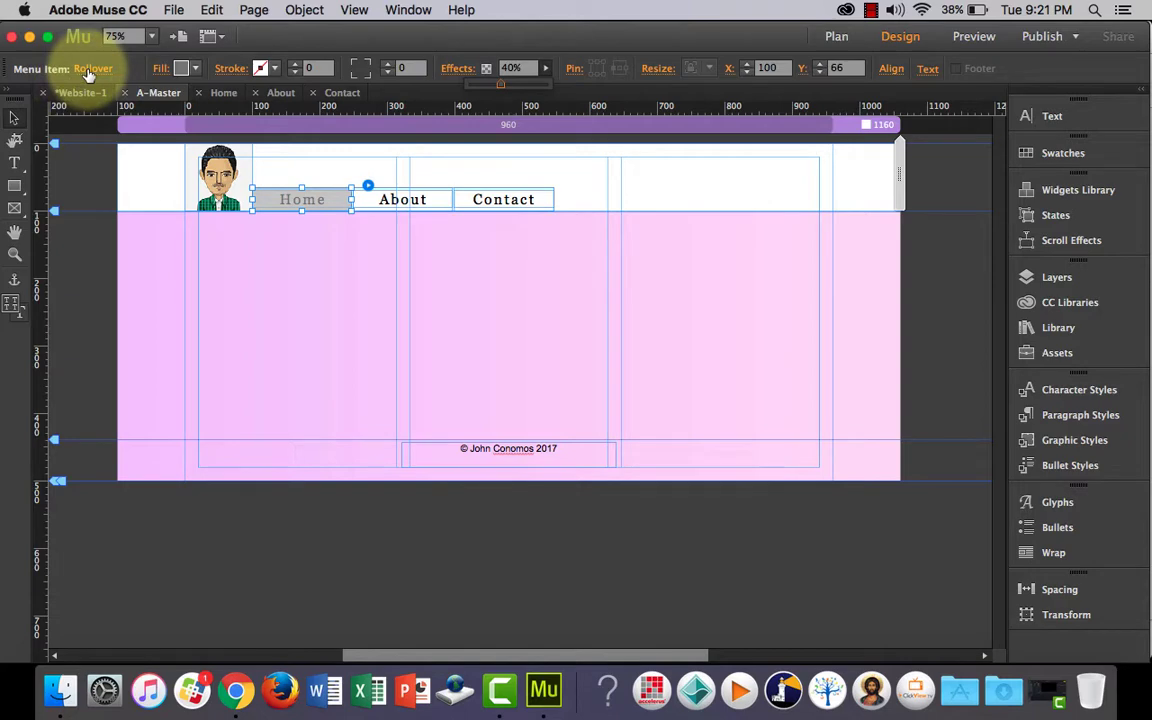
mouse_move(445, 250)
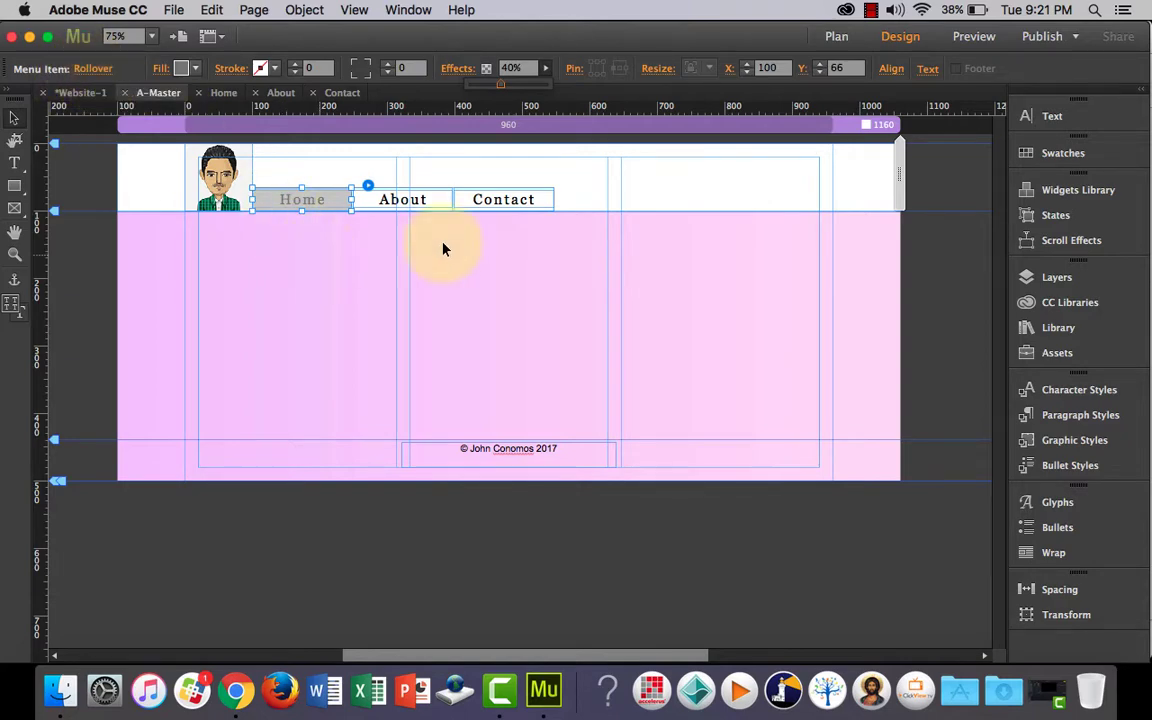
click(1052, 115)
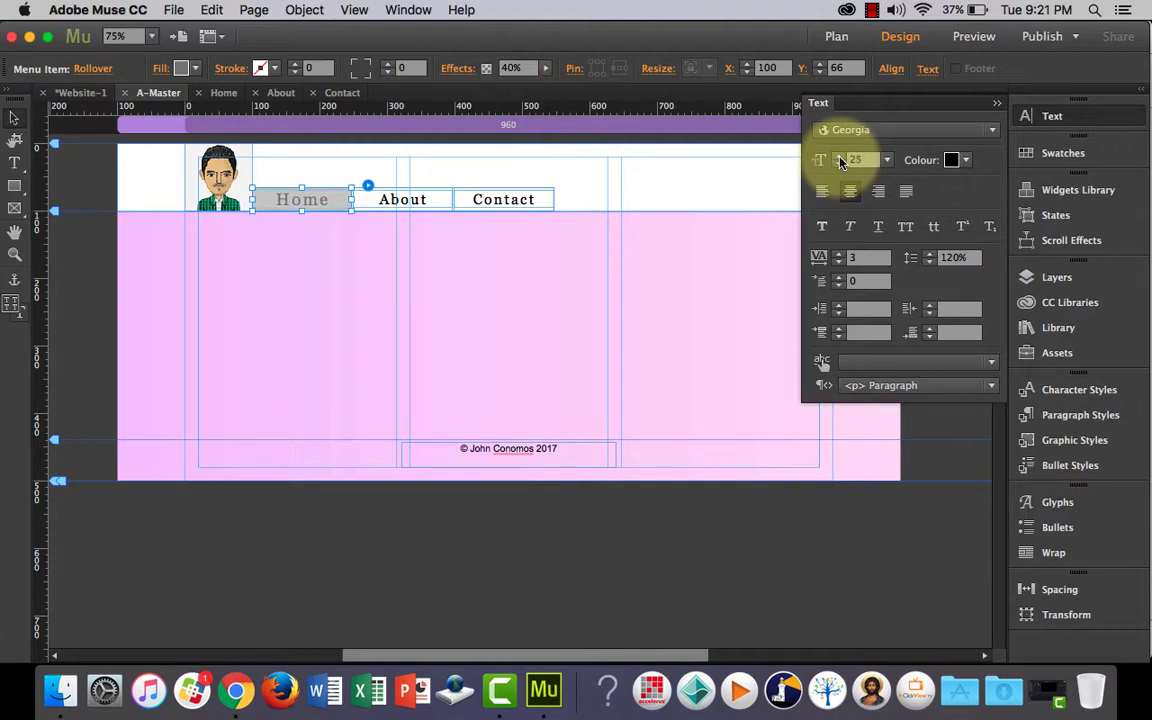
click(519, 298)
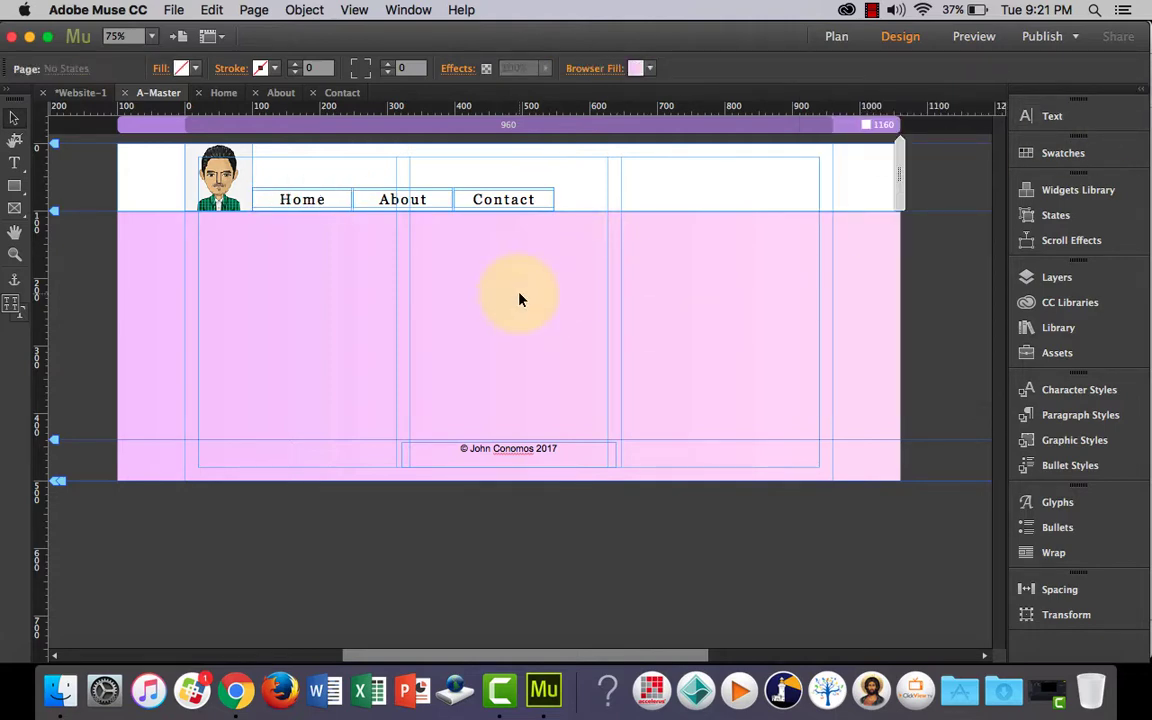
click(972, 36)
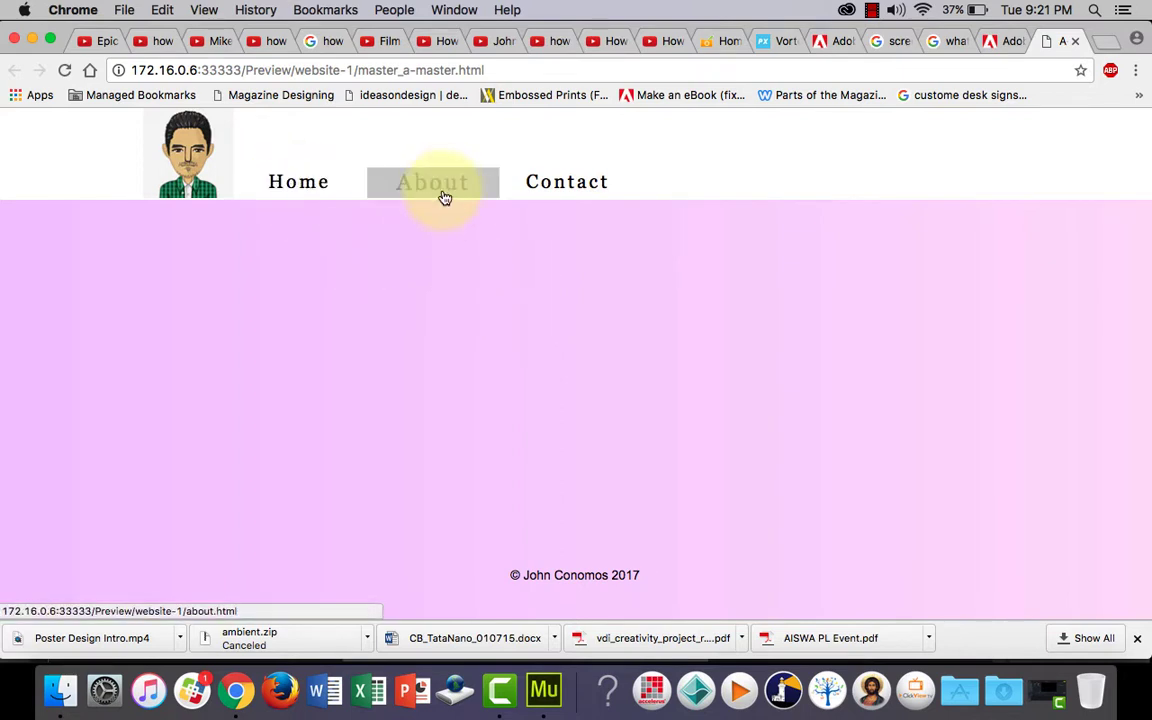
mouse_move(620, 420)
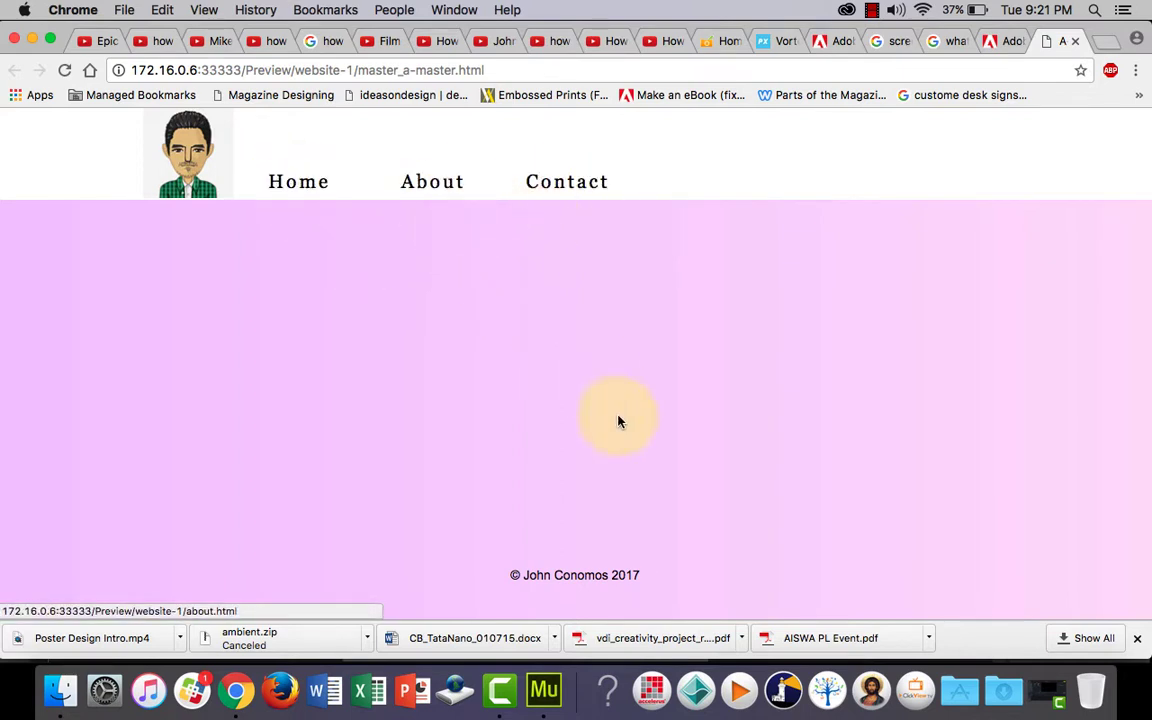
click(543, 690)
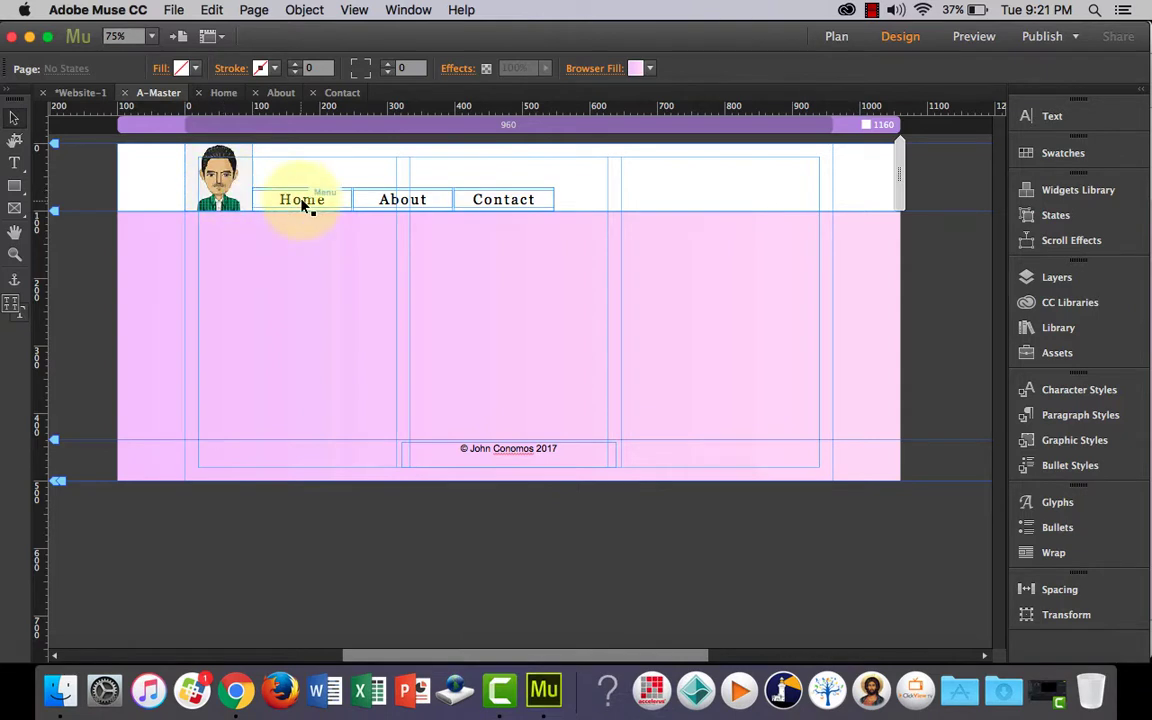
Remove the background fill from the Home menu item's Rollover state
click(302, 199)
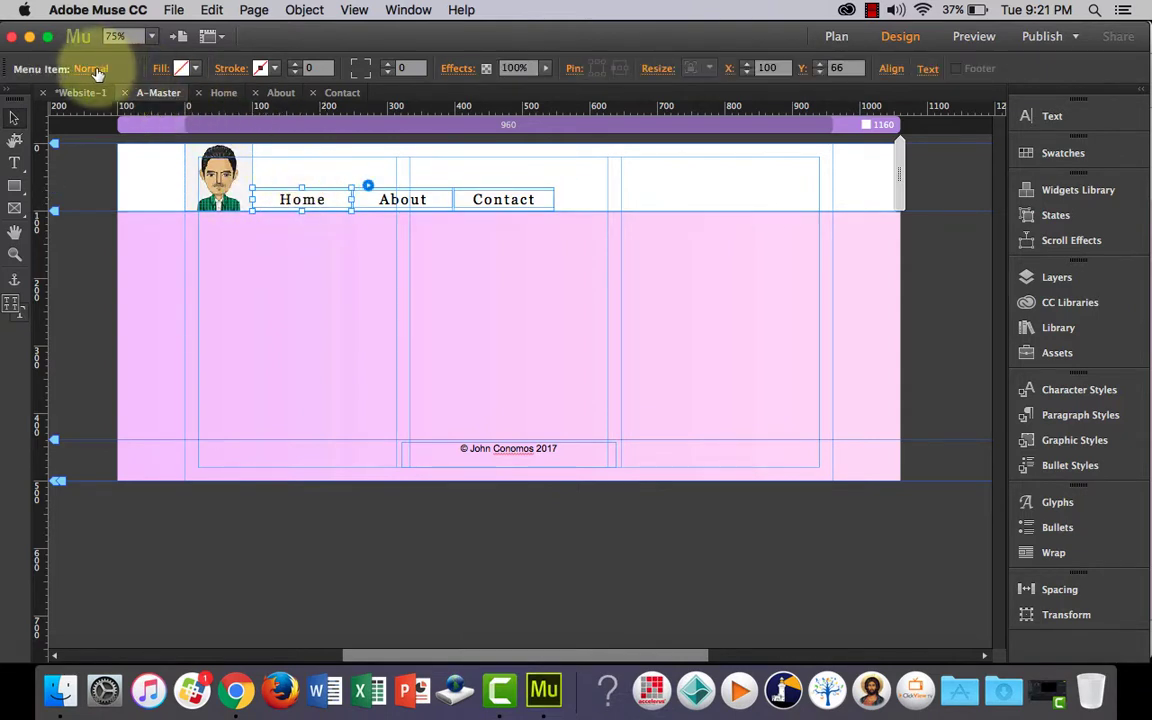
click(181, 68)
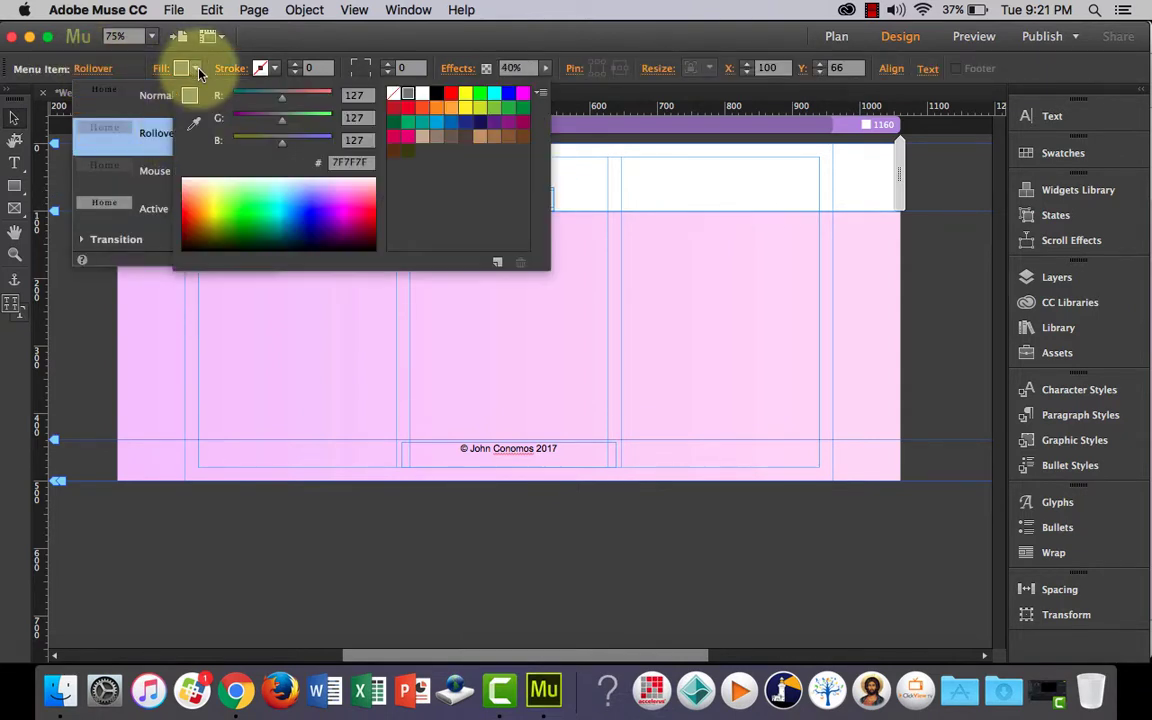
click(182, 68)
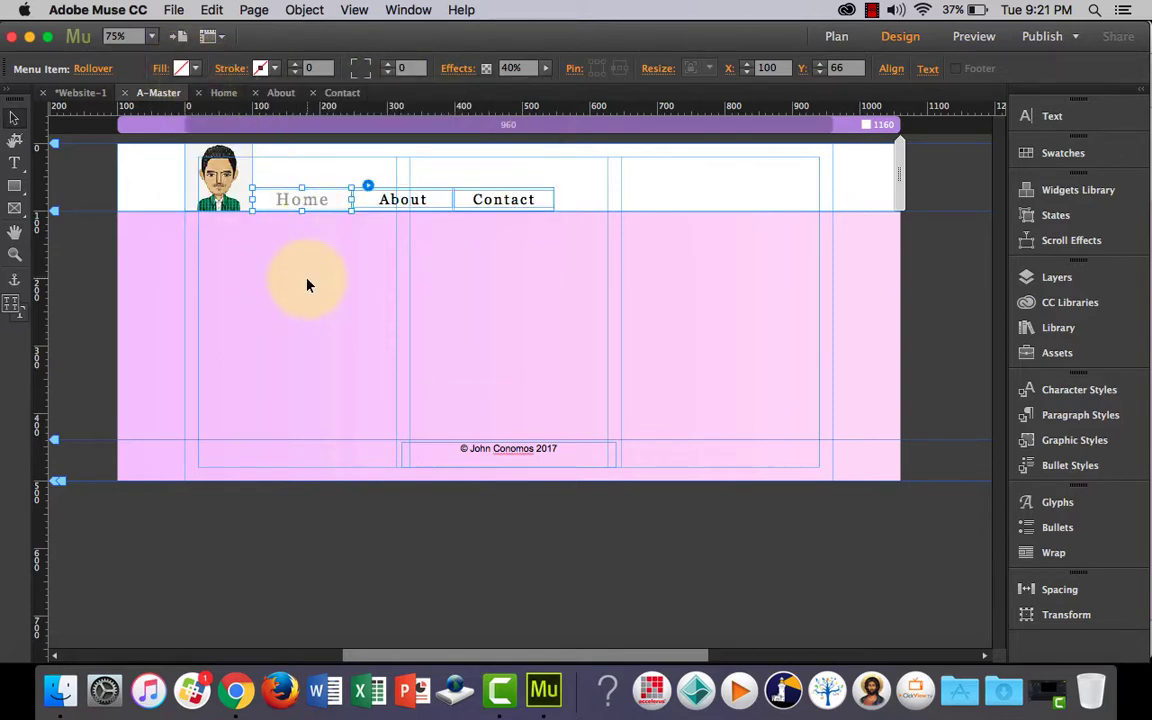
click(1052, 116)
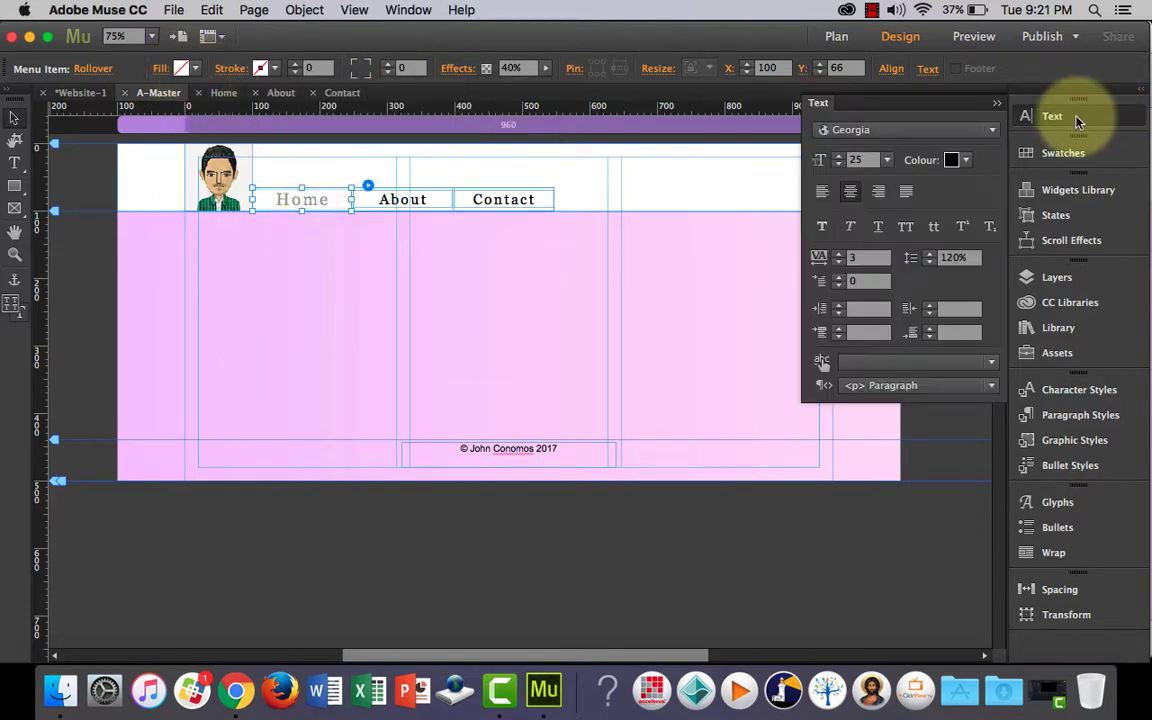
click(368, 290)
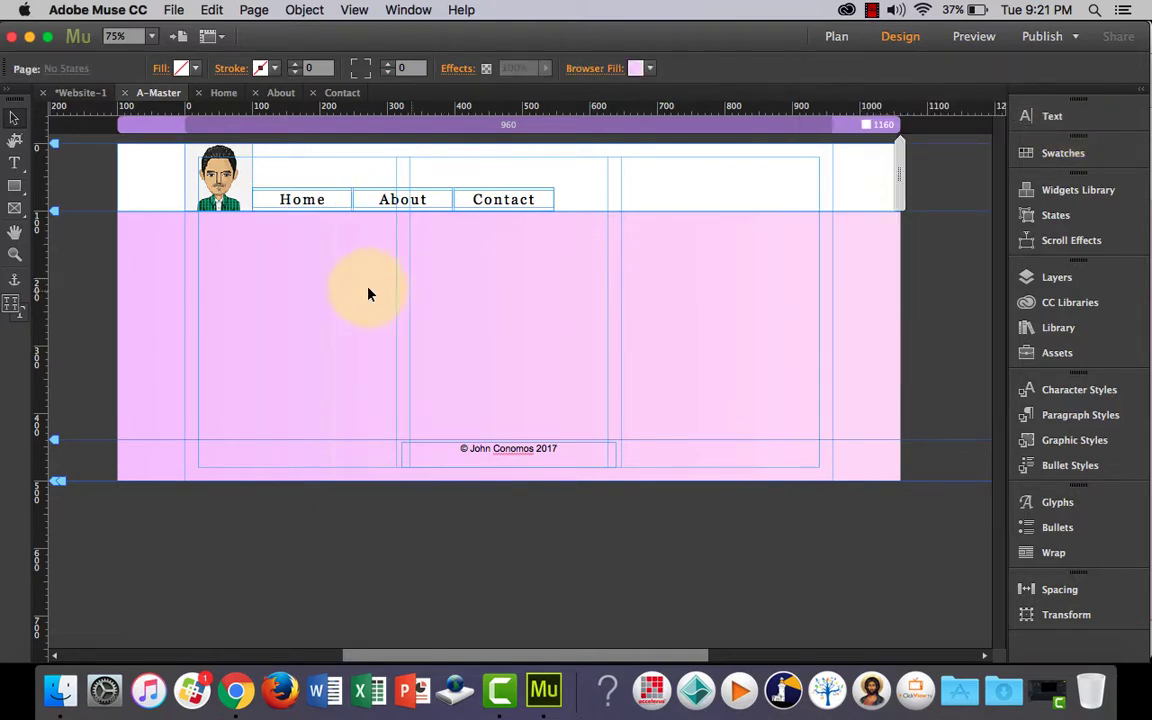
Switch Home's states to Mouse Down, then Active, setting Active's fill to None
click(302, 199)
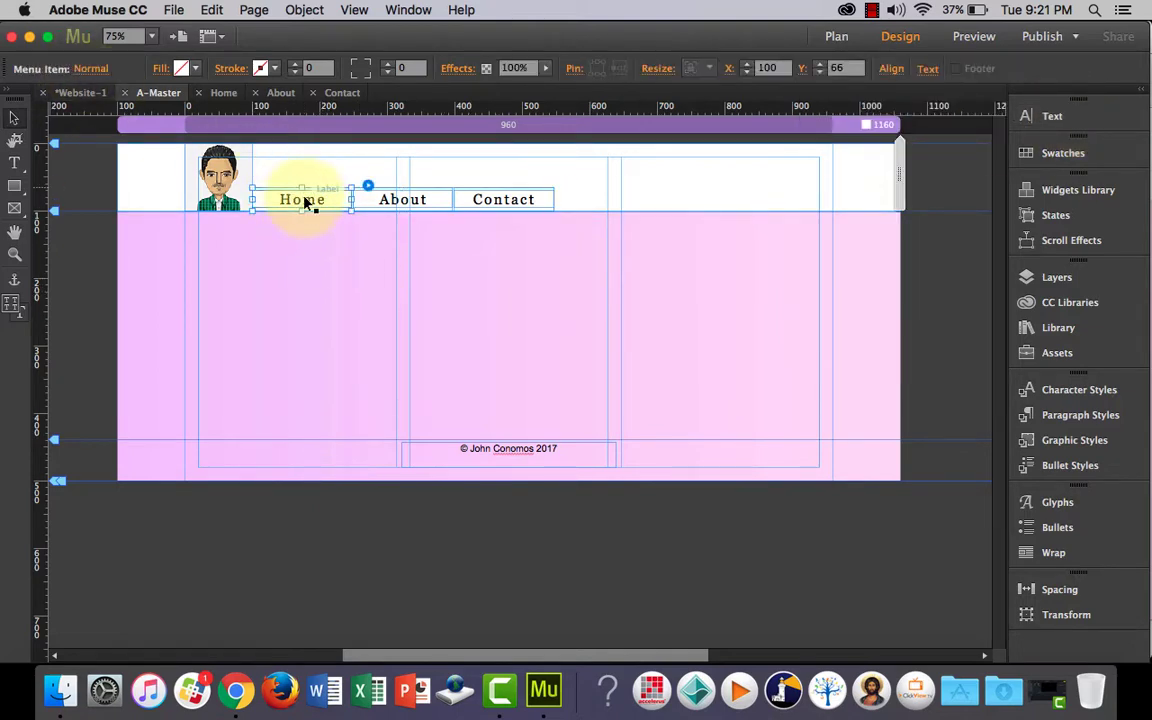
click(91, 68)
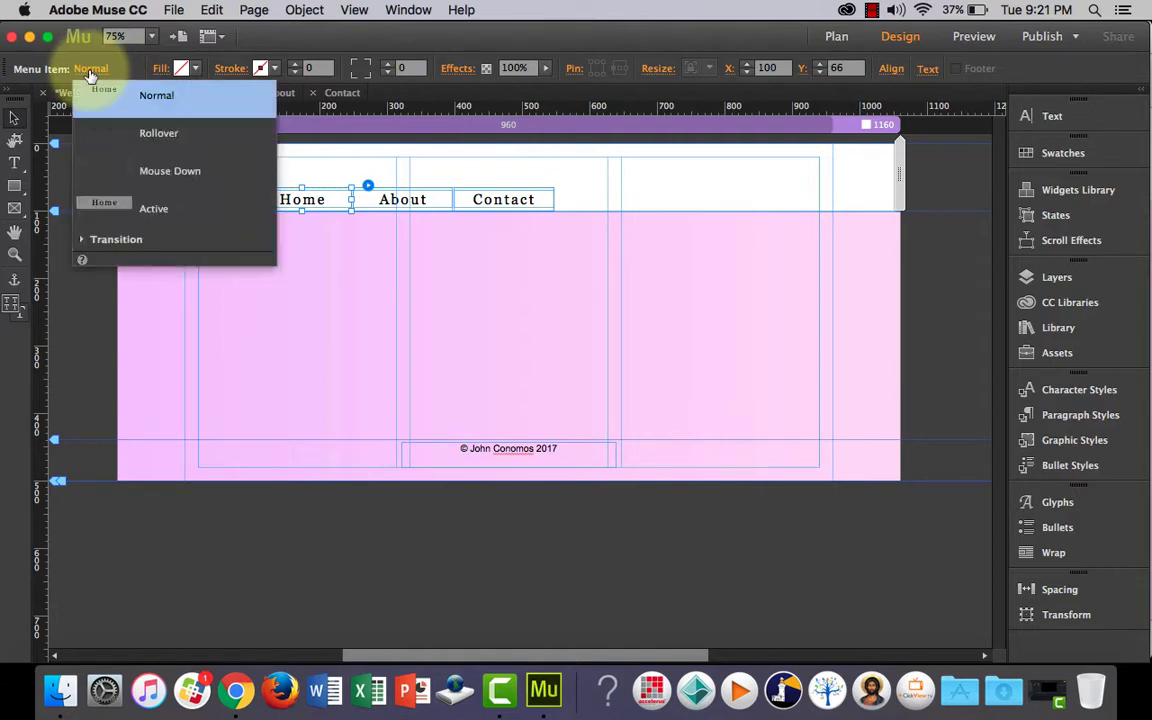
click(170, 170)
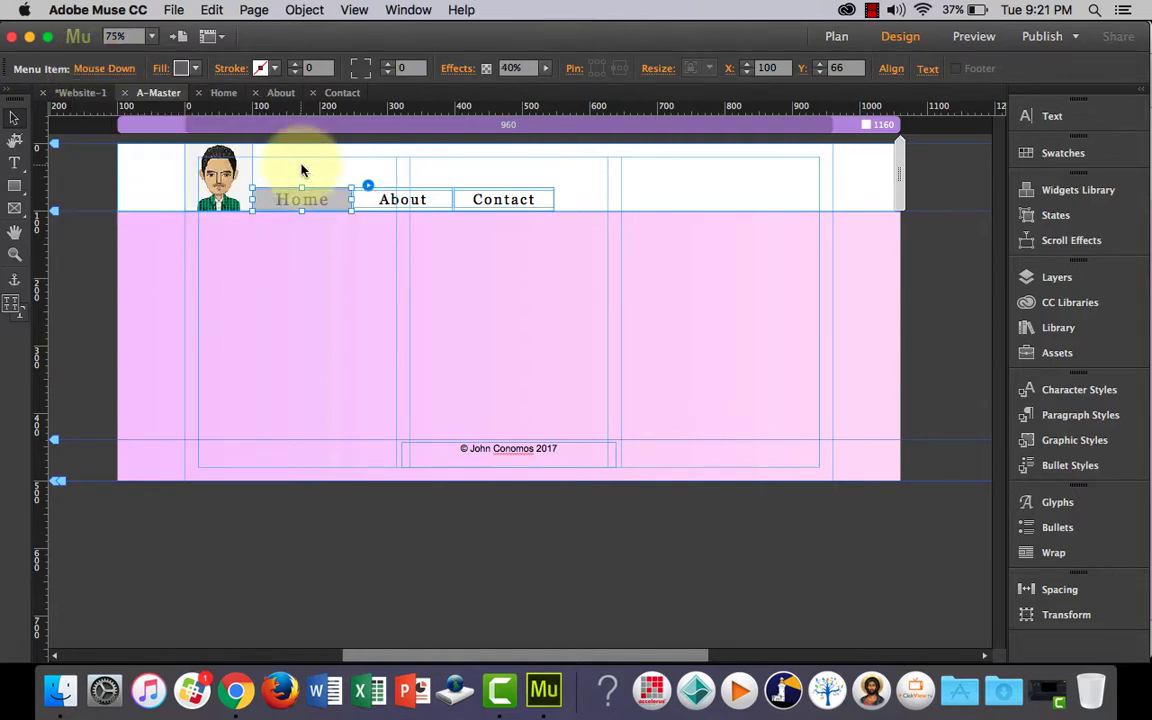
click(196, 68)
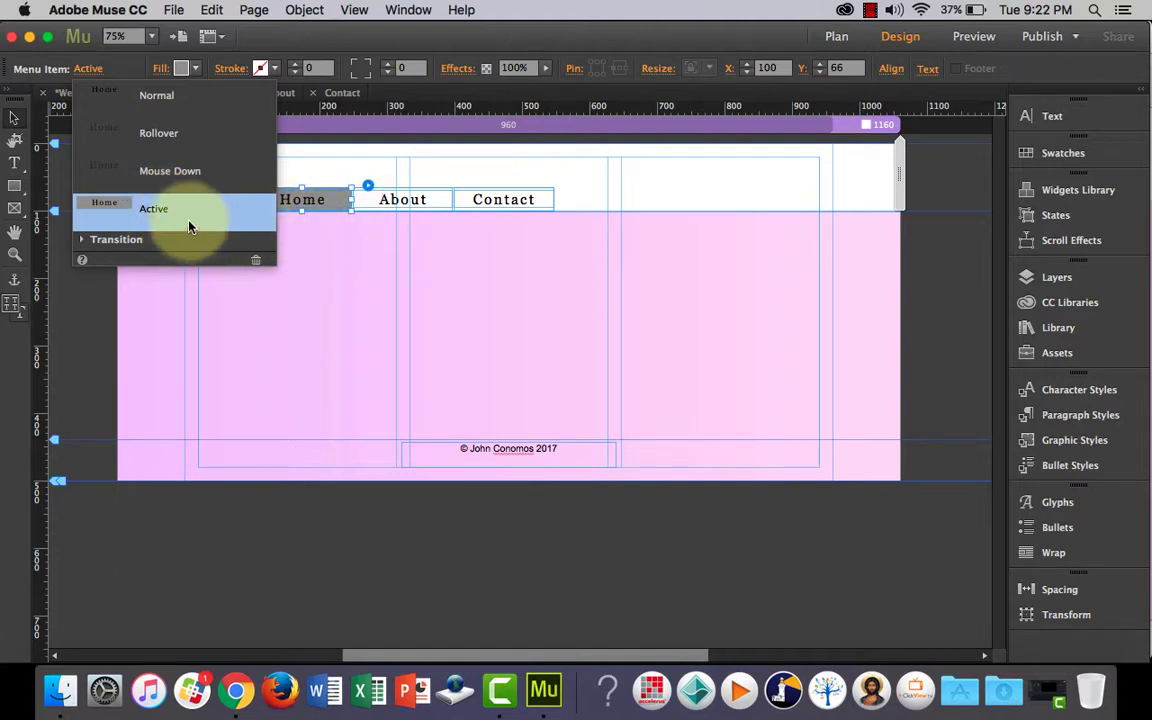
click(196, 68)
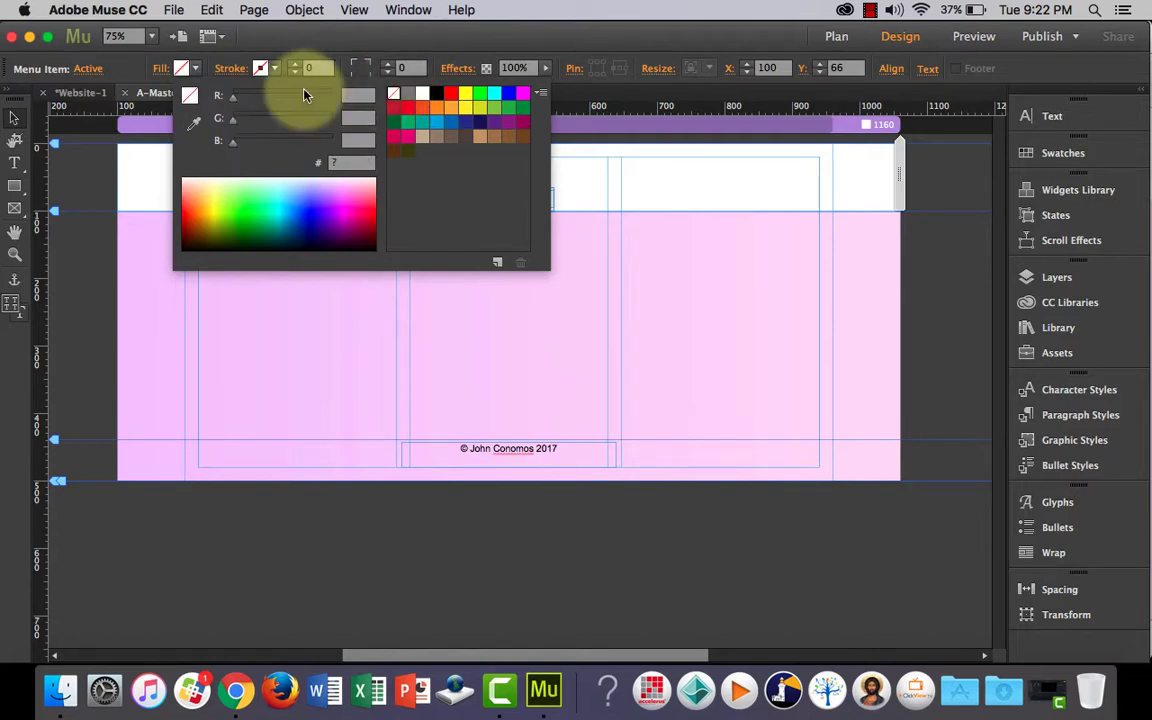
click(363, 280)
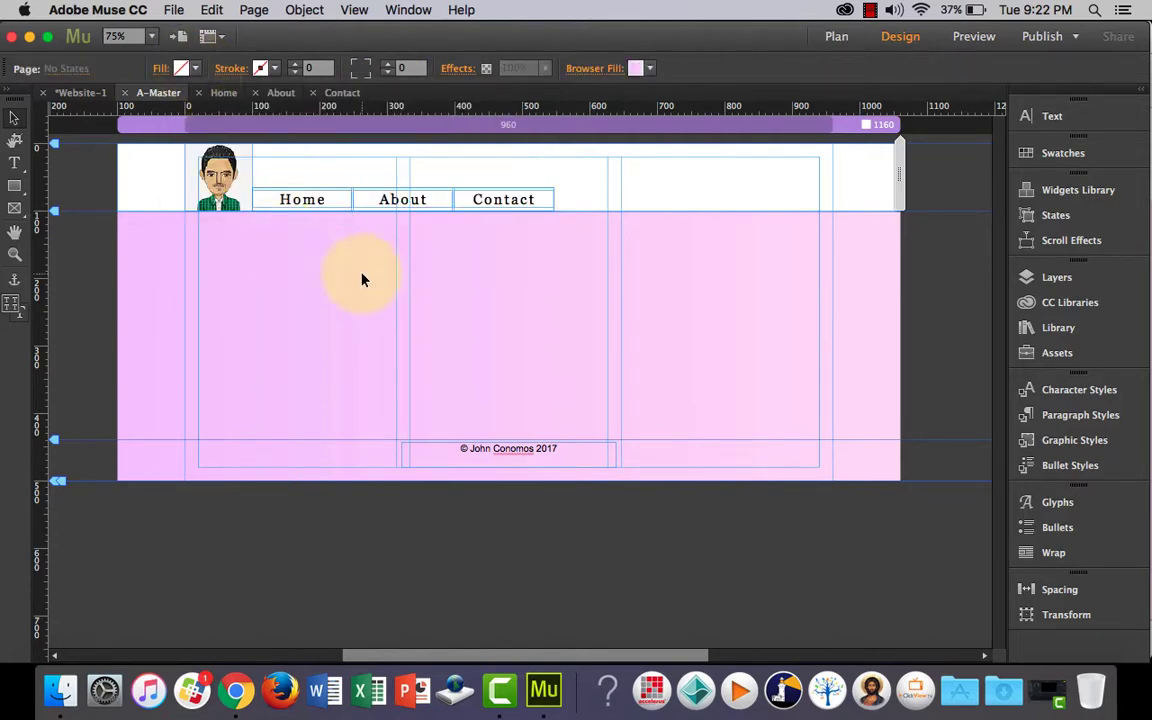
Preview the master page in Chrome, test pressing About, go back, and close the preview tab
click(973, 36)
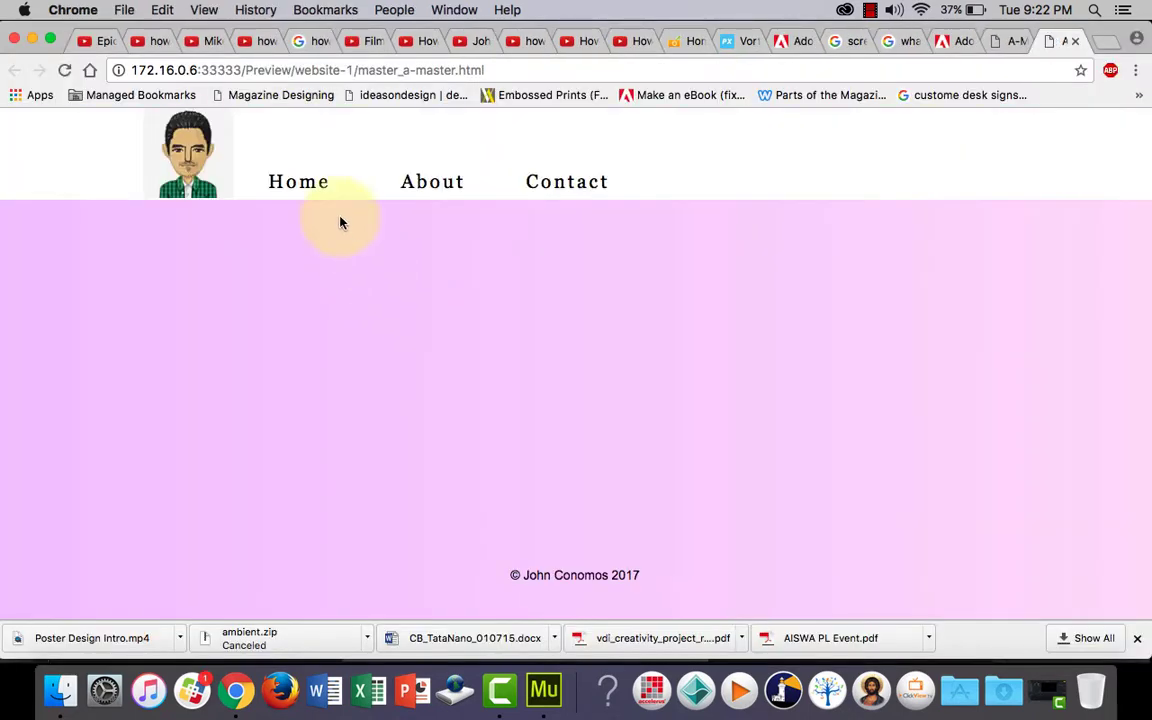
mouse_move(298, 181)
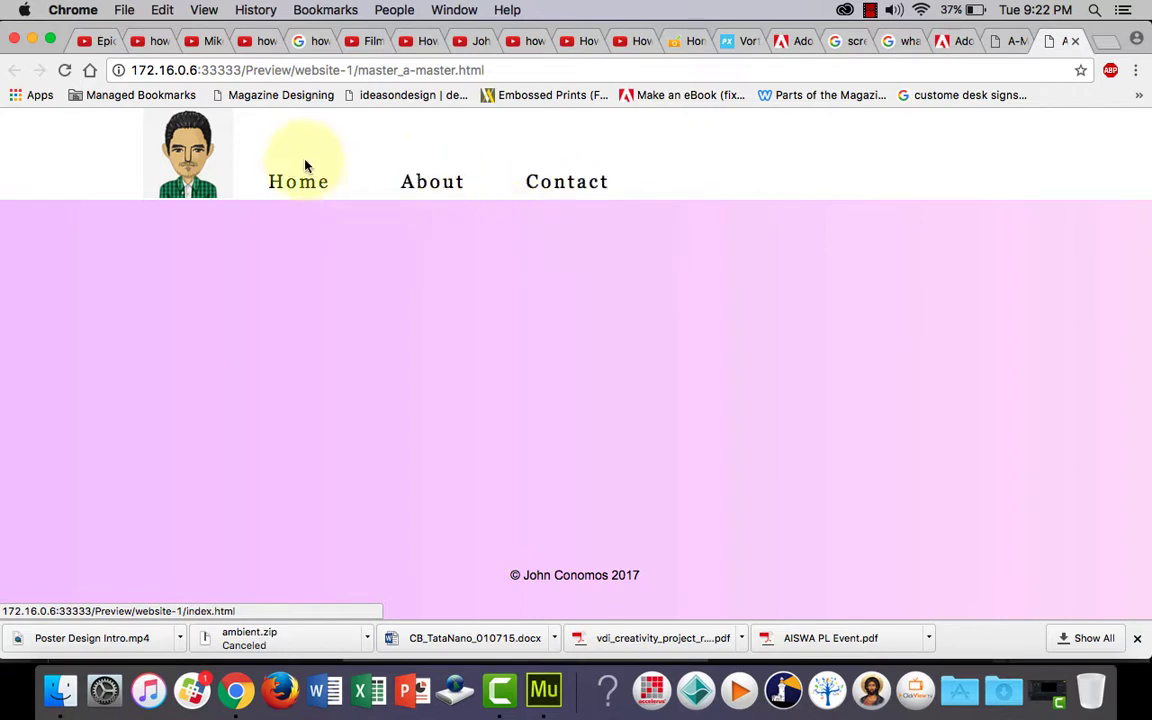
mouse_move(472, 224)
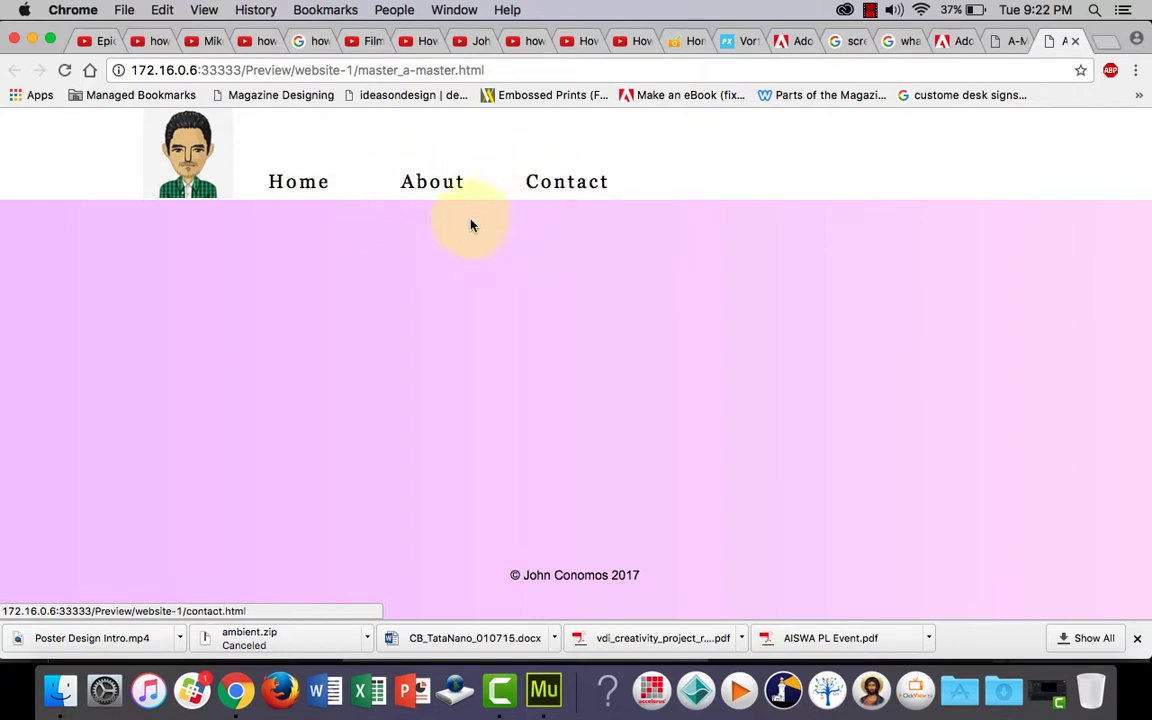
click(432, 181)
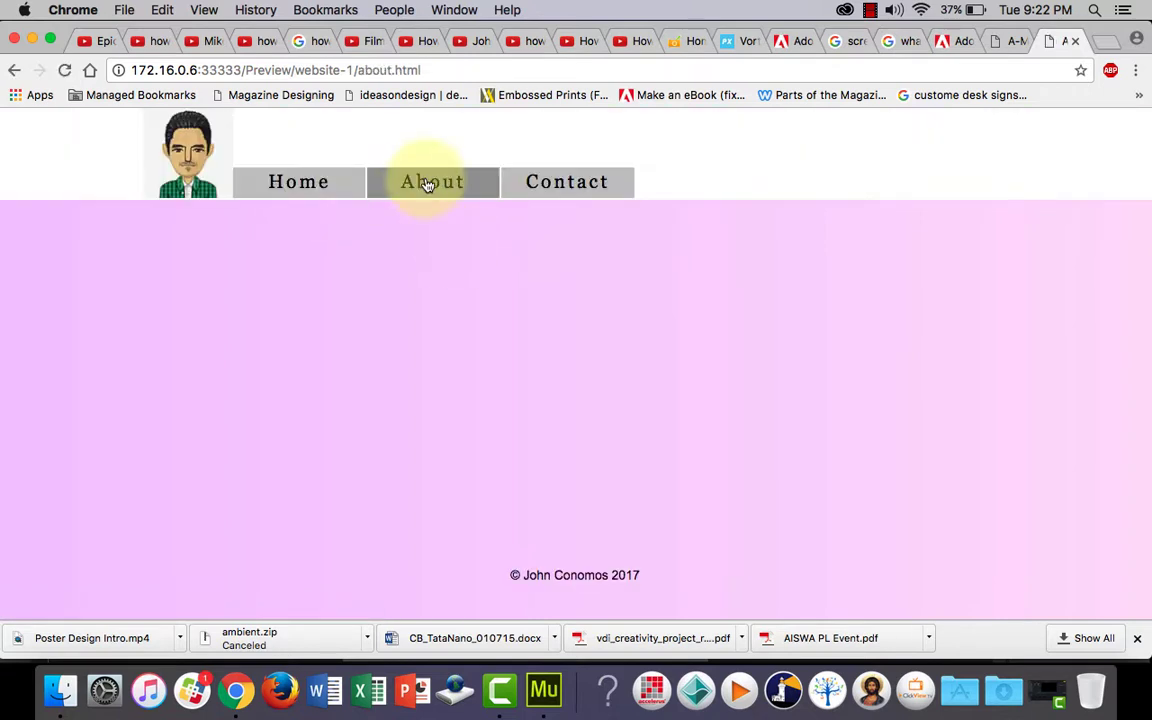
click(567, 181)
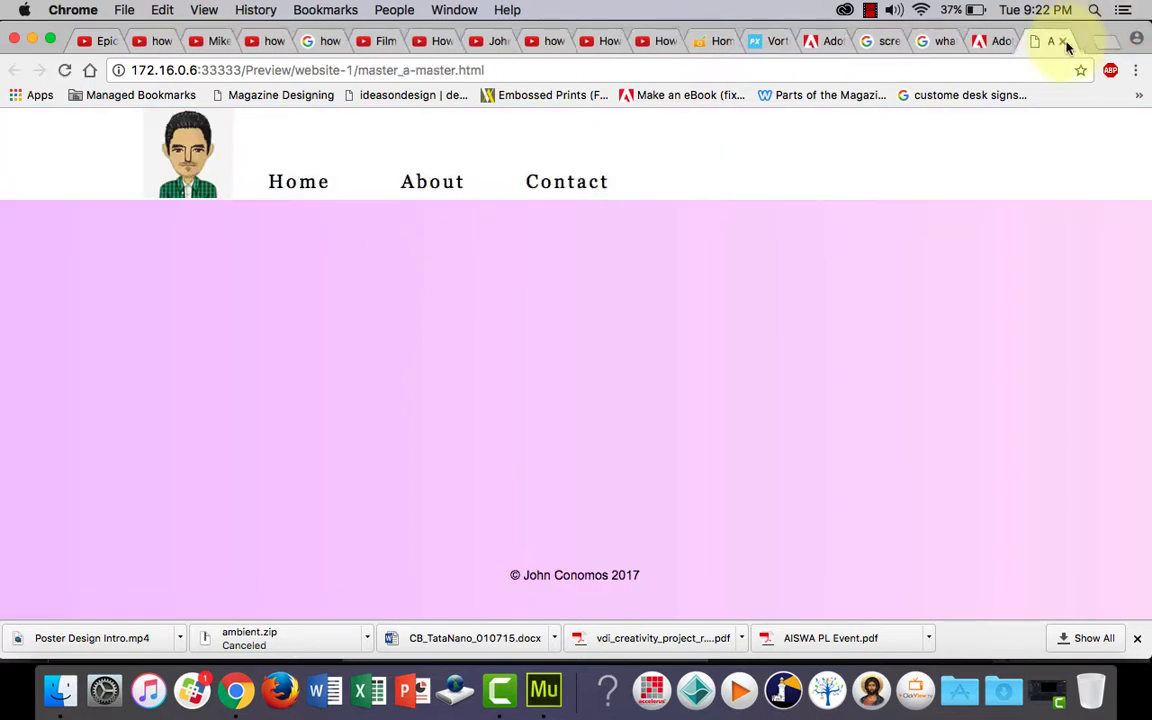
click(538, 689)
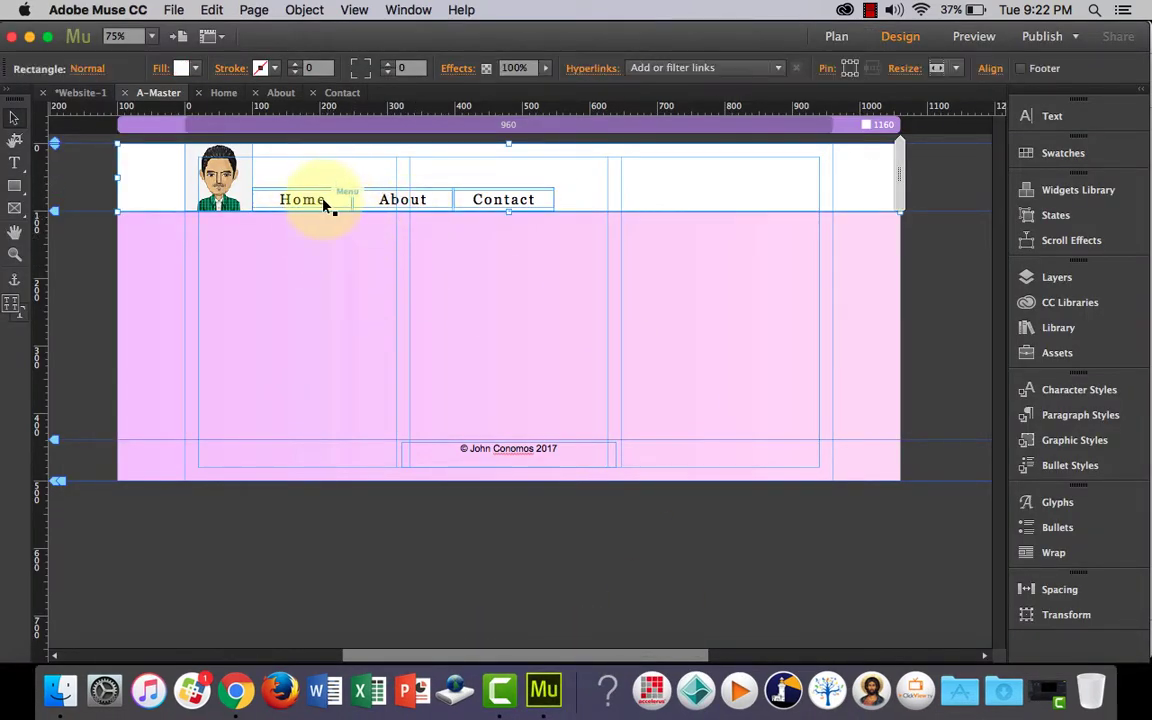
click(301, 199)
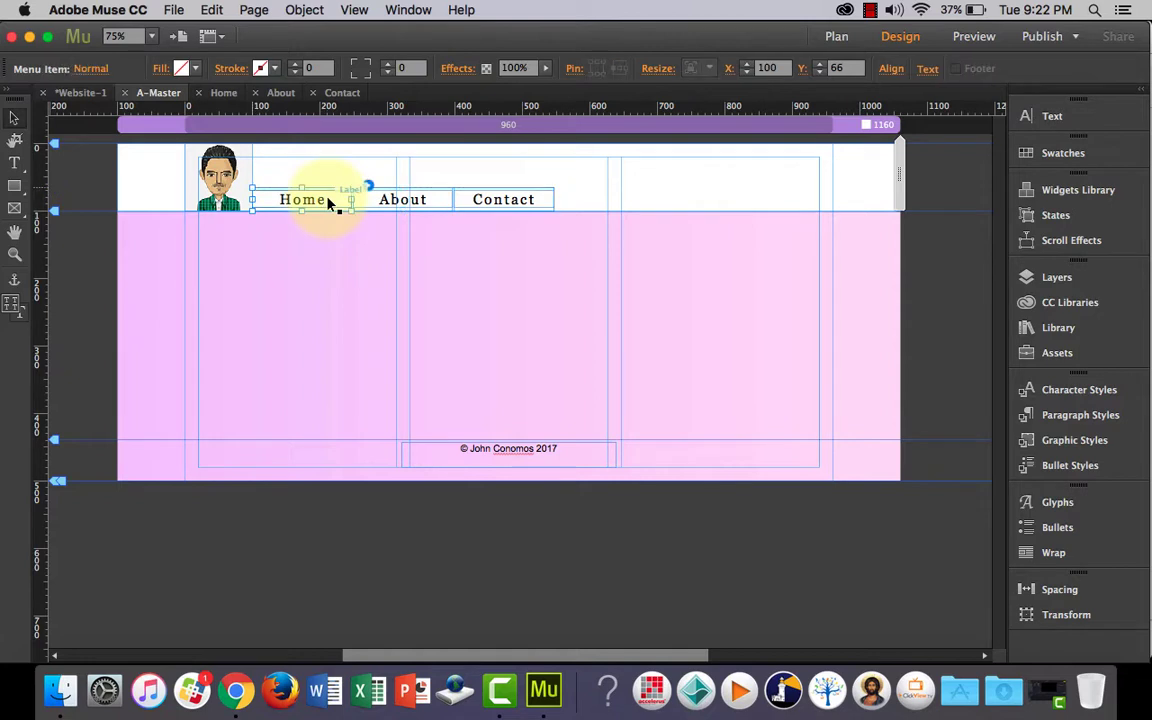
double_click(302, 199)
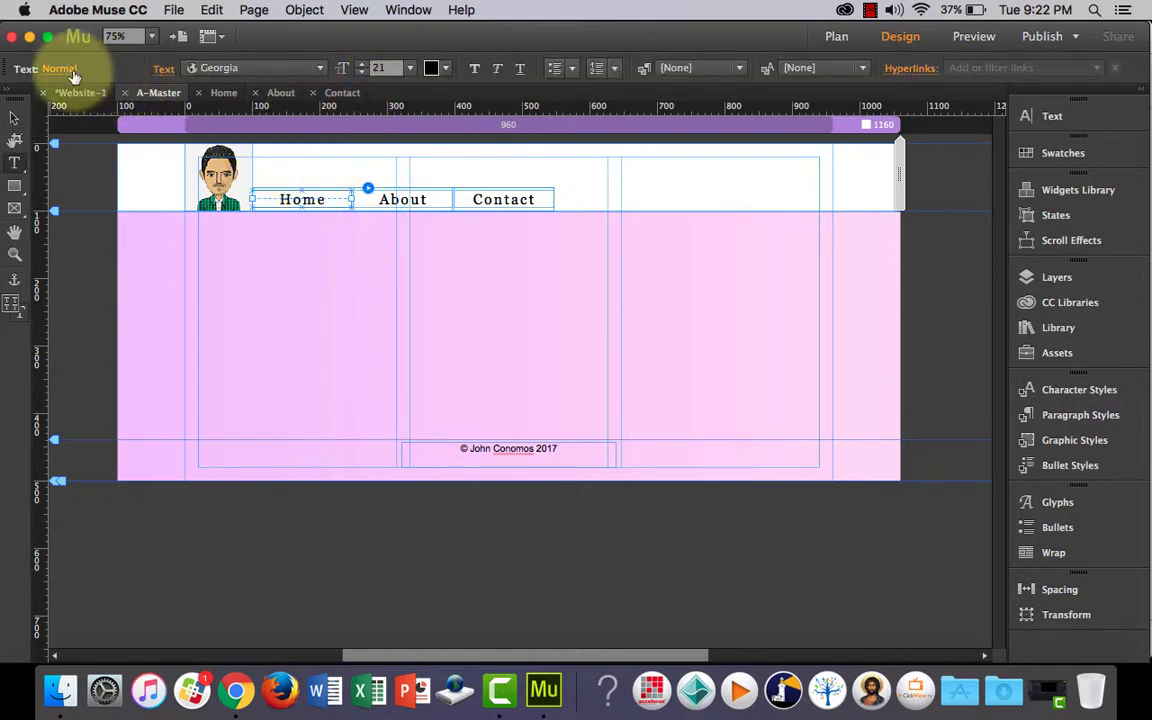
click(59, 68)
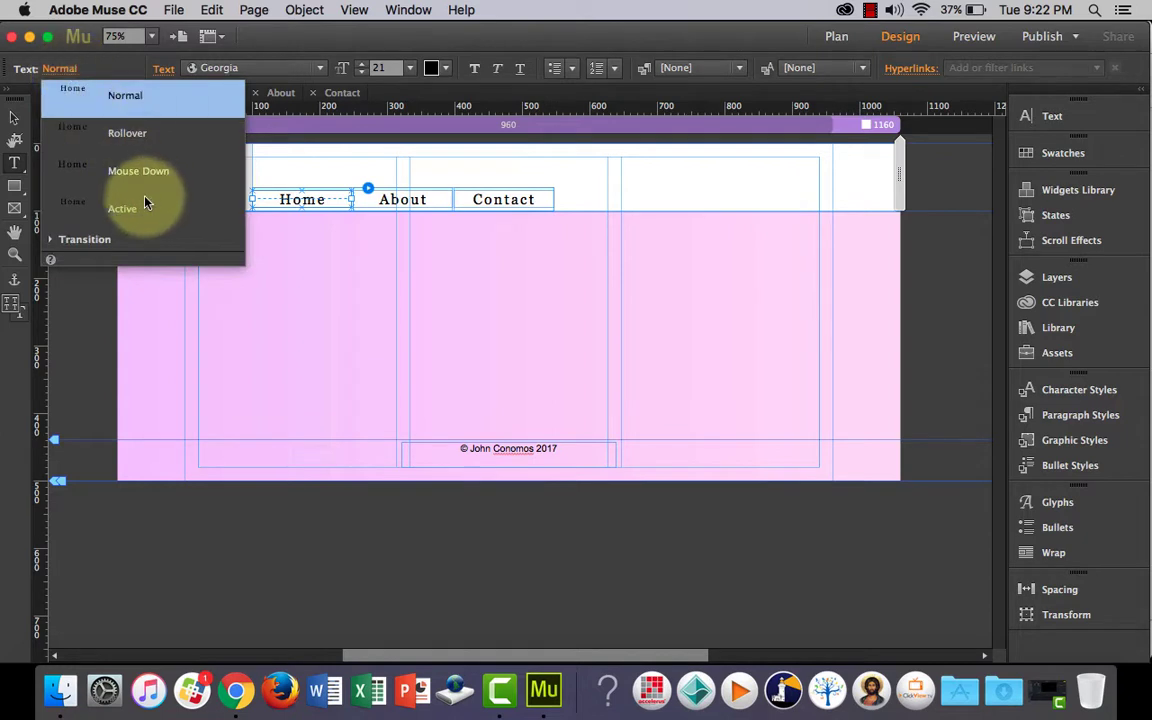
click(50, 239)
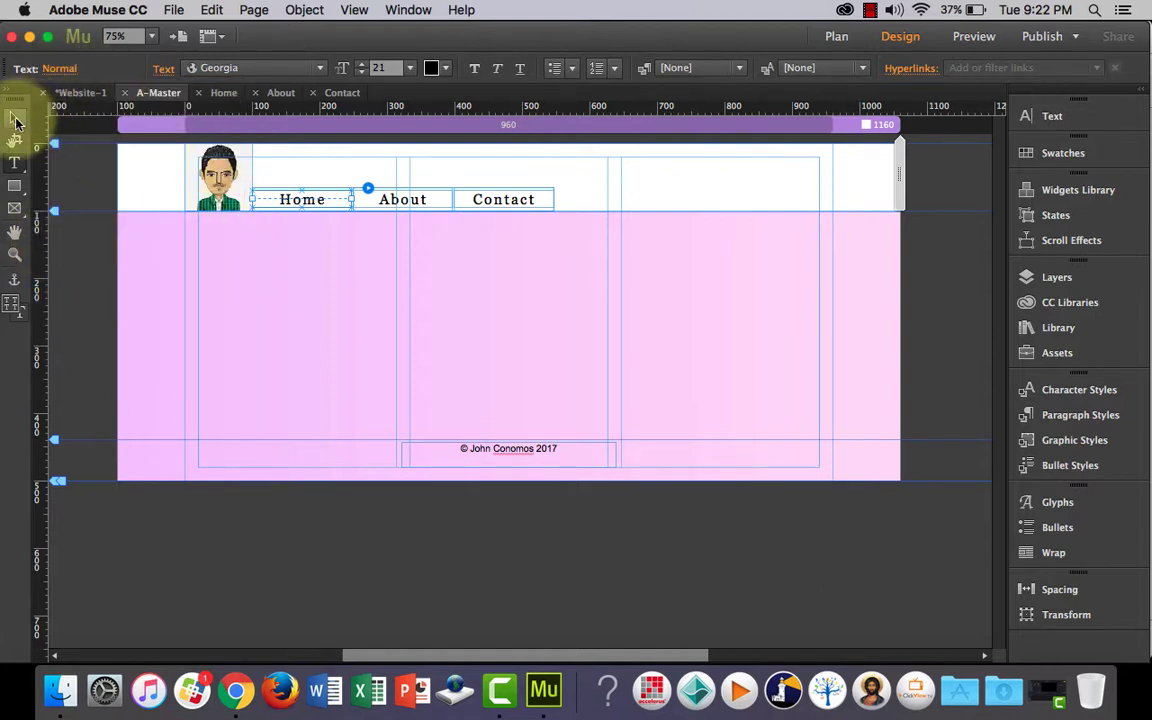
click(492, 243)
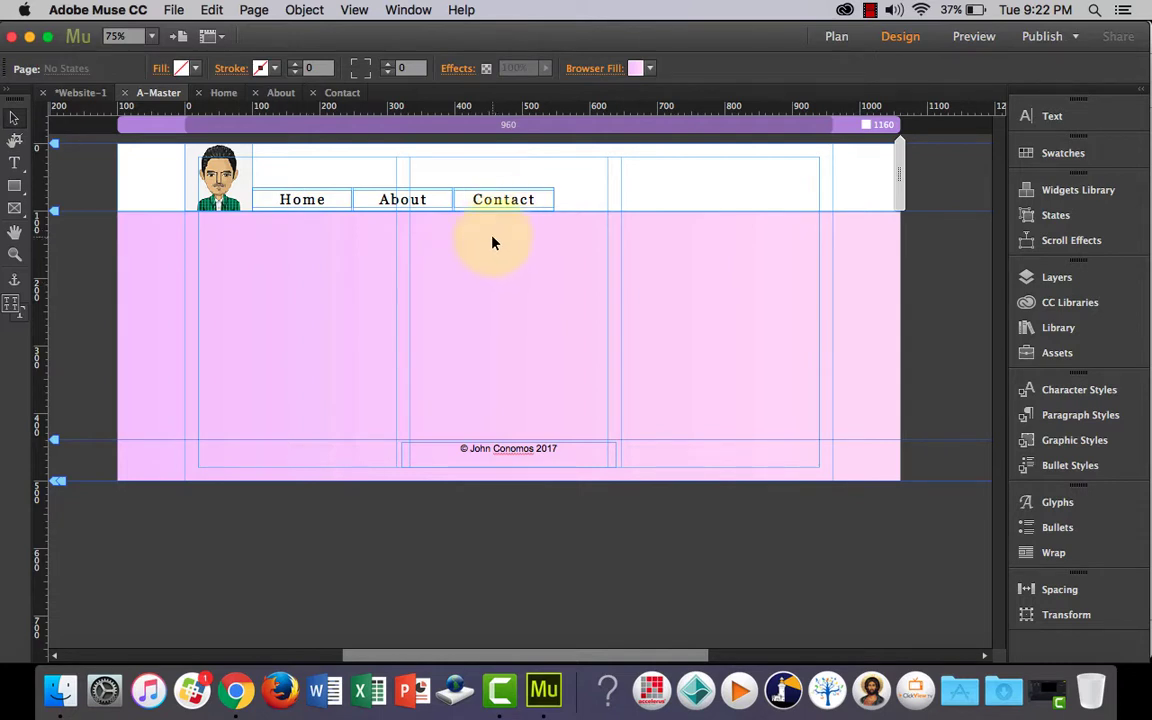